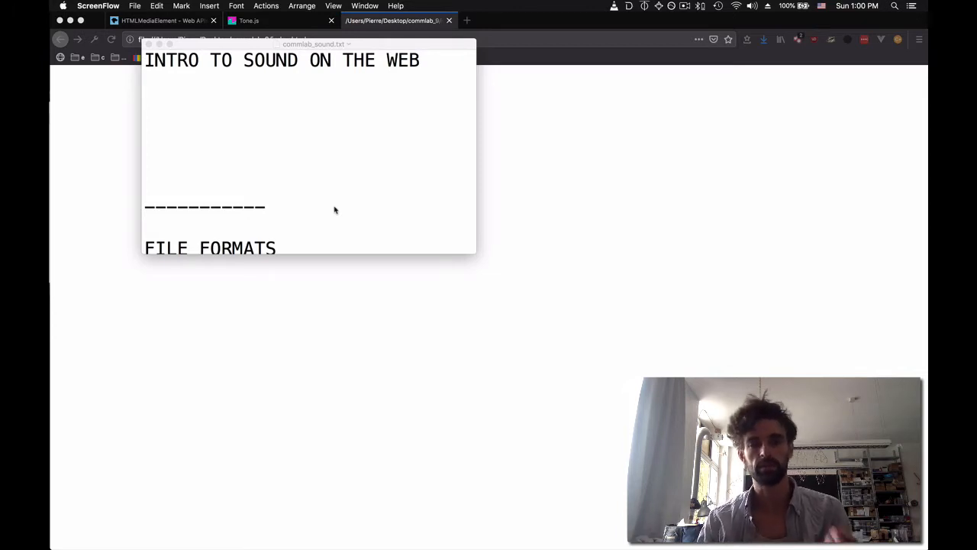
mouse_move(336, 208)
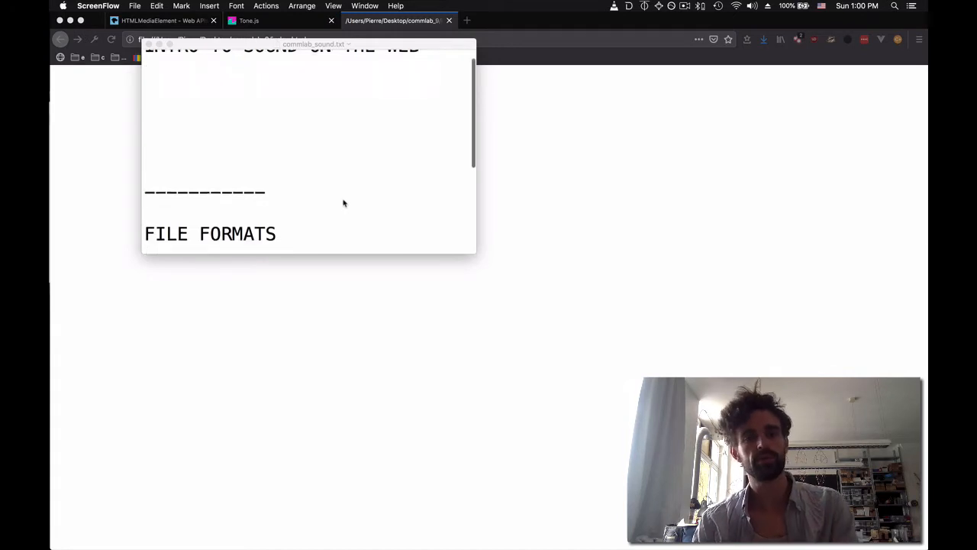
Insert an audio element on the empty line inside the page body.
scroll("down", 3)
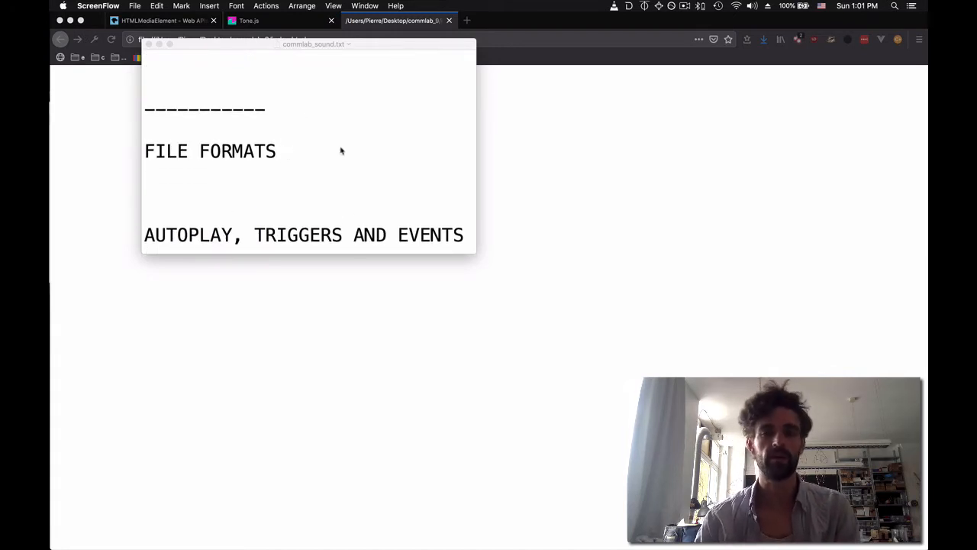
mouse_move(259, 165)
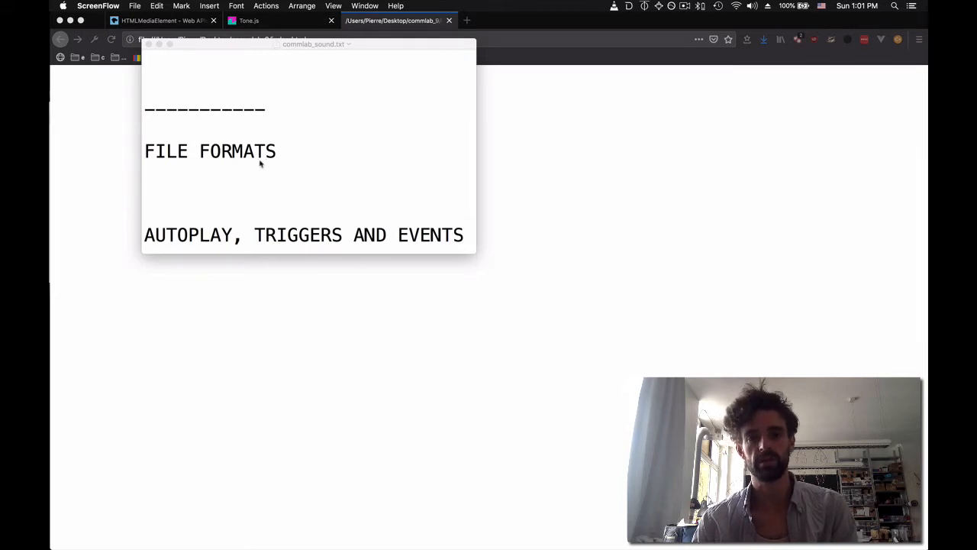
mouse_move(342, 148)
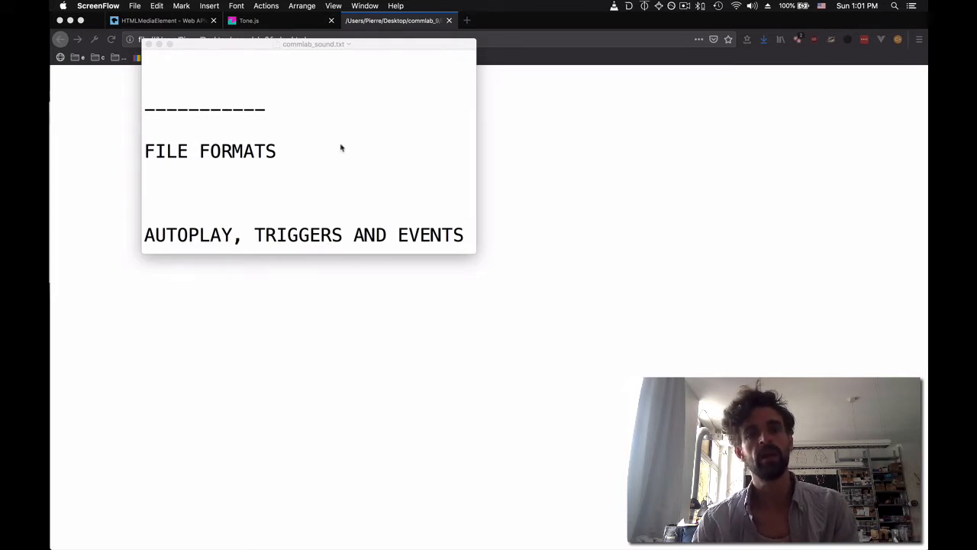
scroll("down", 3)
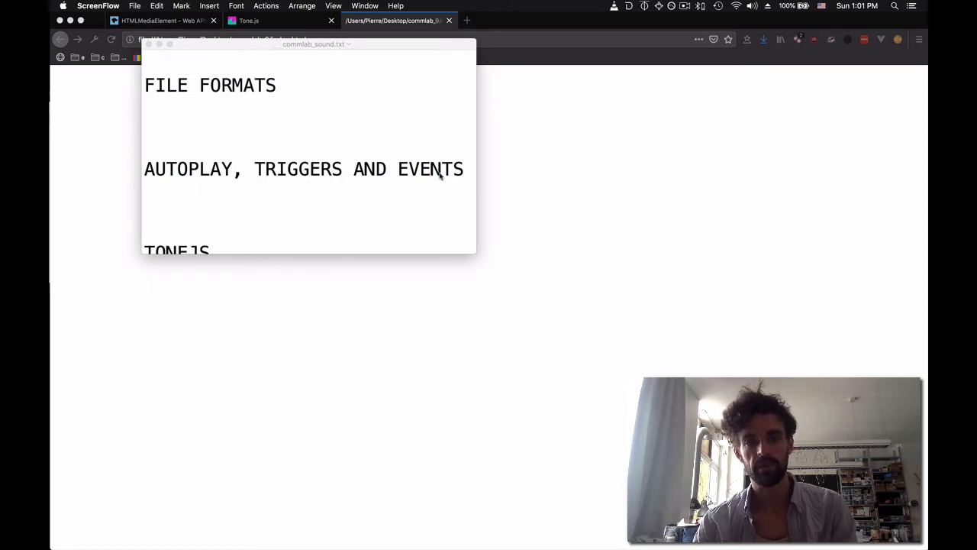
mouse_move(235, 188)
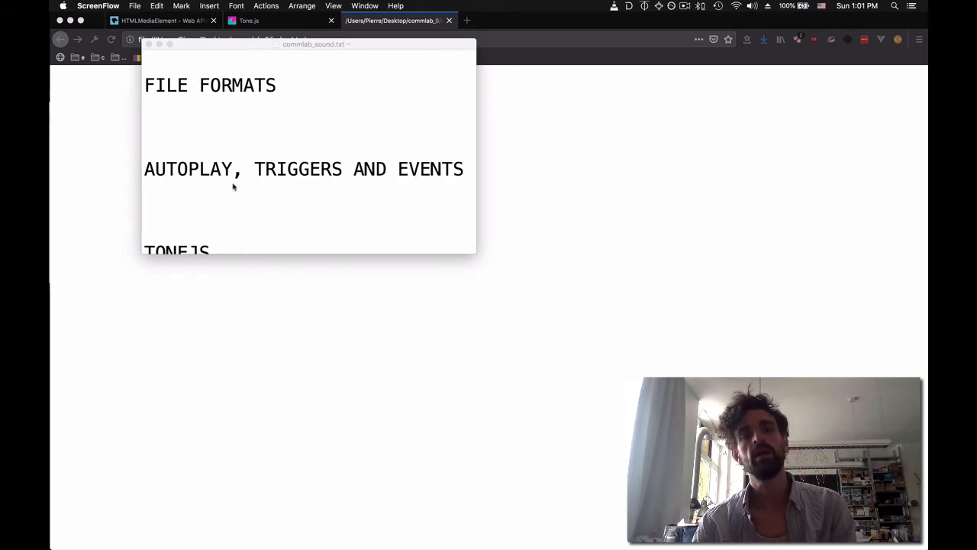
mouse_move(229, 175)
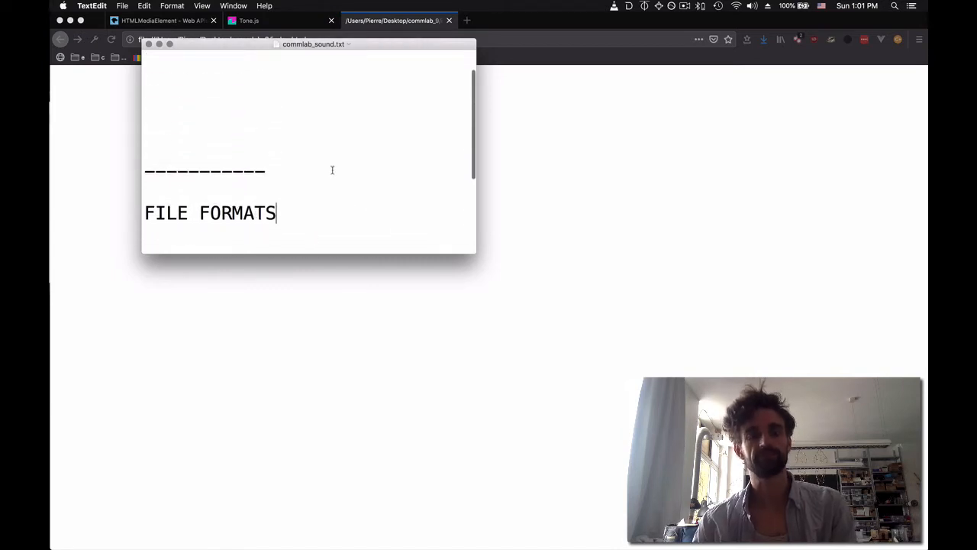
key("cmd+tab")
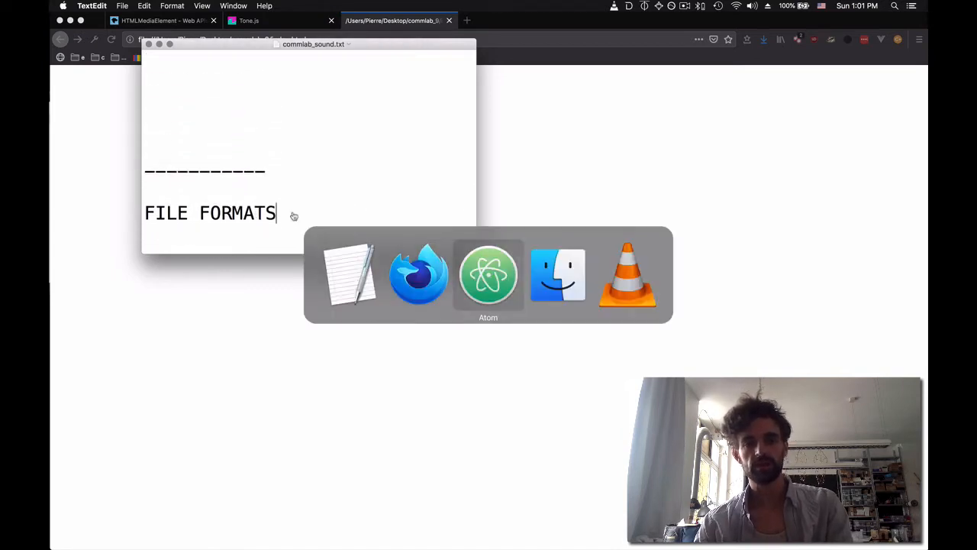
left_click(489, 274)
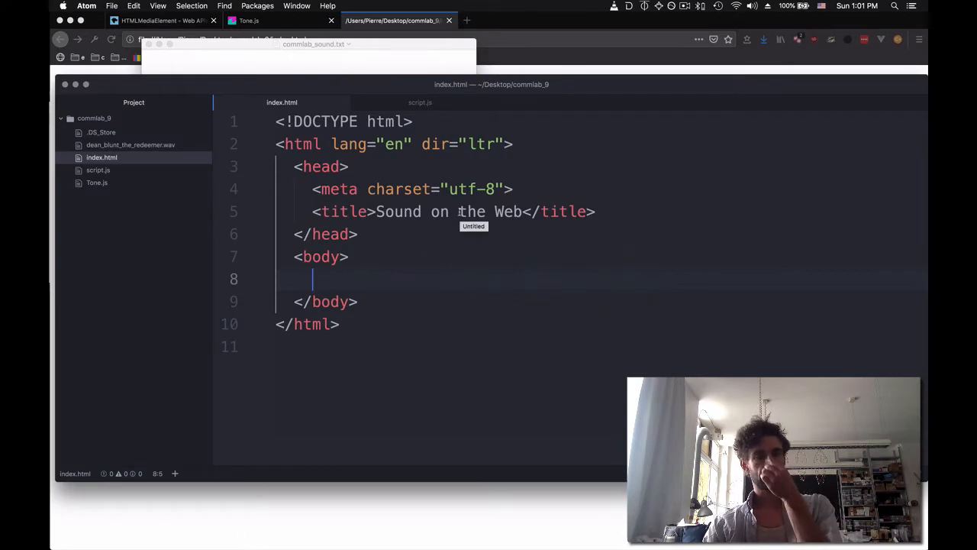
type("aud")
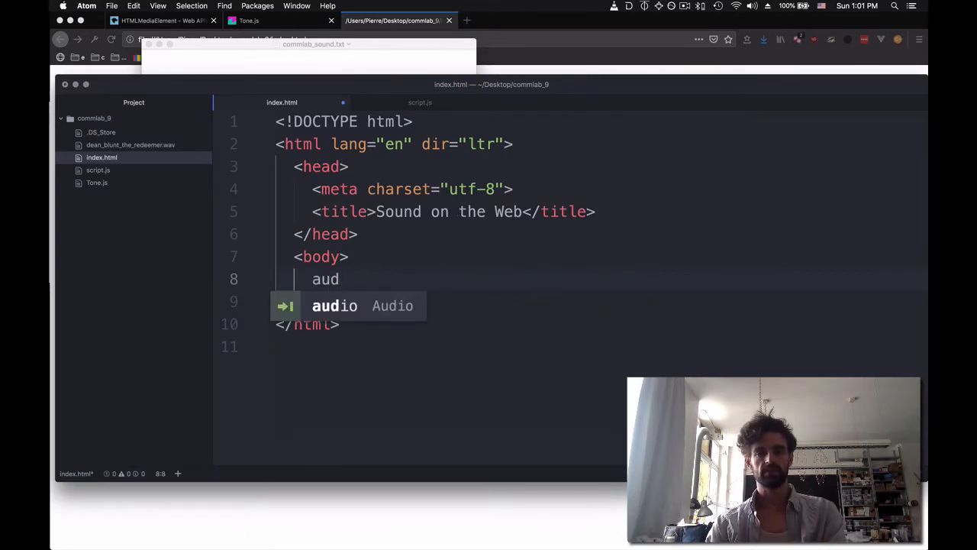
key("tab")
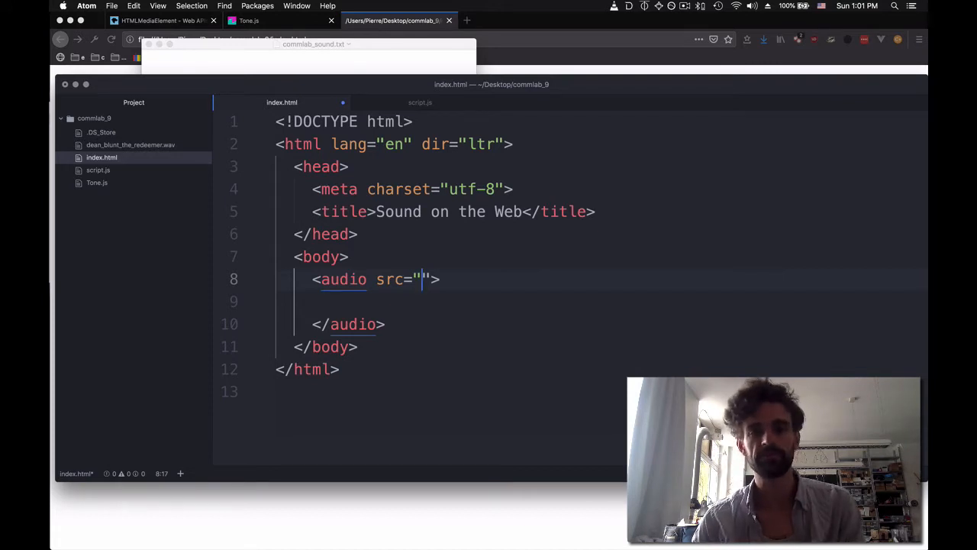
Set the audio source to dean_blunt_the_redeemer.wav.
type("dean")
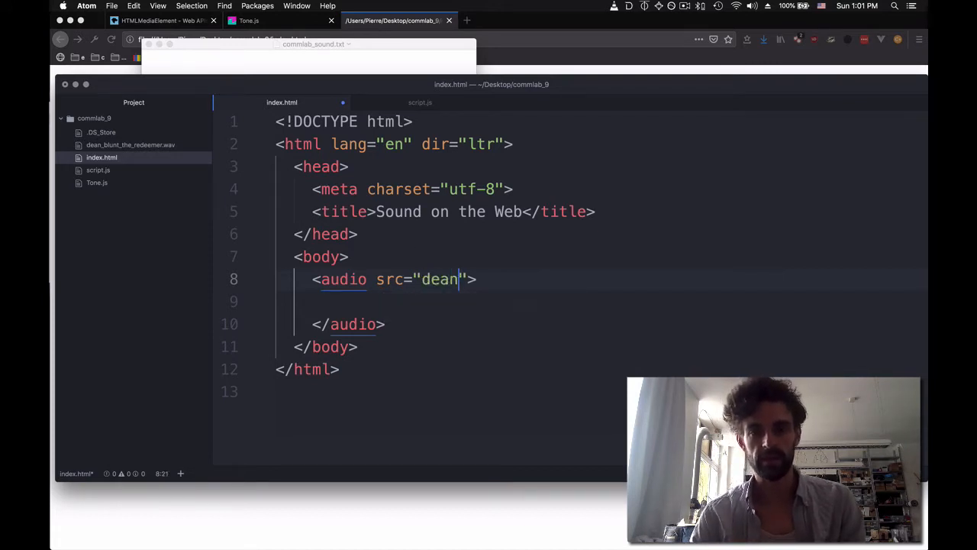
key("Backspace")
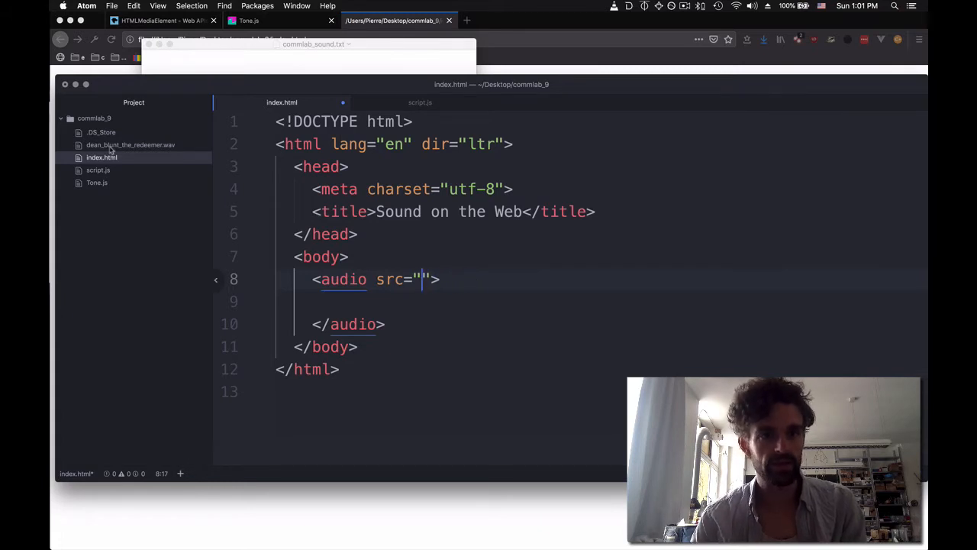
type("dfea")
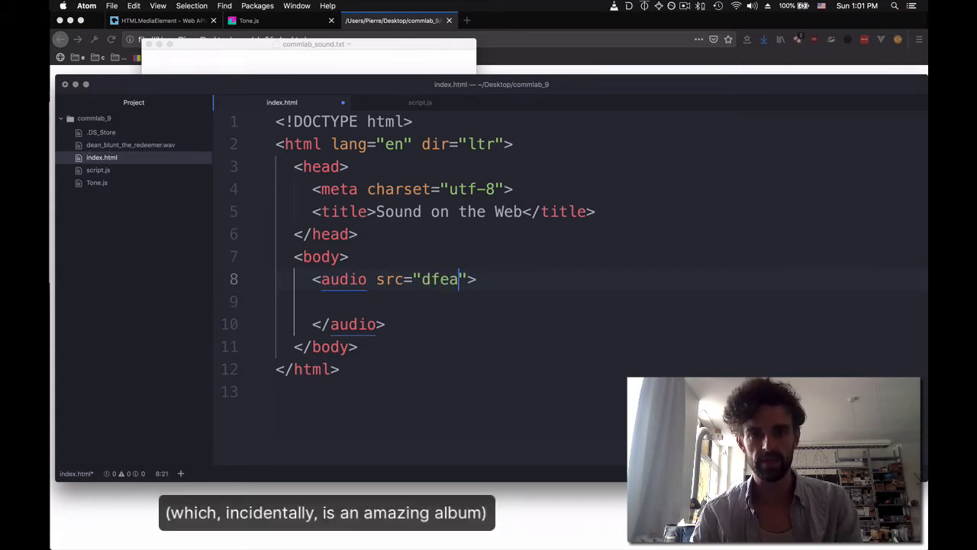
type("dean_blunt")
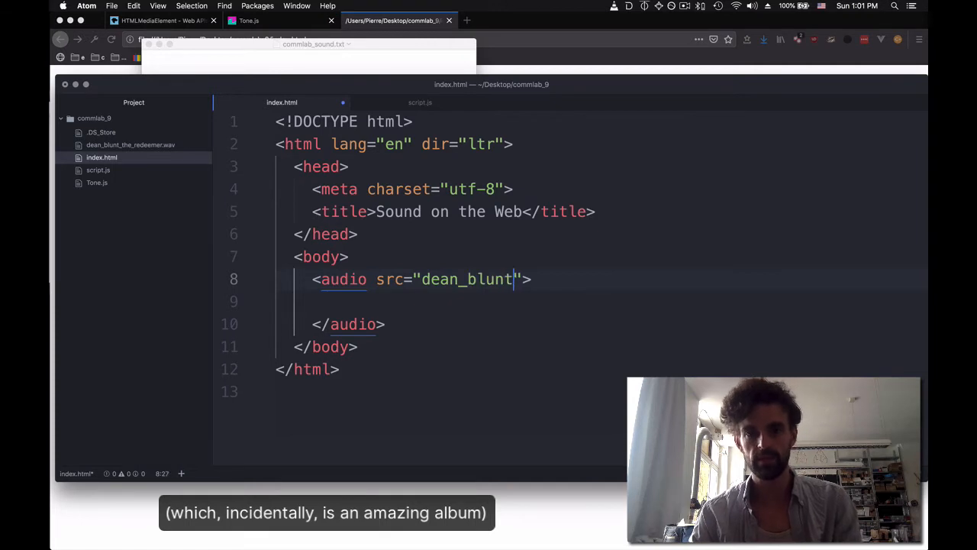
type("_the_redee")
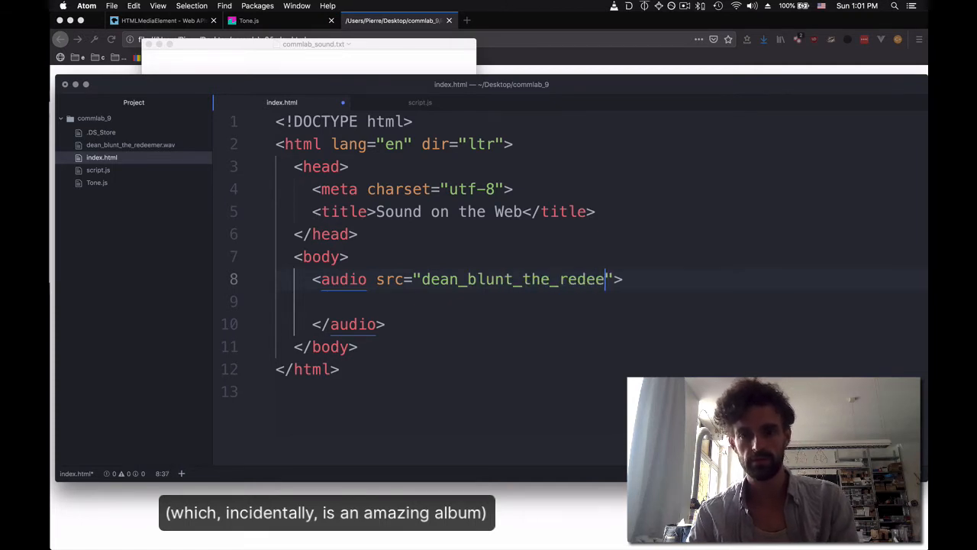
type("mer.wav")
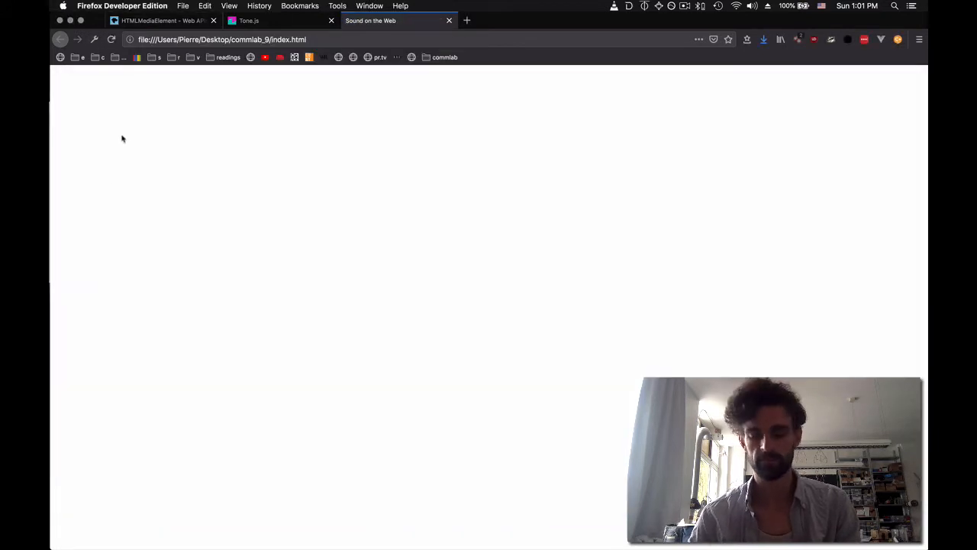
Add the controls attribute, then play the track in the Firefox audio player.
key("F12")
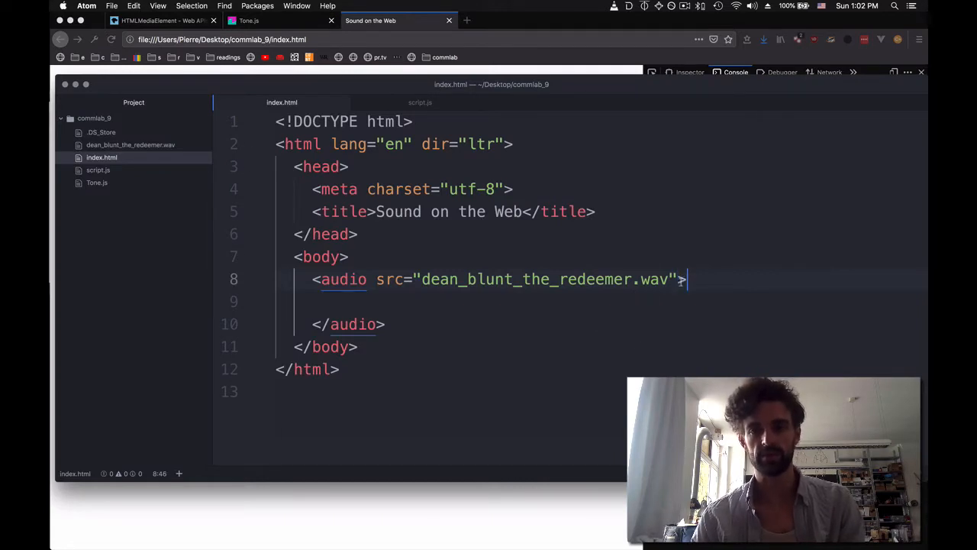
type("controls")
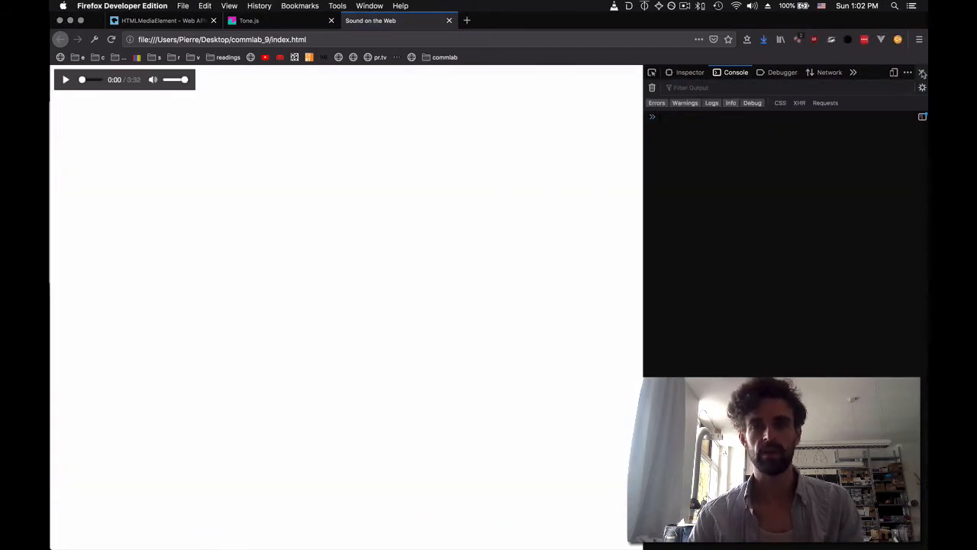
left_click(922, 73)
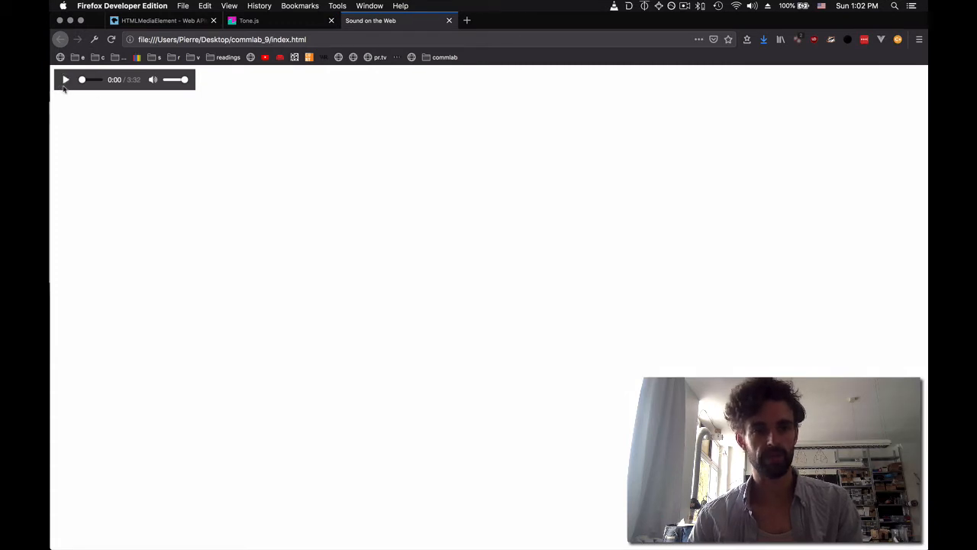
left_click(66, 79)
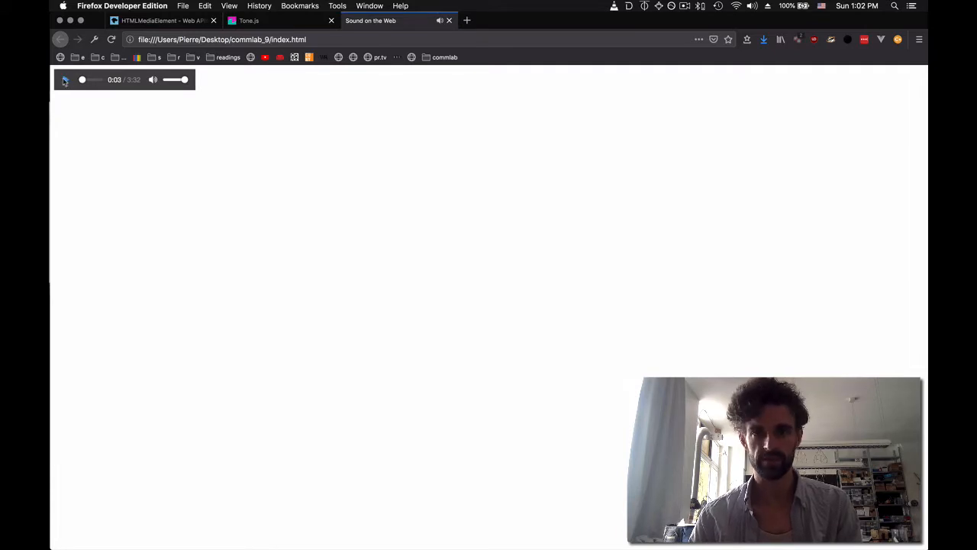
key("cmd+tab")
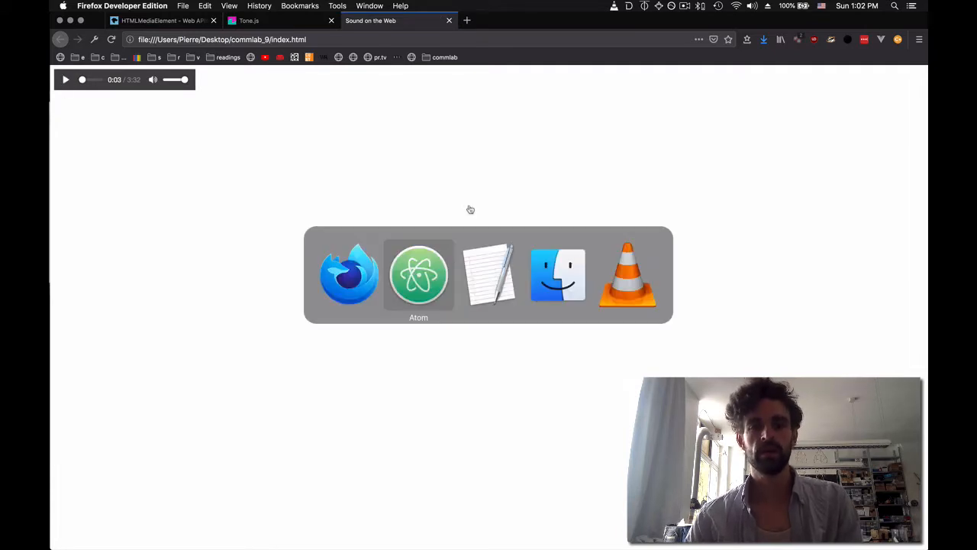
Start a VLC Convert/Stream of the wav track keeping the Audio MP3 profile.
left_click(419, 275)
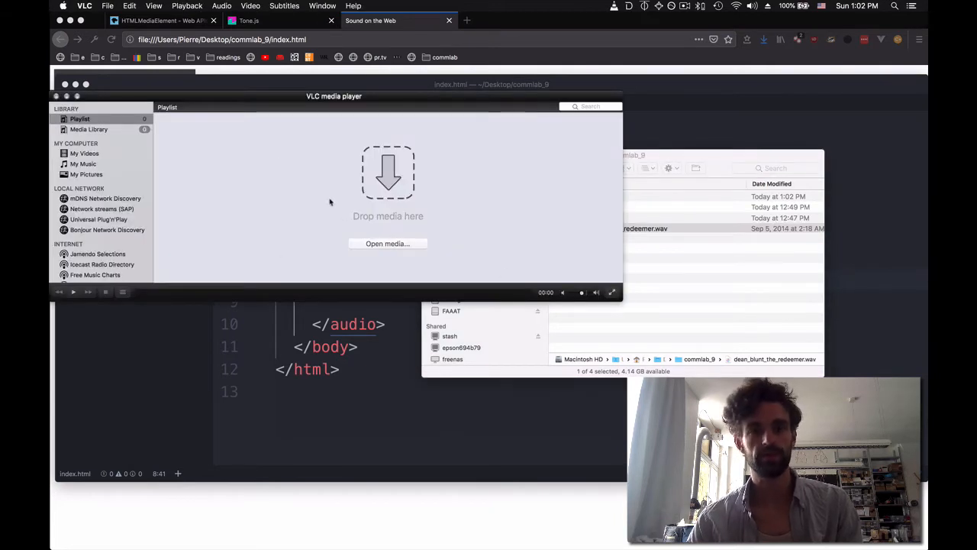
left_click(107, 7)
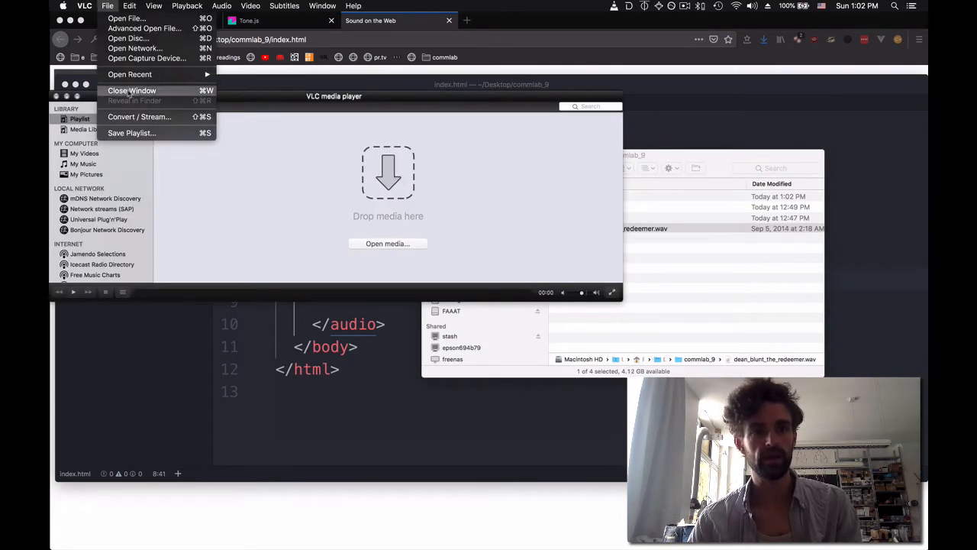
left_click(139, 116)
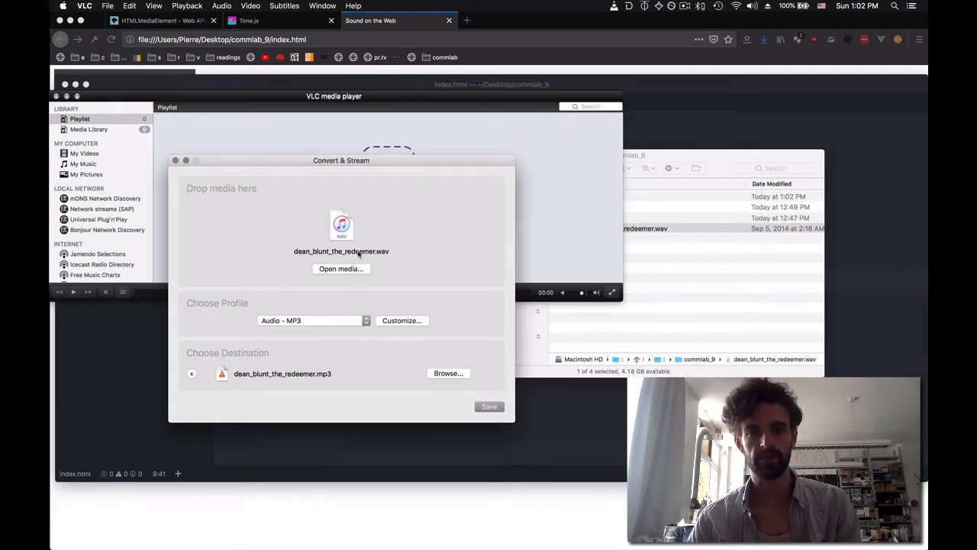
left_click(313, 321)
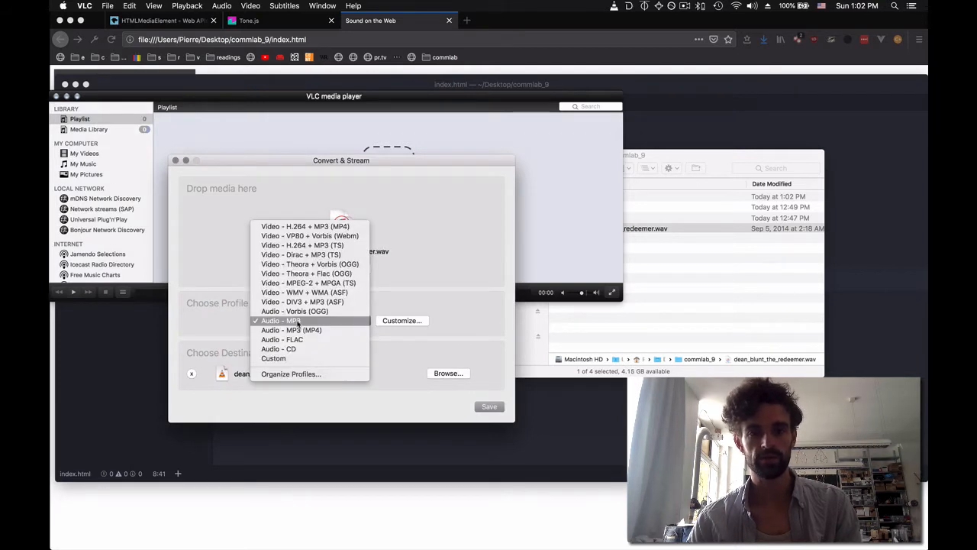
left_click(281, 321)
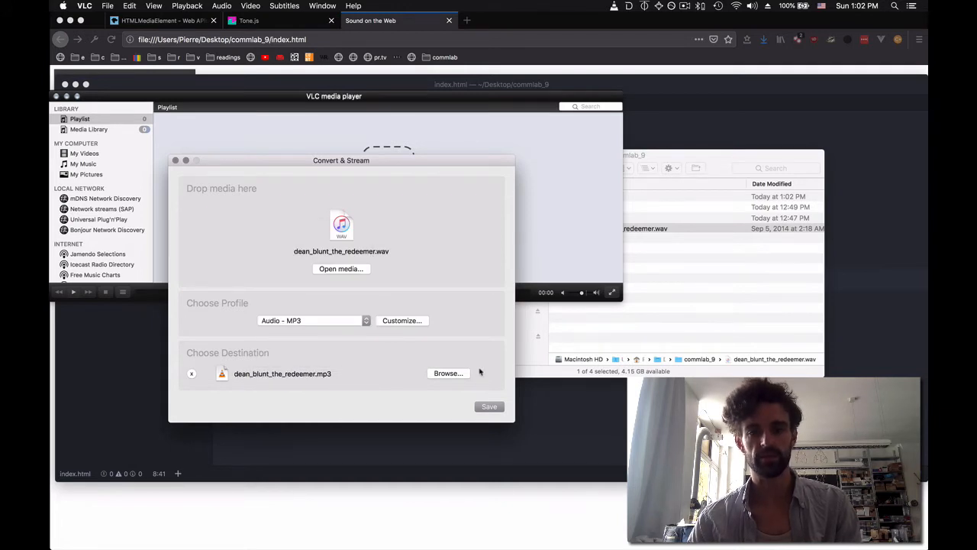
Save the converted output as dean_blunt_the_redeemer.mp3 and run the conversion.
left_click(489, 406)
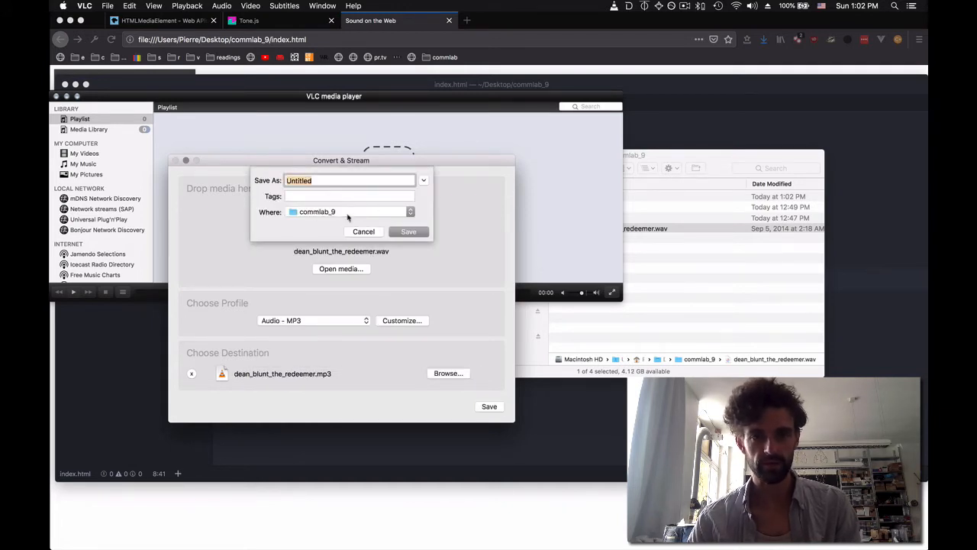
type("dean_")
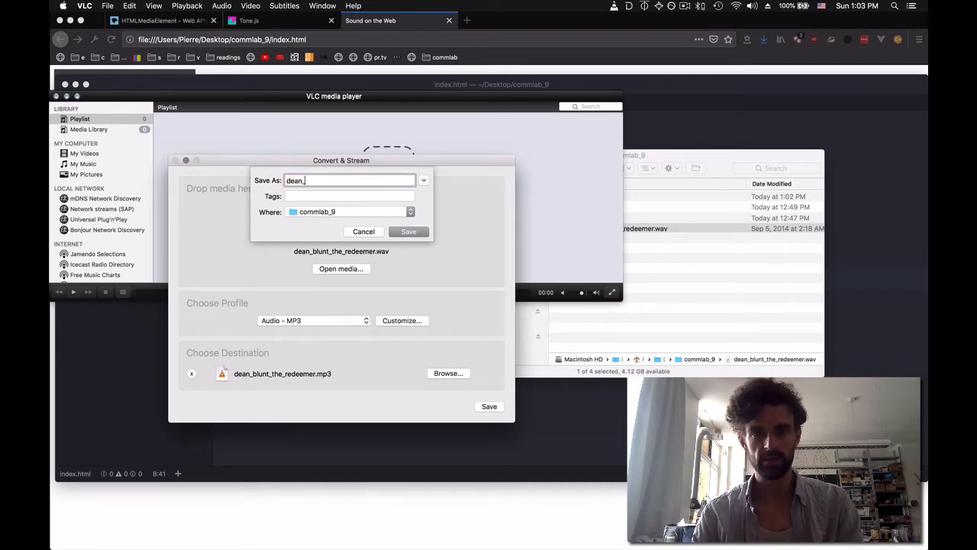
type("blunt_the_redeemer")
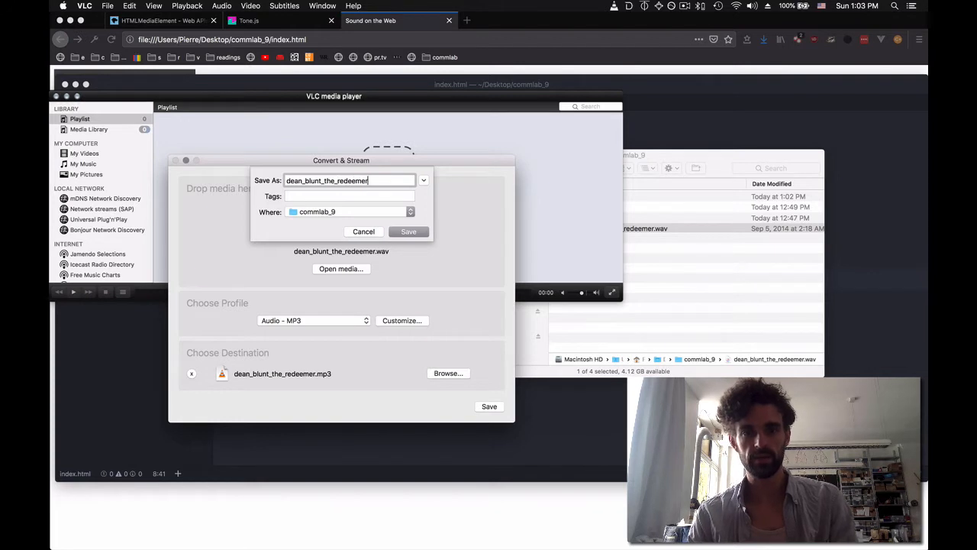
type(".mp3")
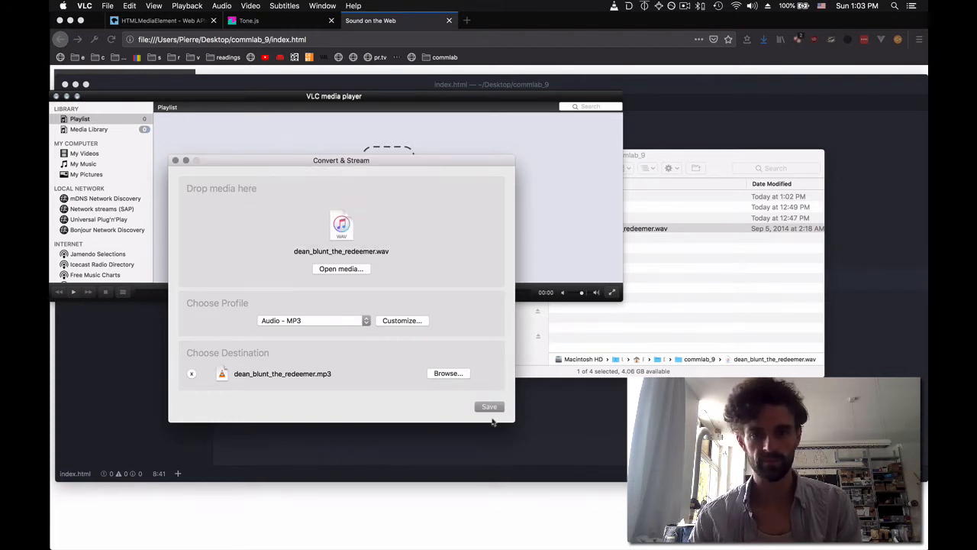
left_click(489, 407)
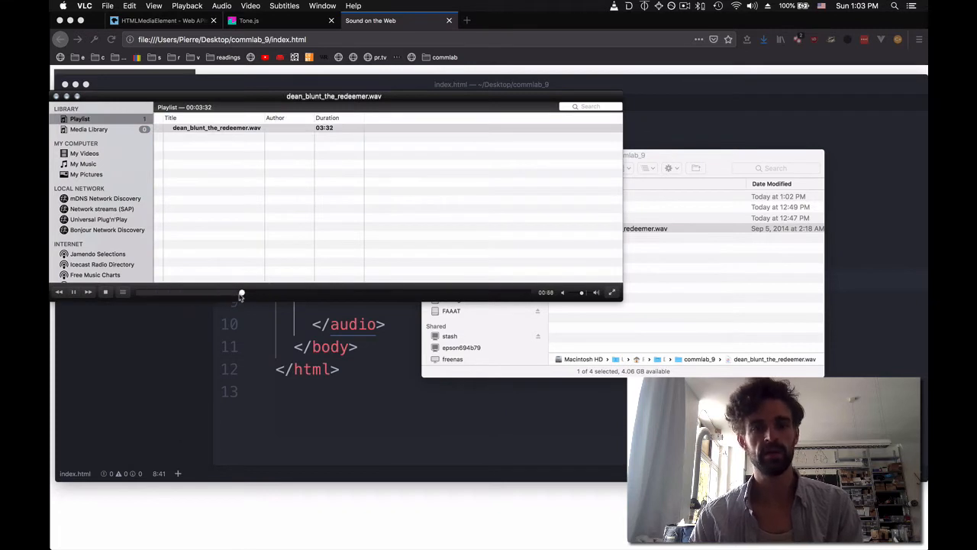
Point the audio element at dean_blunt_the_redeemer.mp3 and play it in Firefox.
left_click_drag(241, 293, 408, 293)
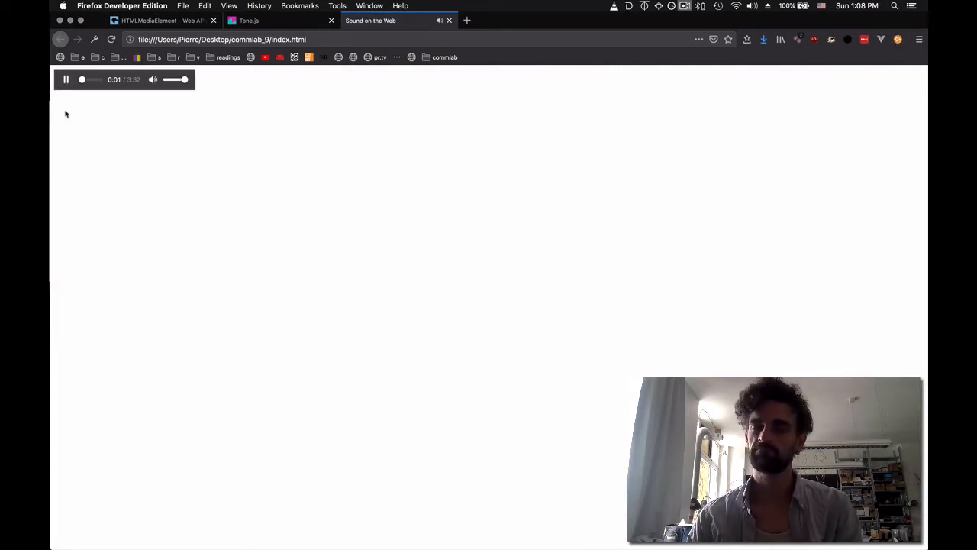
left_click(64, 80)
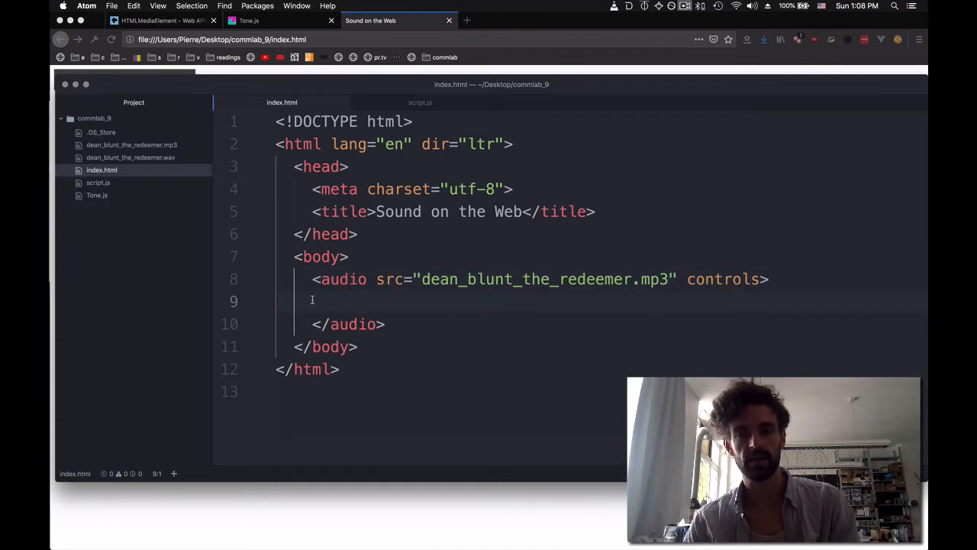
Nest a source element with src dean_blunt_the_redeemer.mp3 and type audio/mpeg.
type("source src=\"https://\" type=\"video/\">")
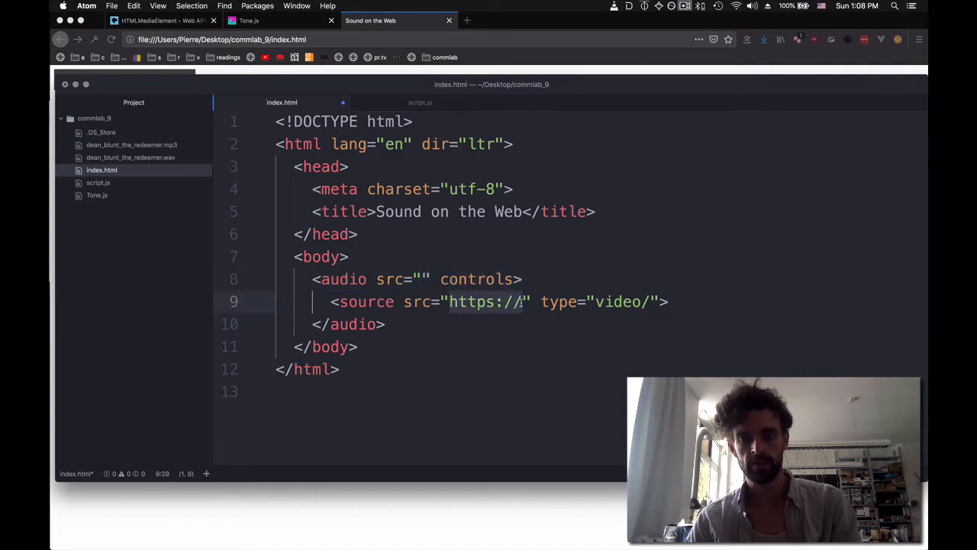
type("dean_blunt_the_redeemer.mp3")
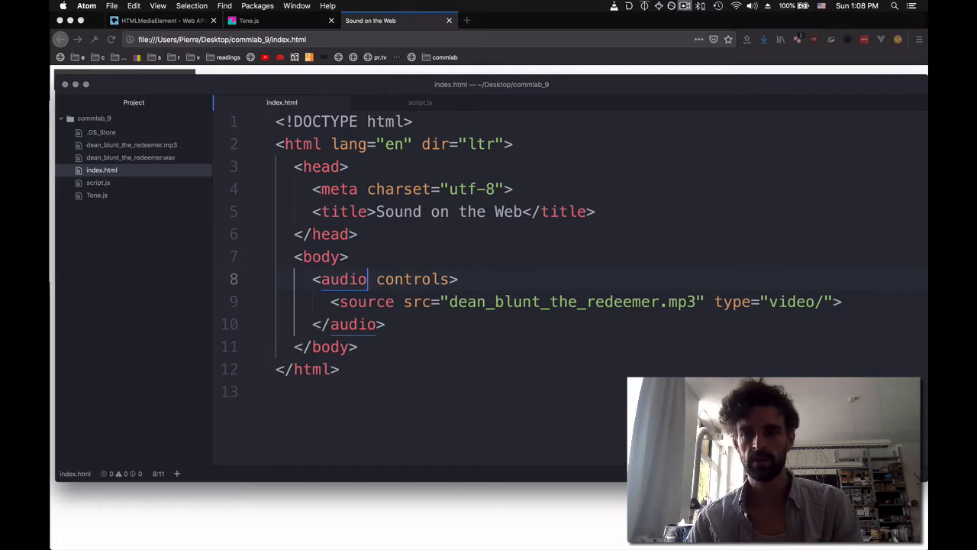
type("audi")
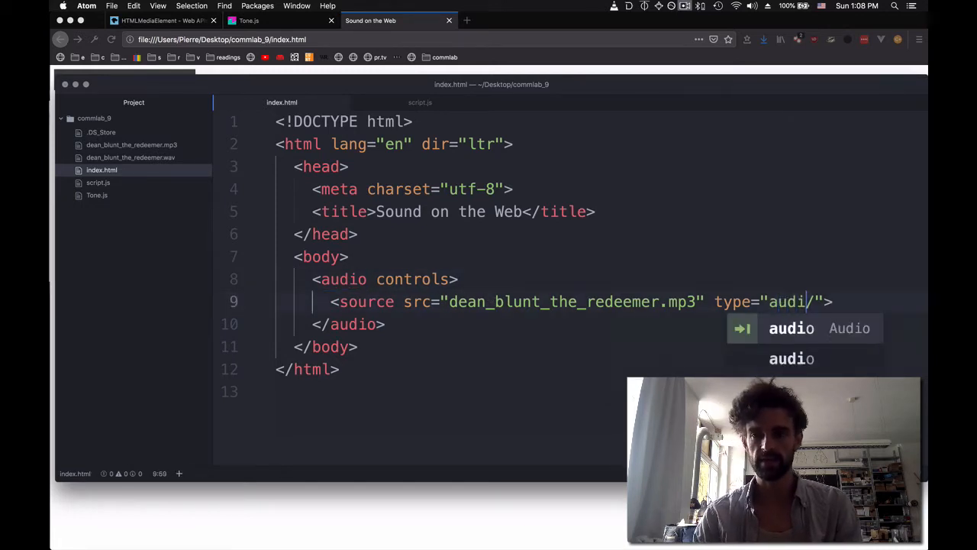
type("mpeg")
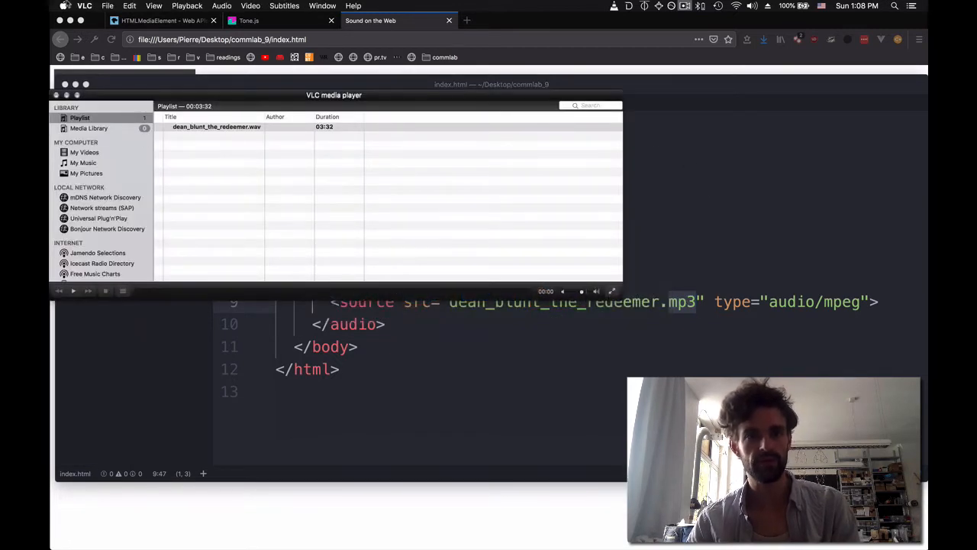
Convert the wav track in VLC to dean_blunt_the_redeemer.ogg (Vorbis).
left_click(107, 6)
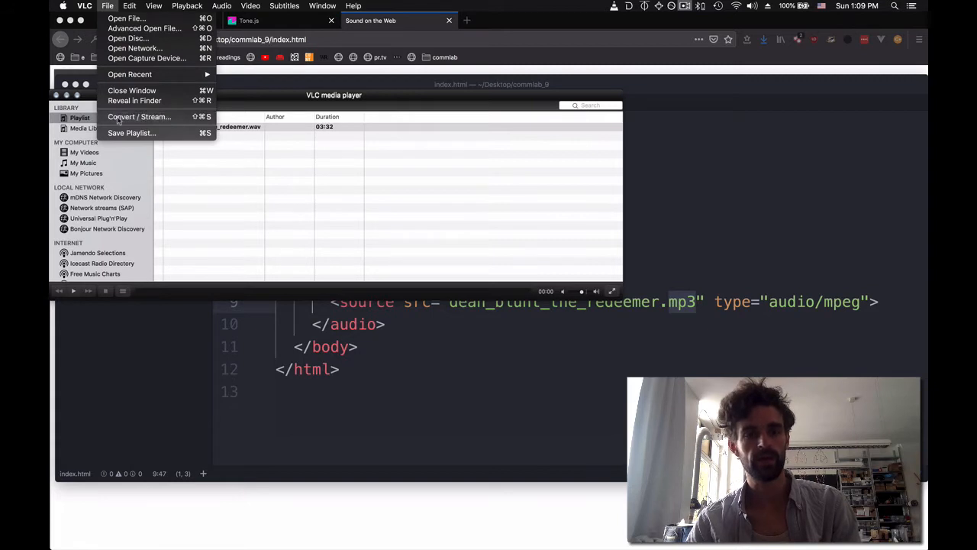
left_click(139, 116)
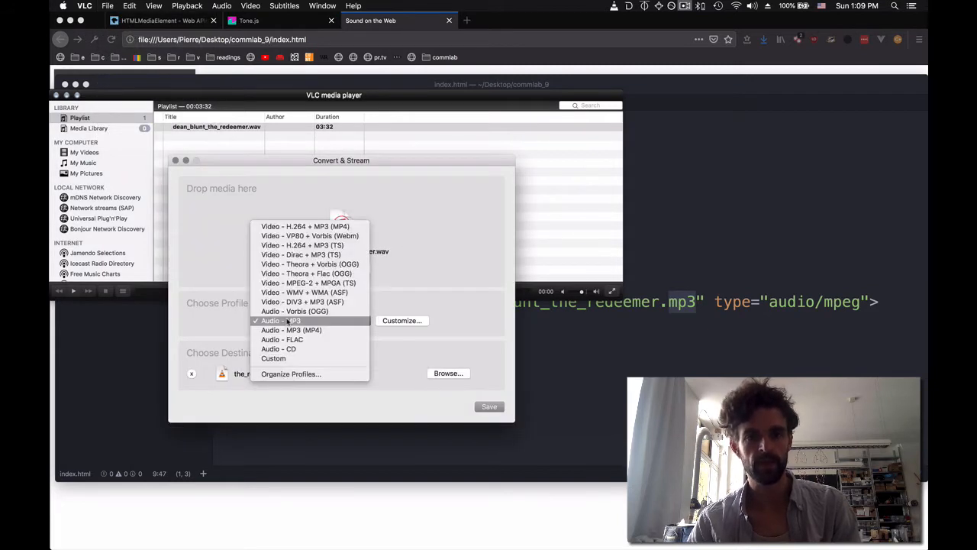
mouse_move(295, 312)
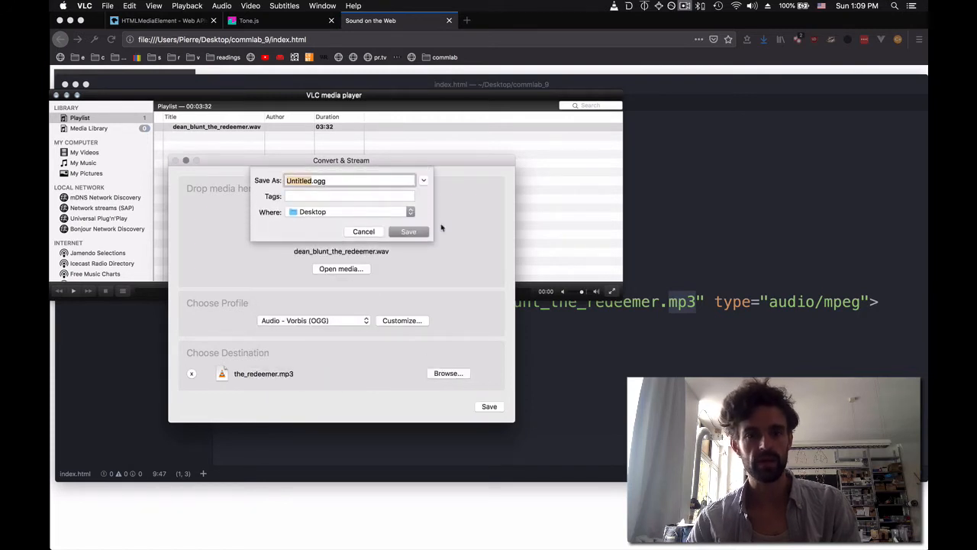
left_click(410, 211)
type("dean_blunt_the_redeemer")
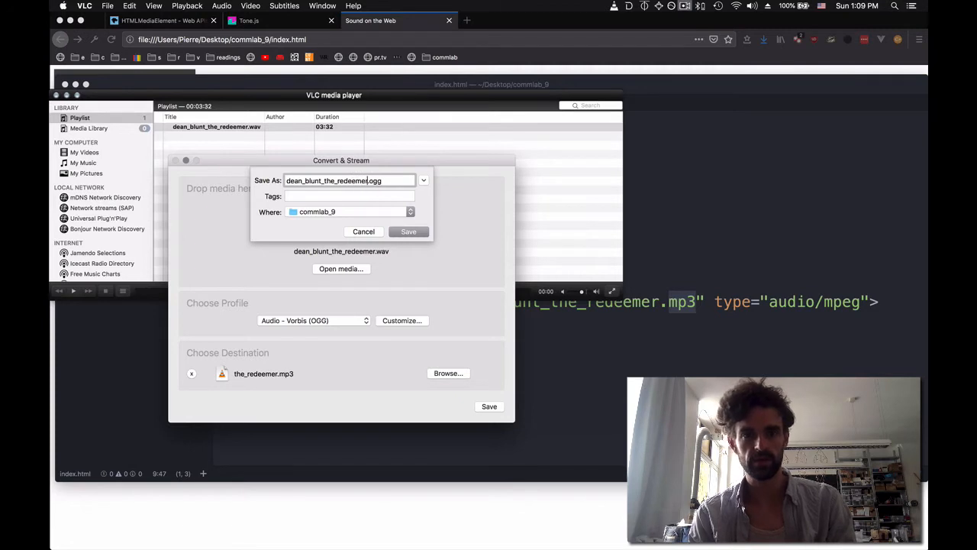
left_click(410, 232)
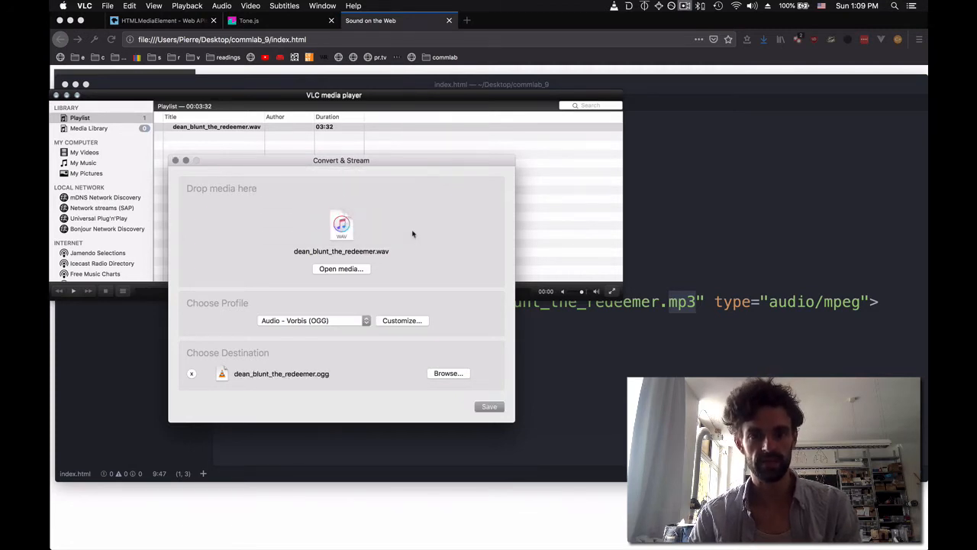
mouse_move(379, 263)
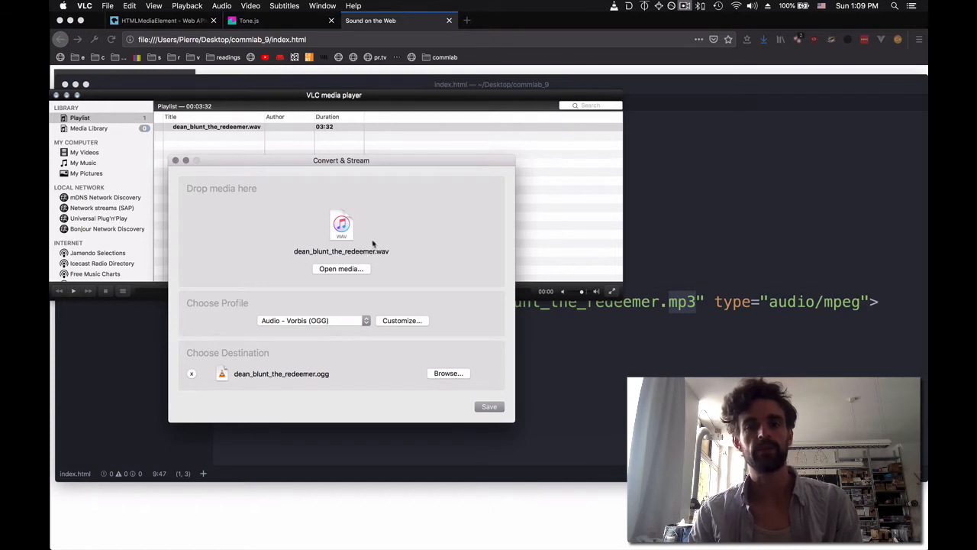
mouse_move(389, 266)
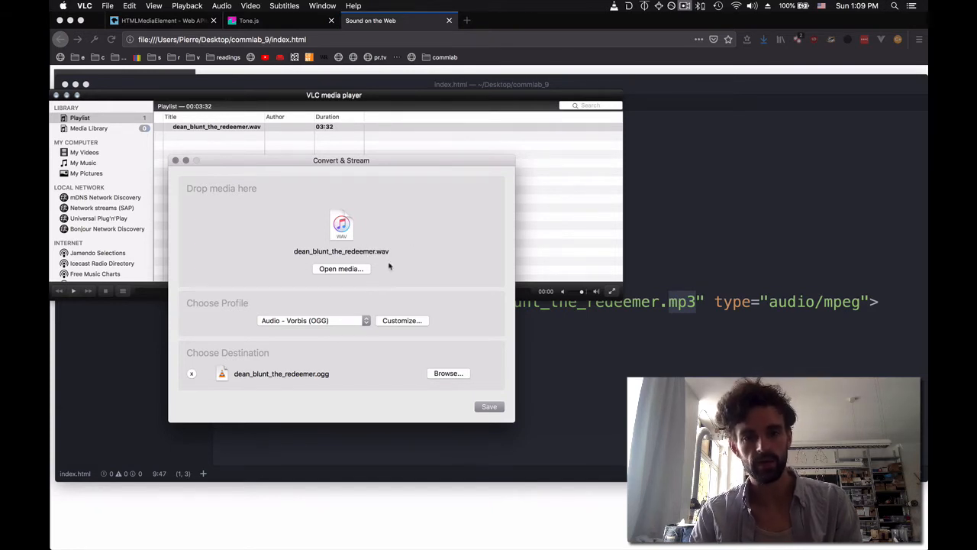
mouse_move(438, 287)
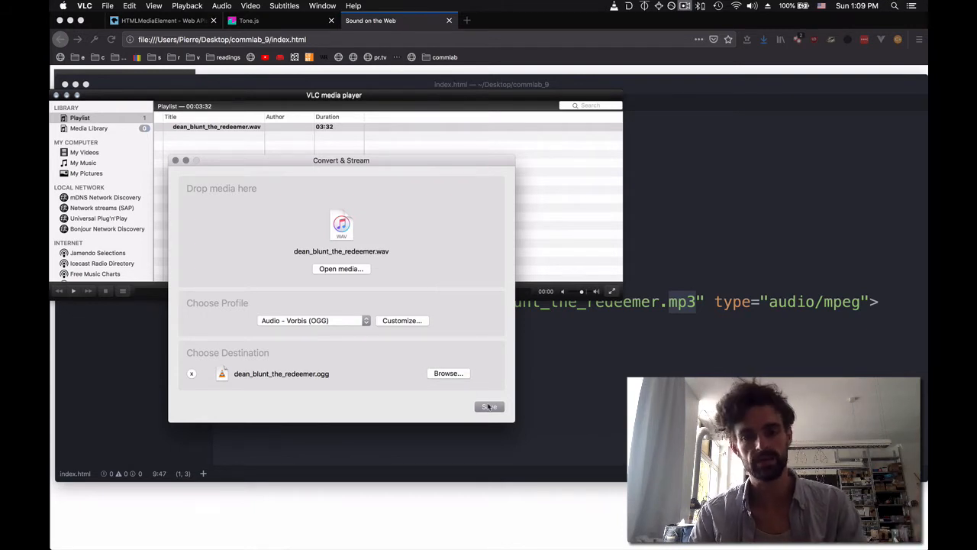
left_click(488, 406)
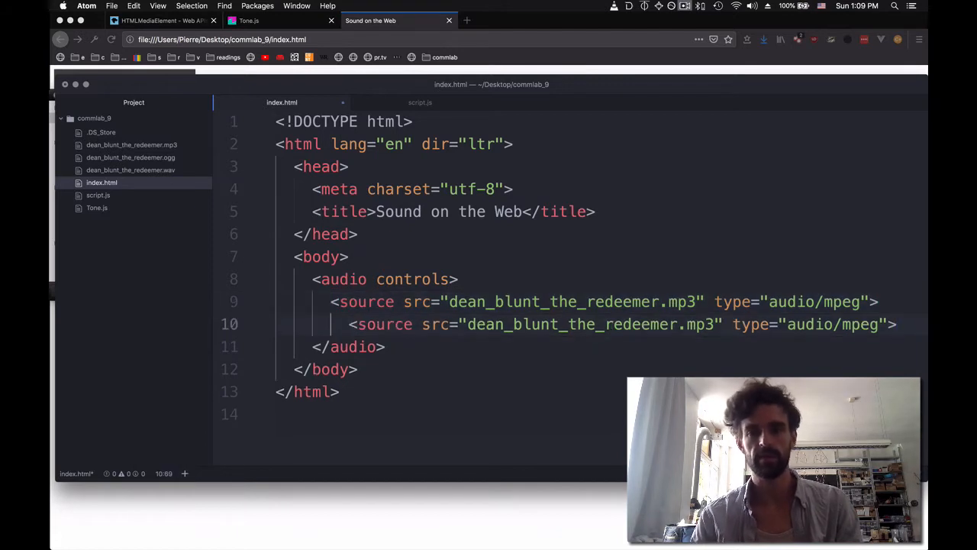
Change the second source to dean_blunt_the_redeemer.ogg with type audio/vorbis.
left_click(382, 347)
type("ogg")
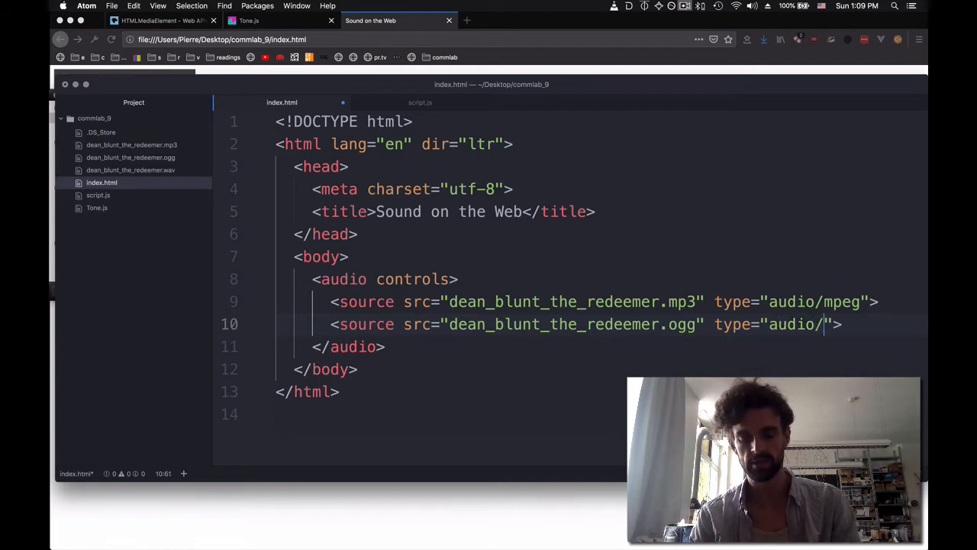
type("vorbis")
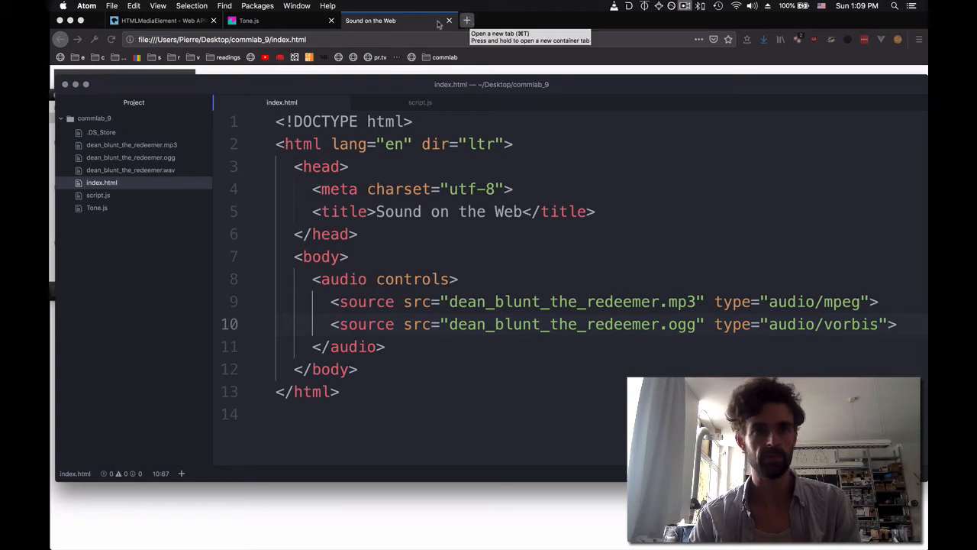
Search "type audio ogg" and reach the MDN audio element Usage notes.
left_click(467, 21)
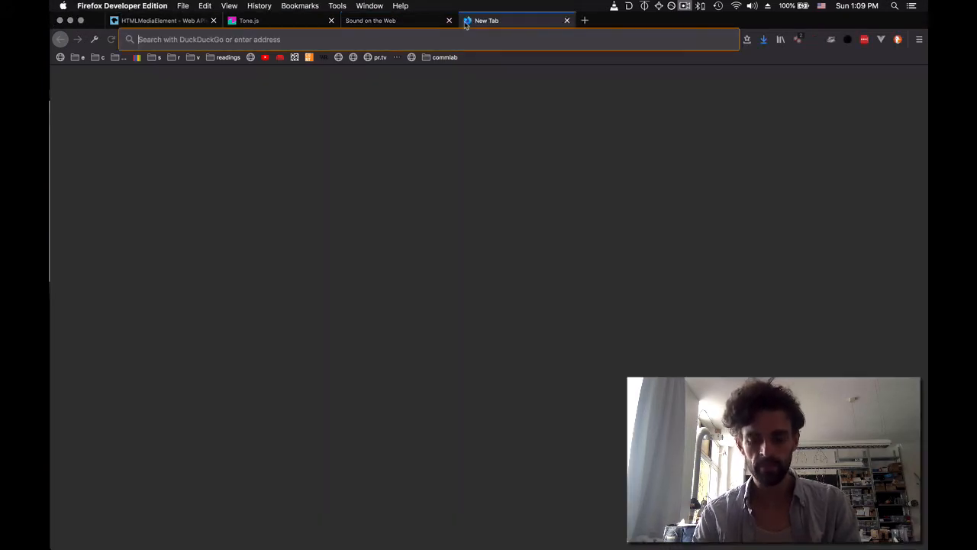
type("type")
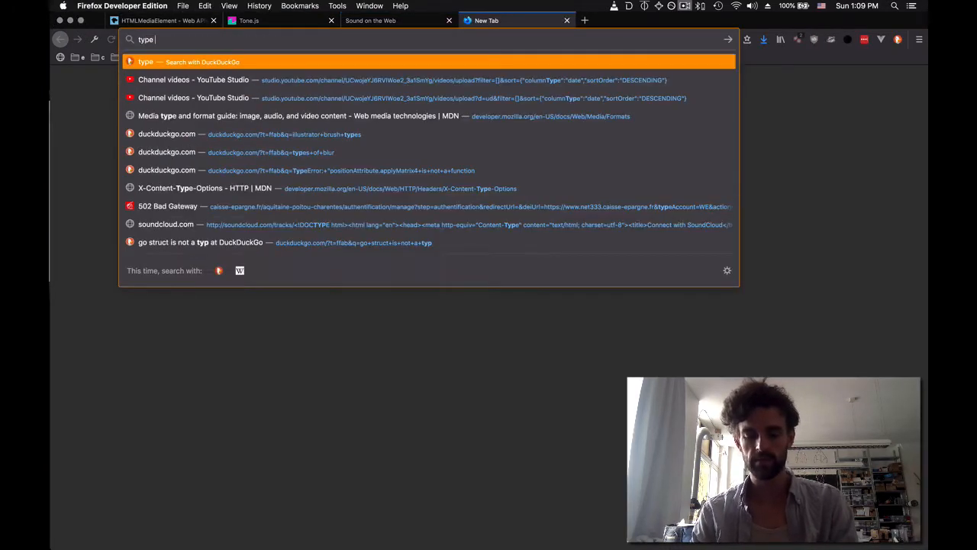
type("audio ogg")
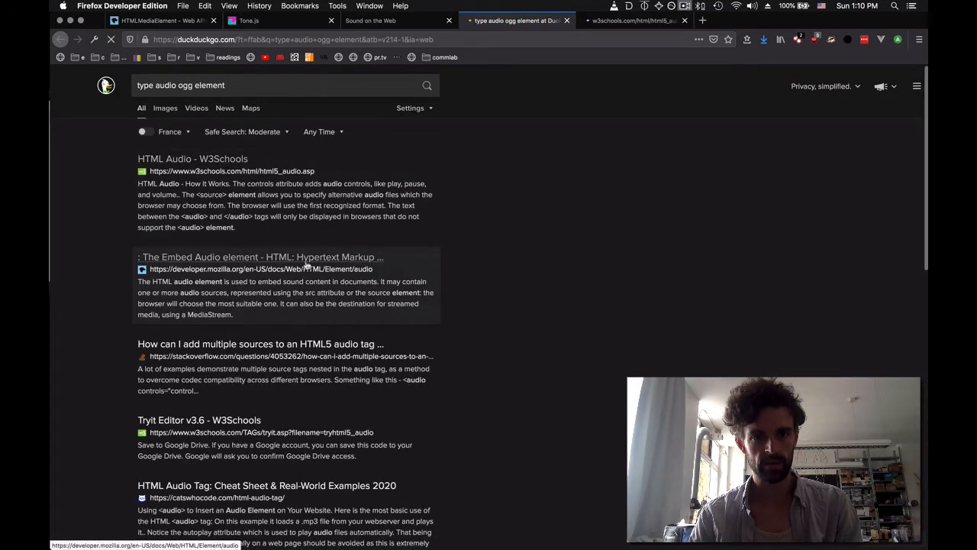
left_click(260, 256)
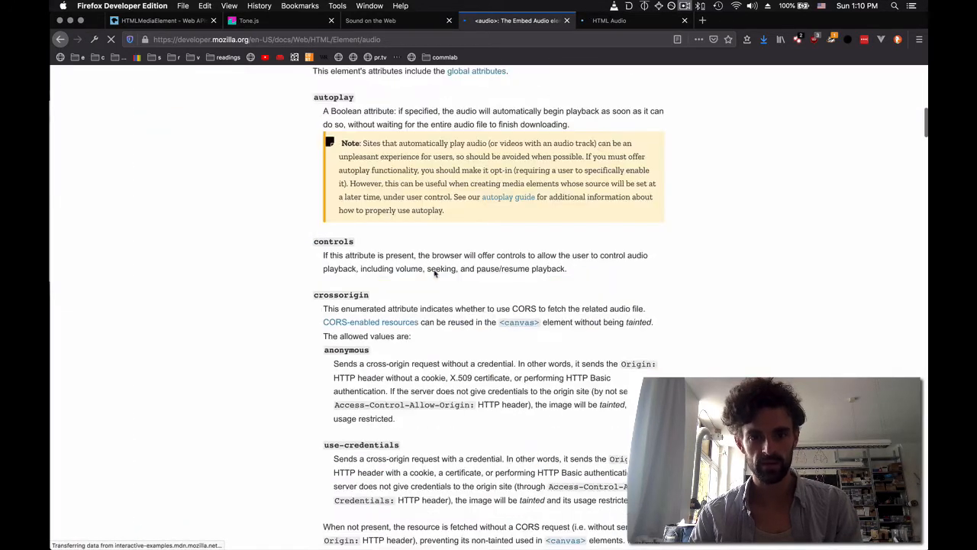
scroll("down", 3)
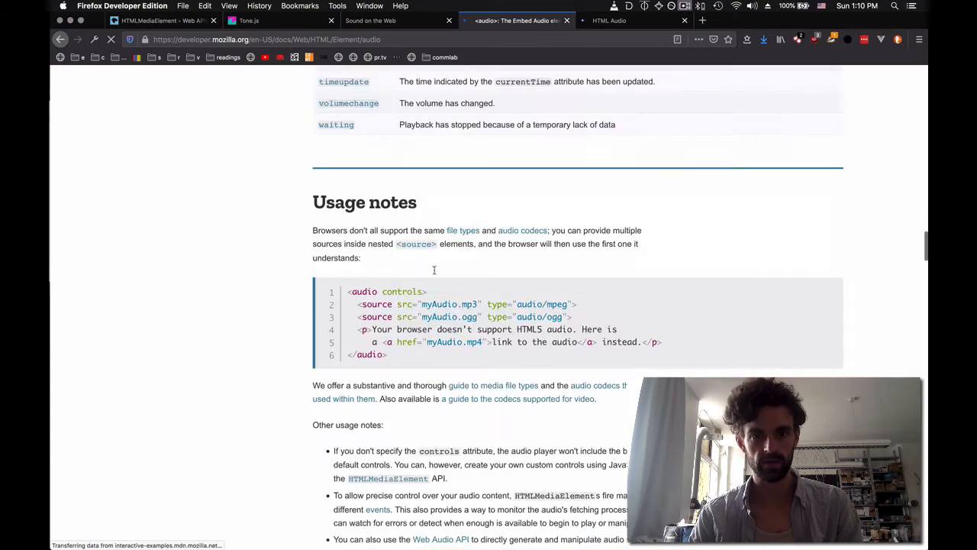
scroll("down", 3)
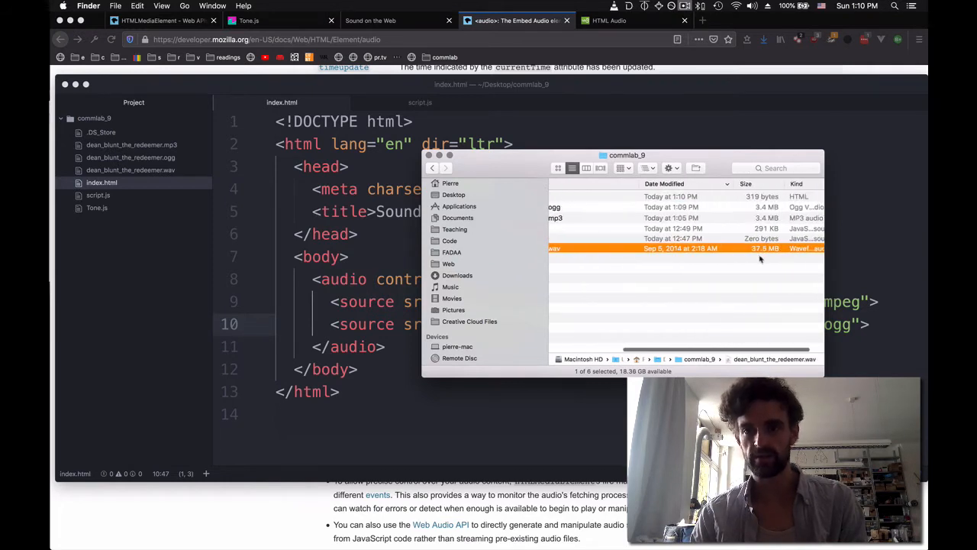
Set the ogg source type to audio/ogg and add a fallback paragraph starting "Sorry,".
left_click(672, 217)
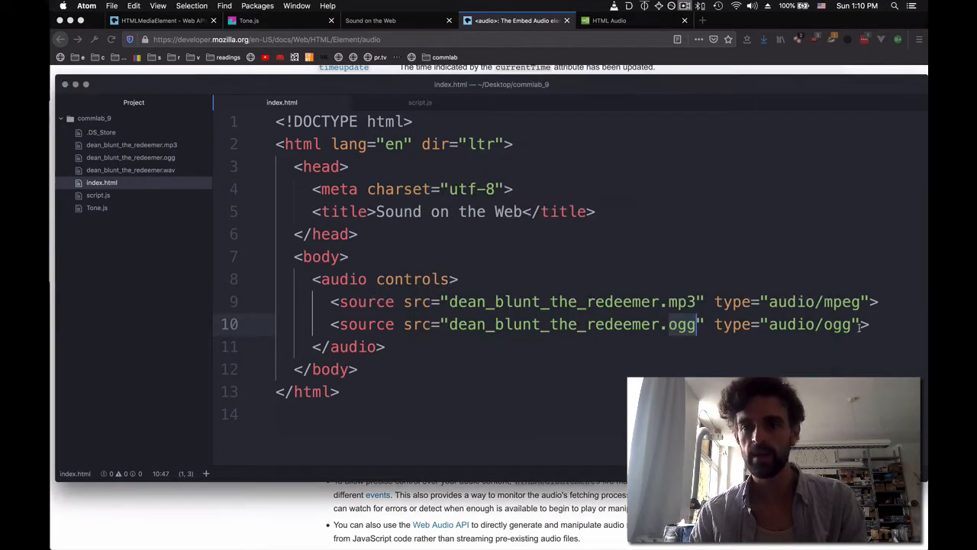
type("<p></p>")
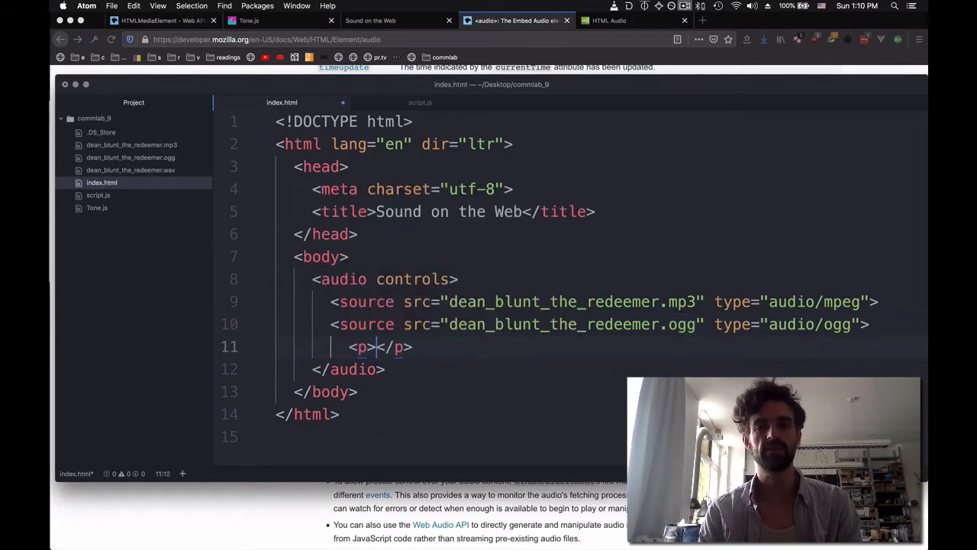
type("Sorry,")
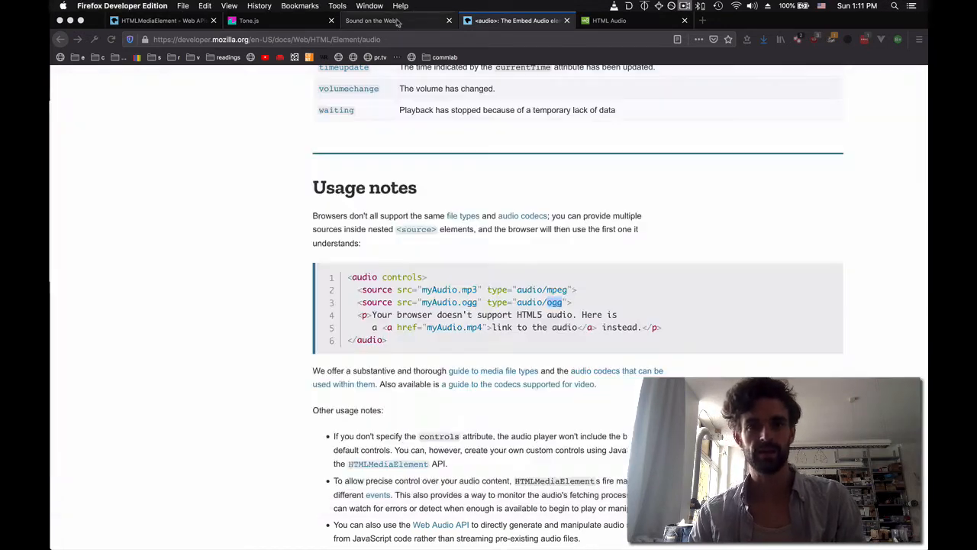
Return to the Sound on the Web tab and play the audio.
left_click(369, 21)
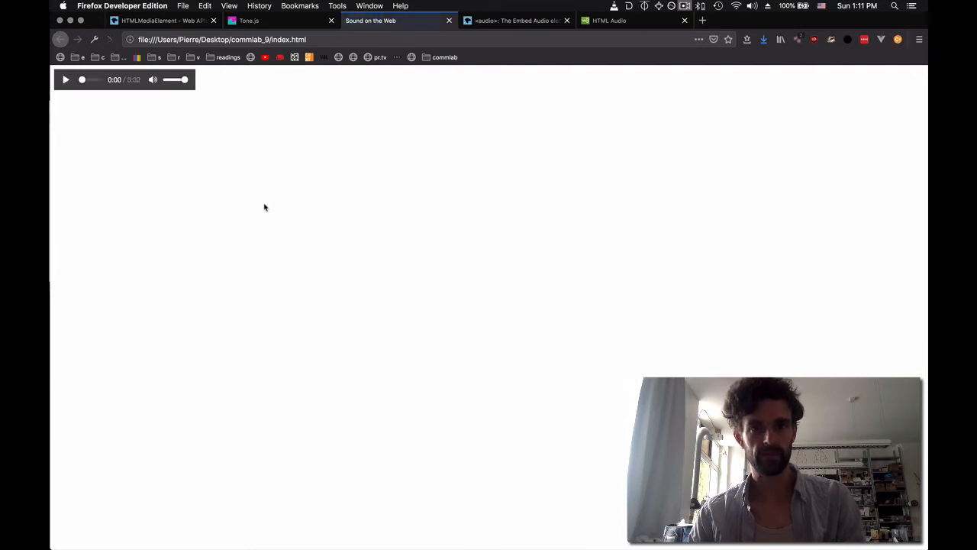
left_click(64, 79)
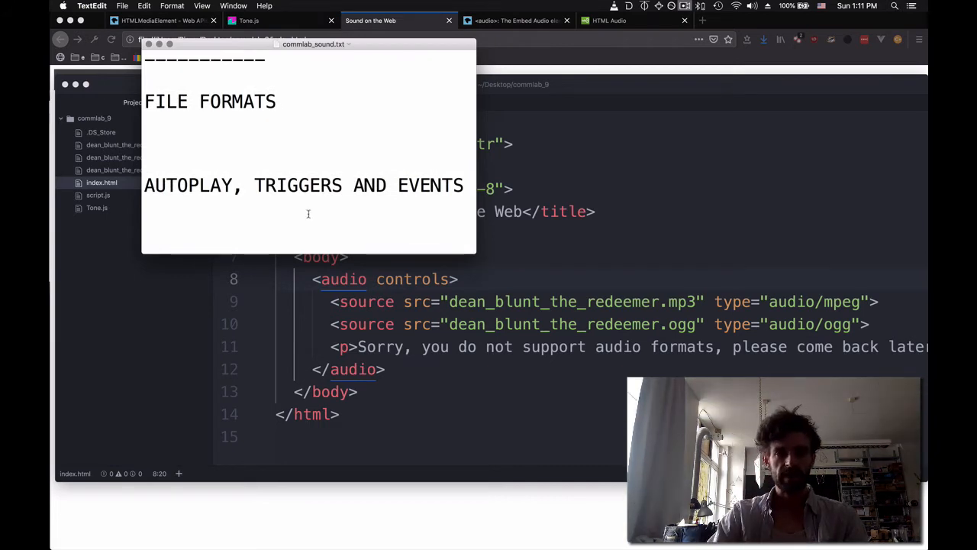
mouse_move(605, 307)
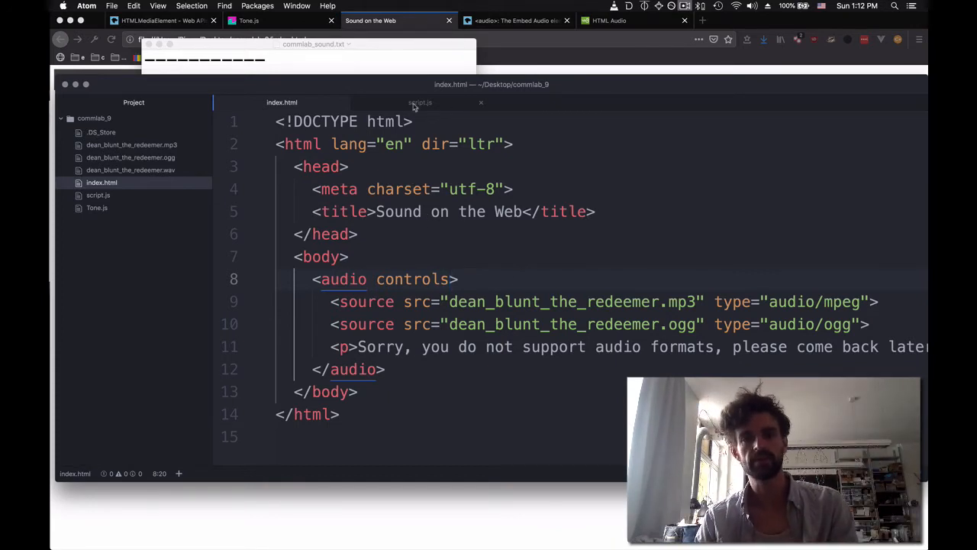
Give the <audio> element in index.html the attribute id="player".
left_click(455, 278)
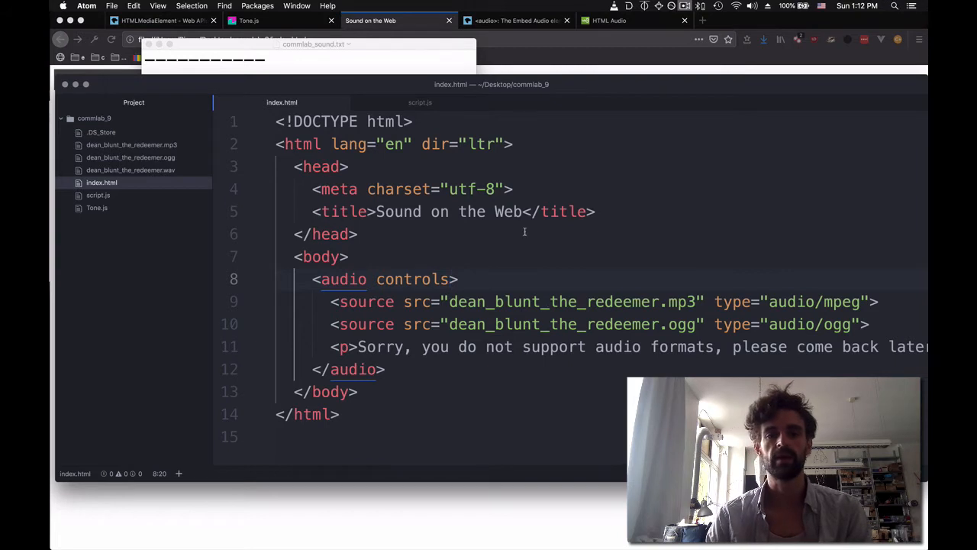
type("id")
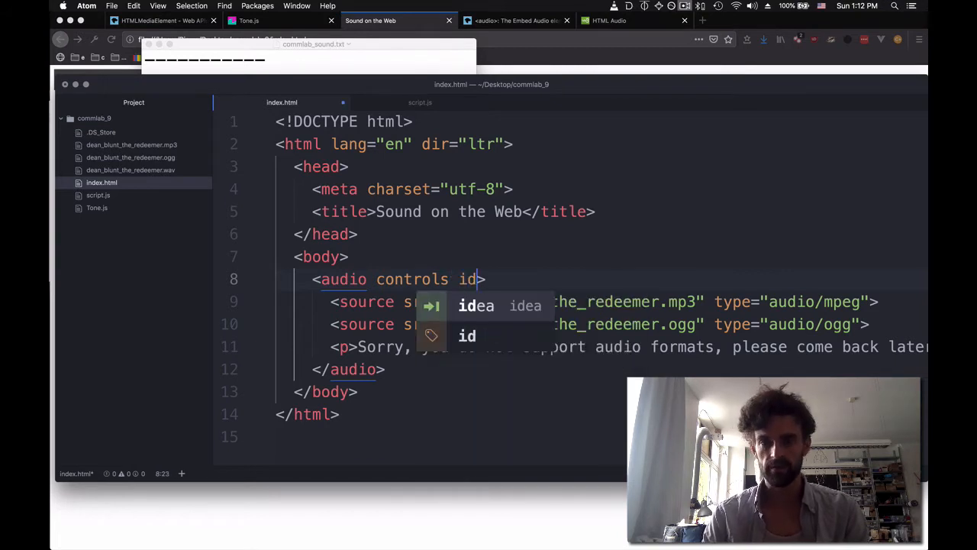
type("=\"\"")
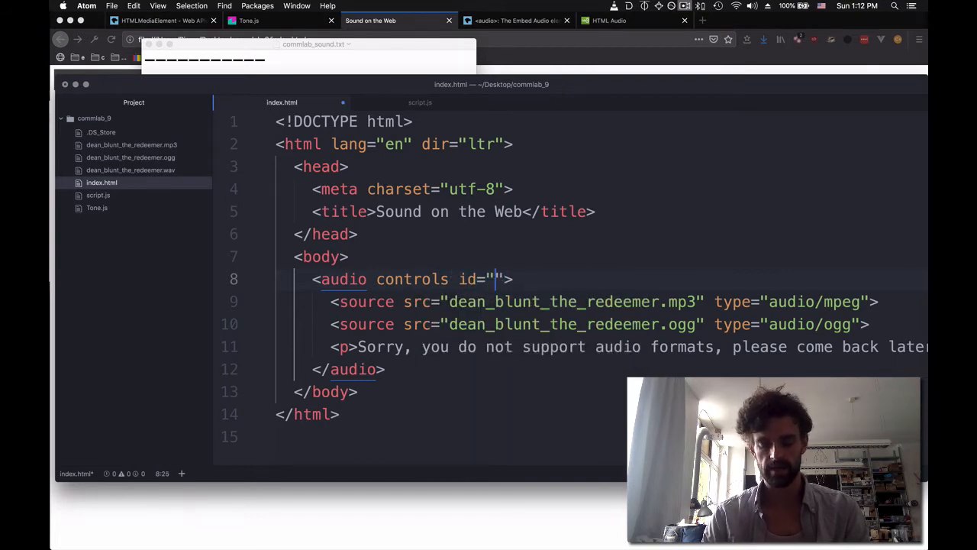
type("audio")
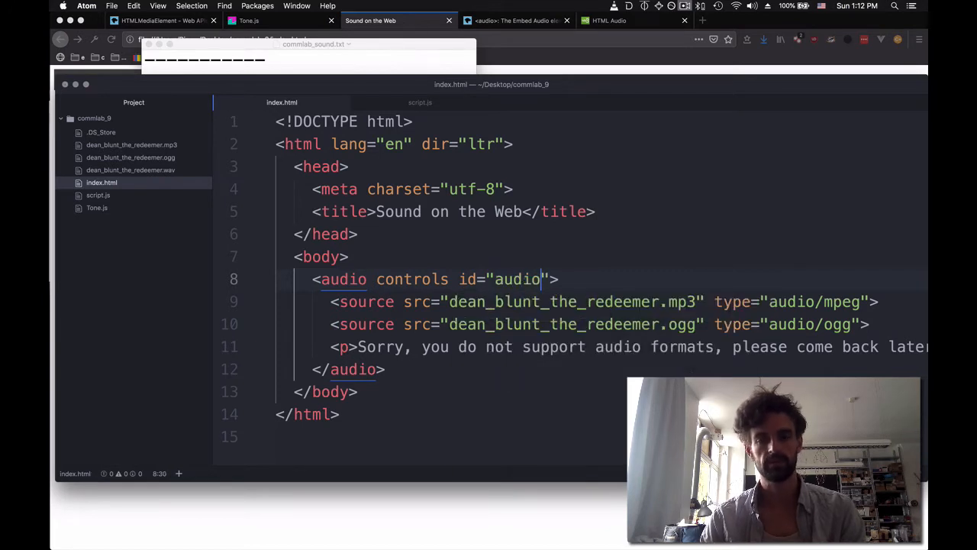
key("Backspace")
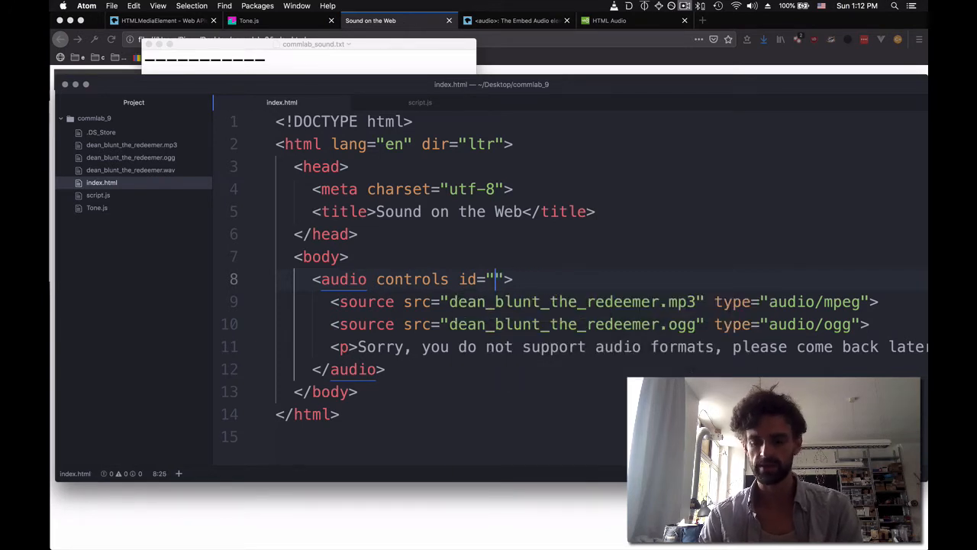
type("player")
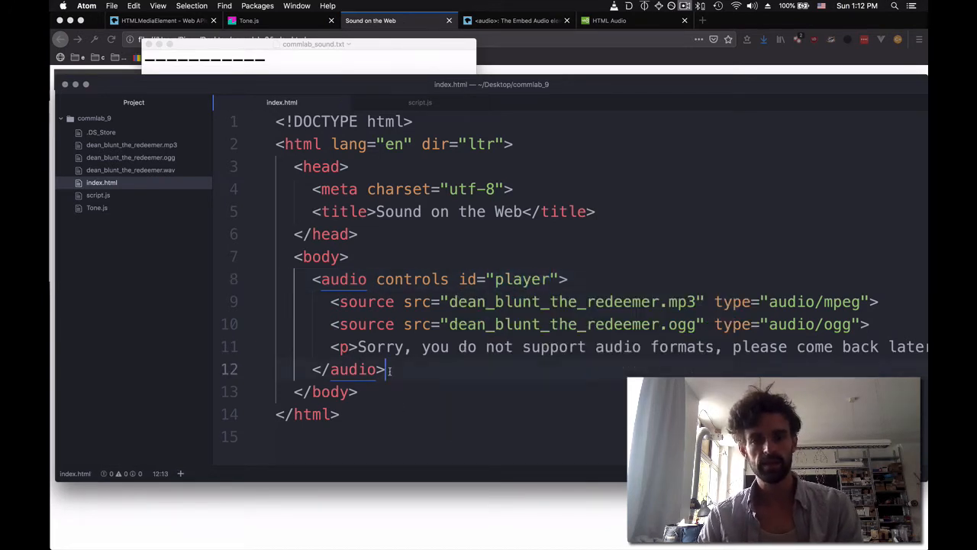
Add a <div class="interactable" id="interactable"> below the audio element.
type("d")
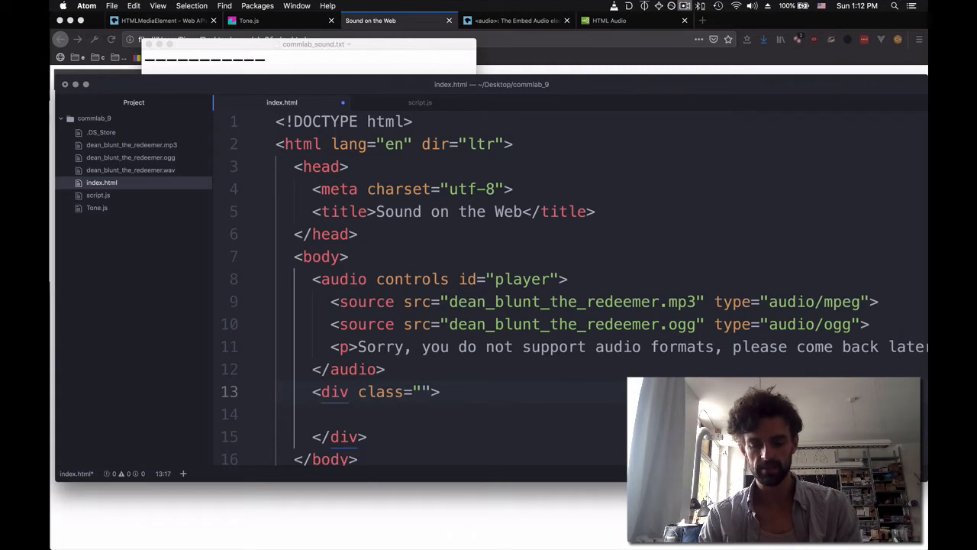
type("inter")
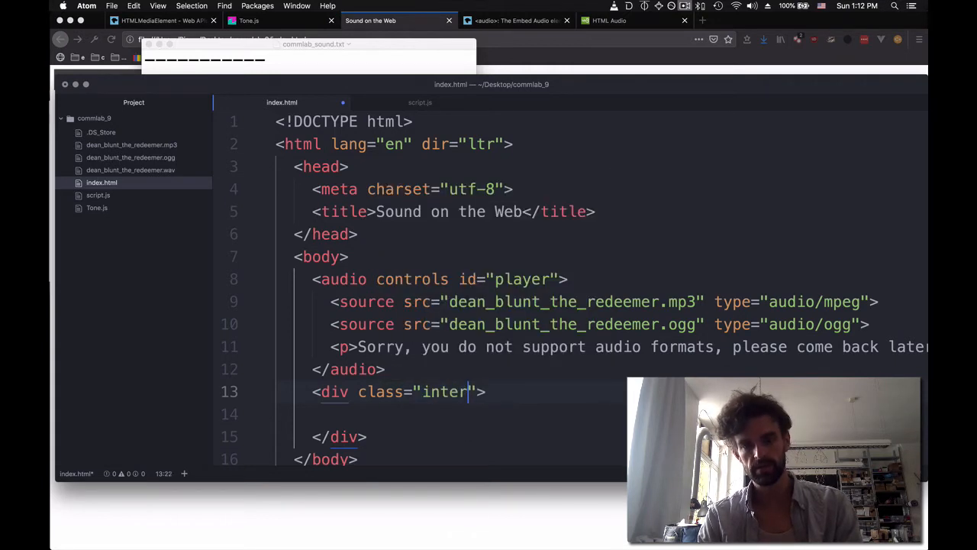
type("actable\" i")
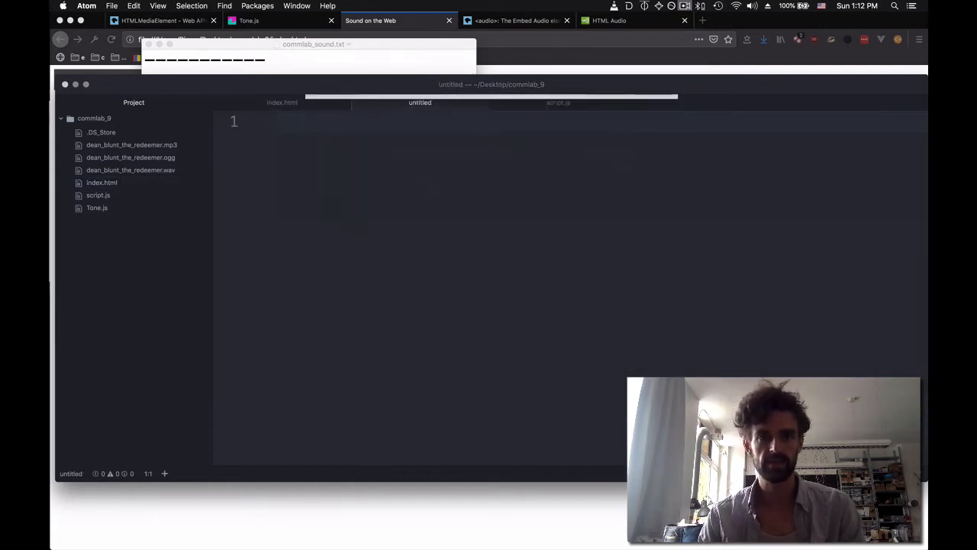
Link style.css as a stylesheet in the head of index.html, then move to style.css.
left_click(281, 102)
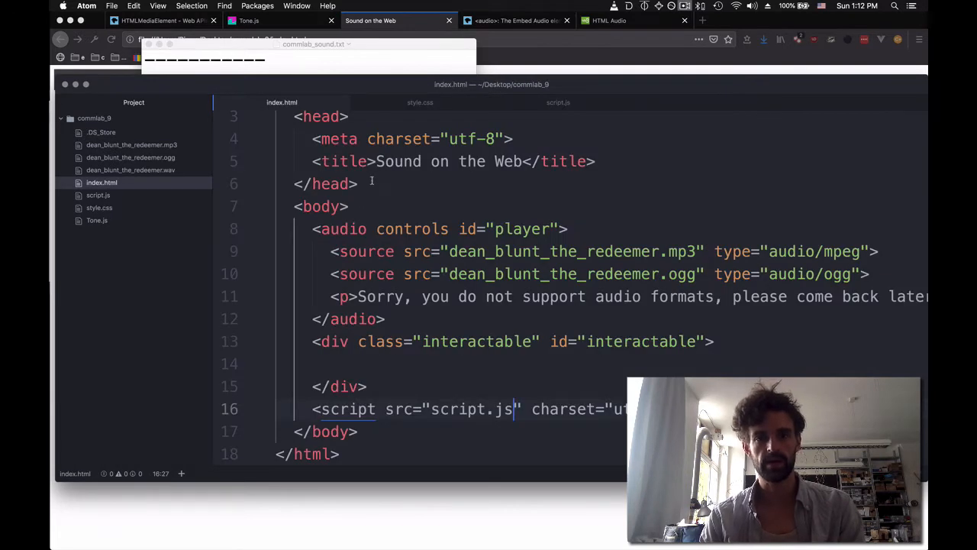
type("li")
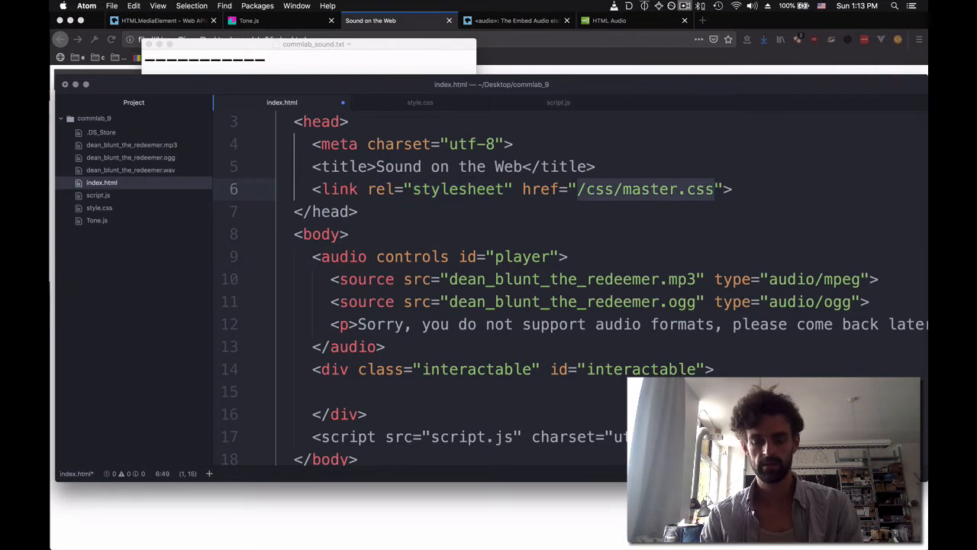
type("style.css")
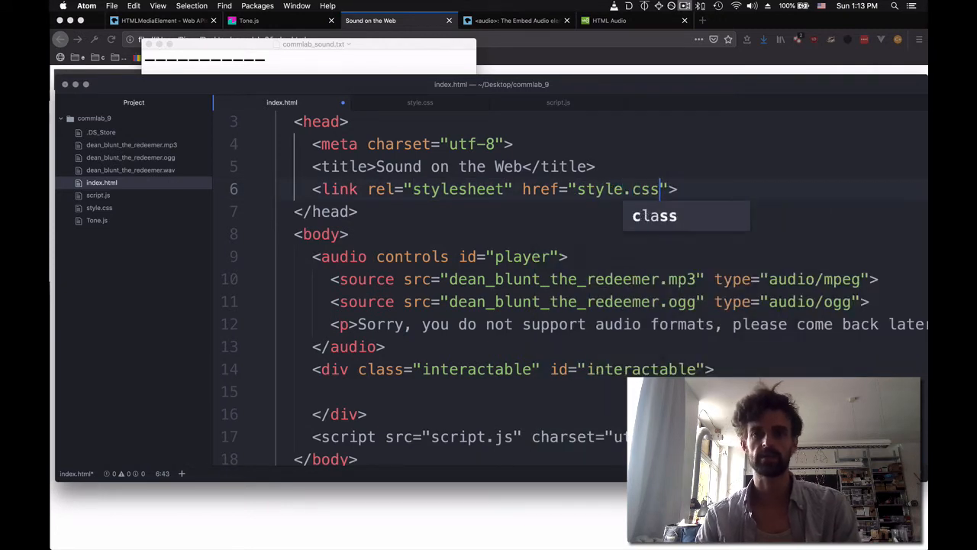
left_click(420, 101)
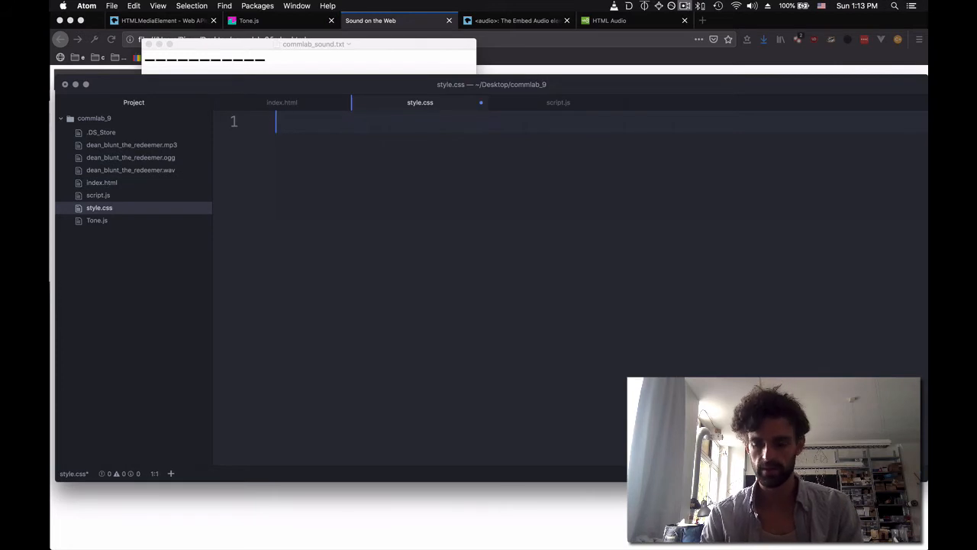
Write .interactable with width/height 300px, top/left 50% and position absolute.
type(".interactable {")
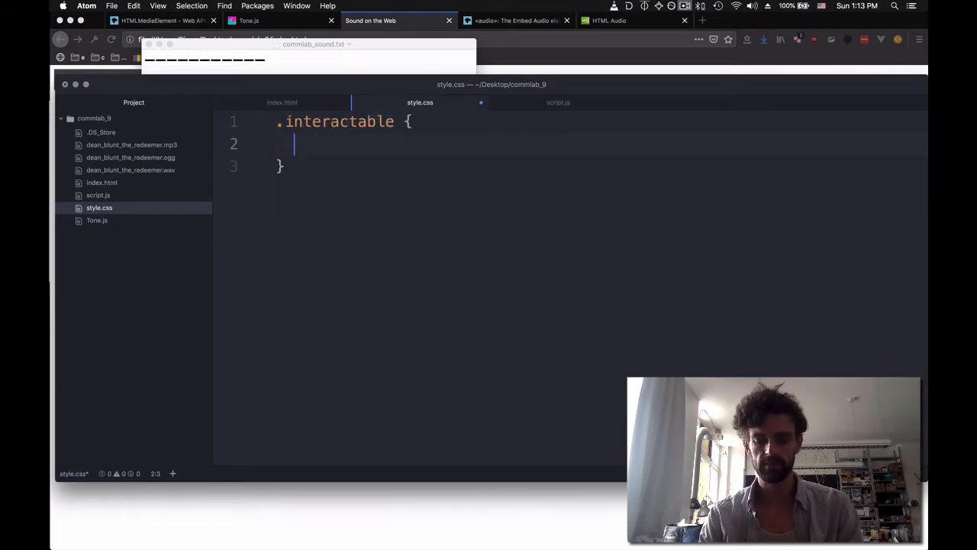
type("width: 3")
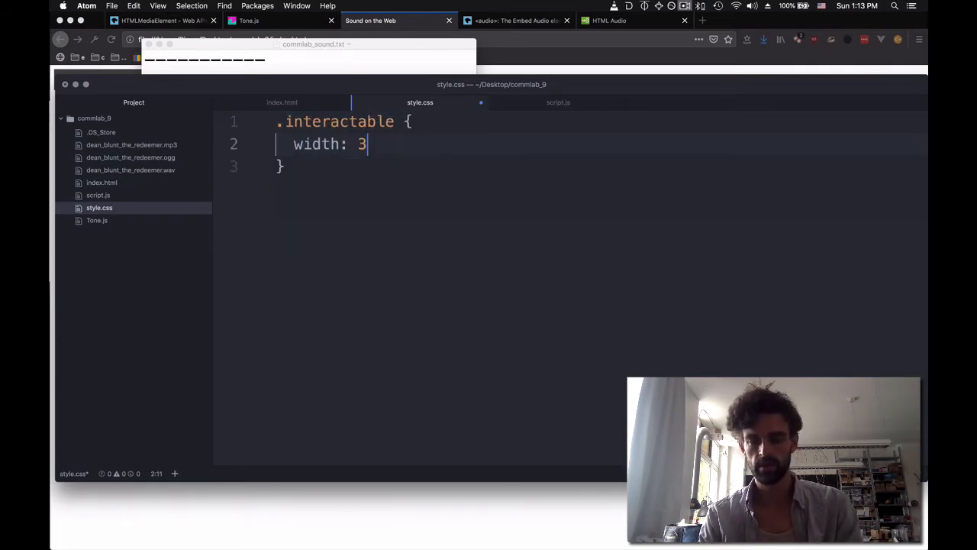
type("00px;")
type("height: 3")
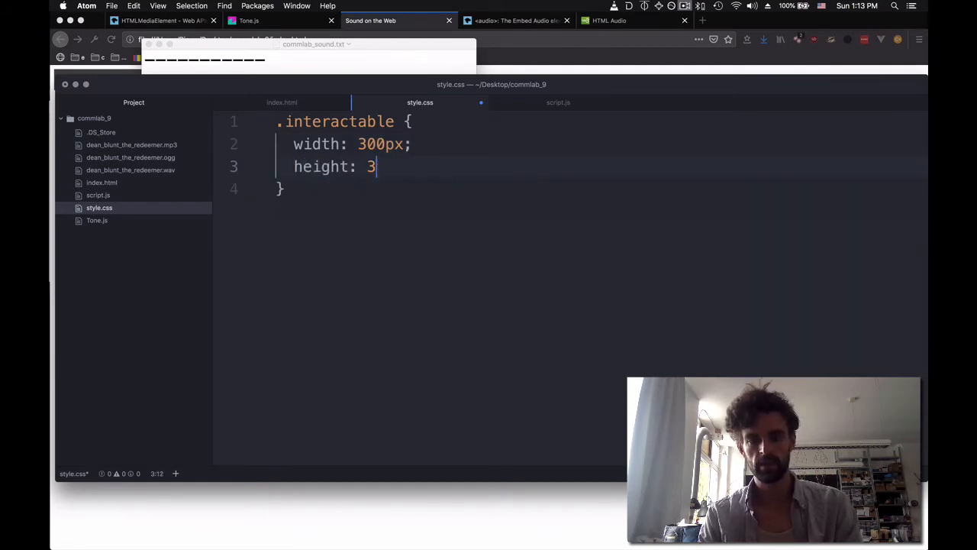
type("00px;")
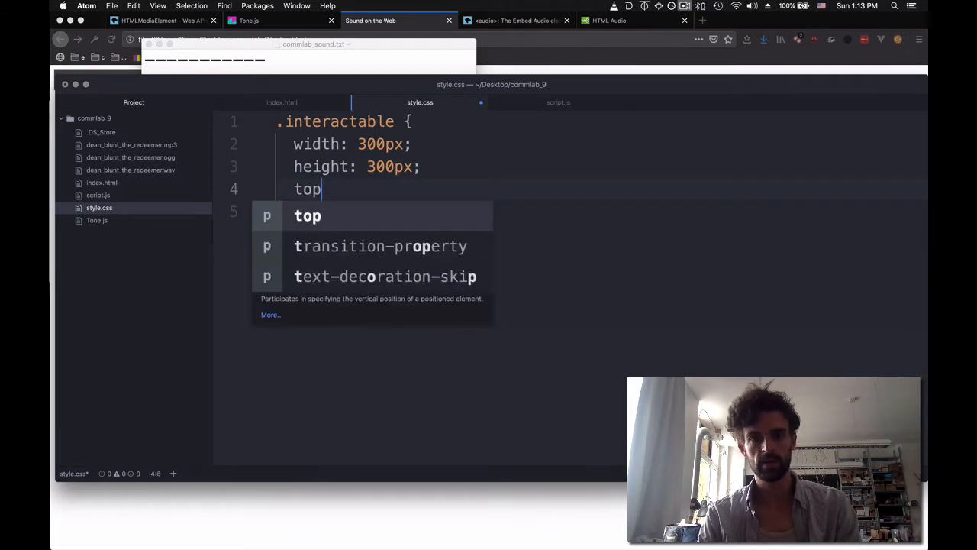
type(": 50%;")
left_click(602, 210)
type("left:")
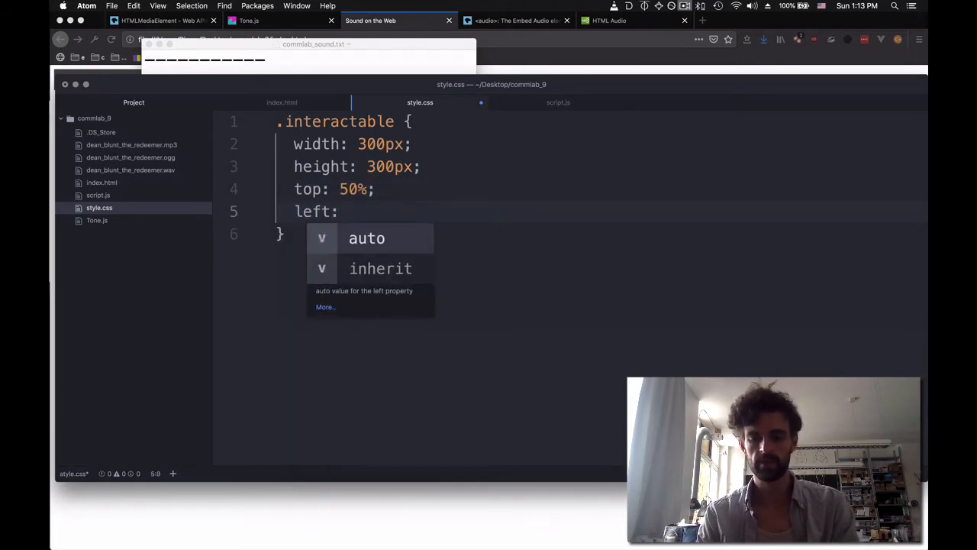
type("50%;")
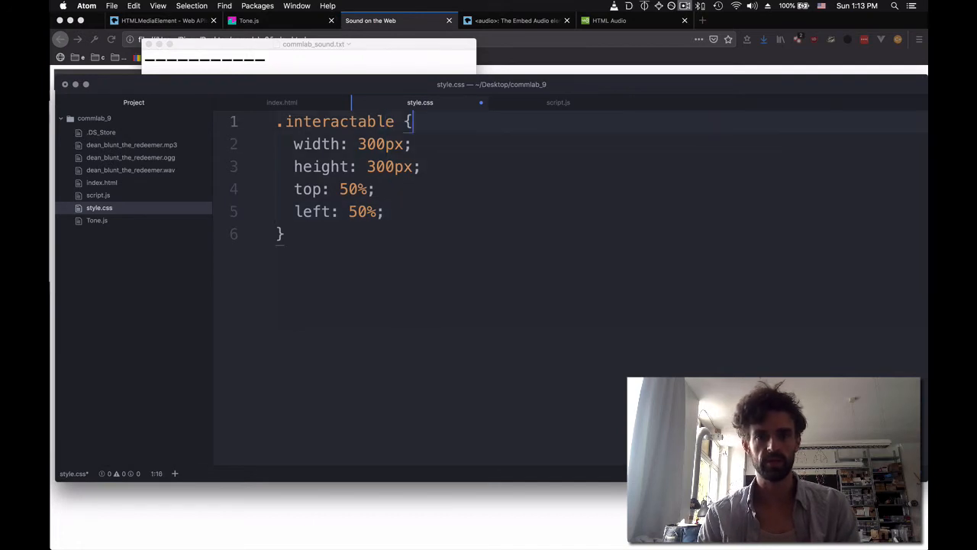
type("position: absolute;")
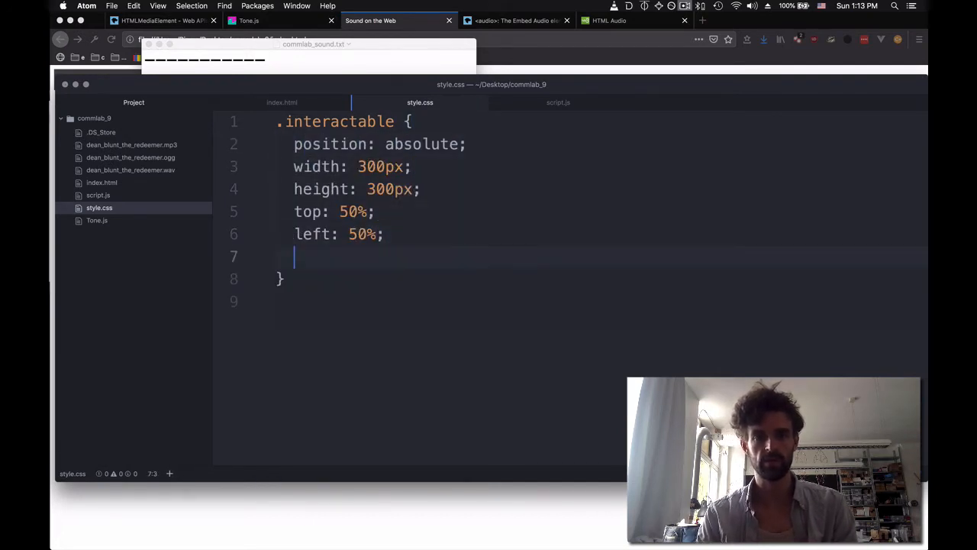
Add a 2px solid black border and change the width and height to 10%.
type("border:")
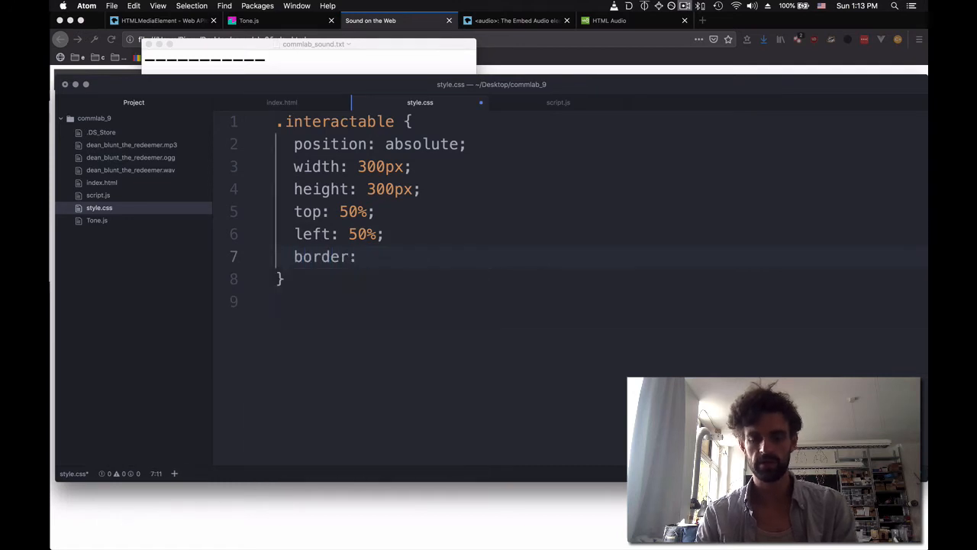
type("2px solid bk")
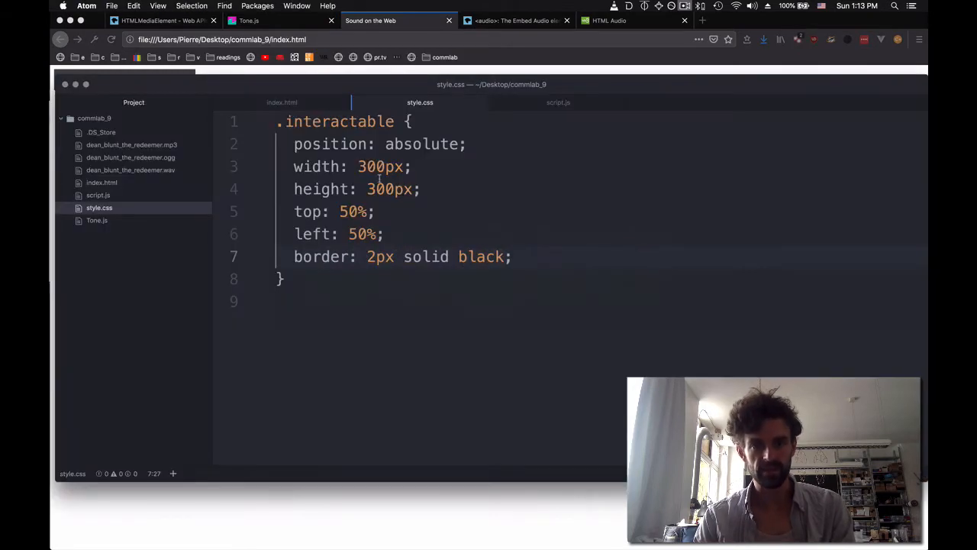
double_click(379, 166)
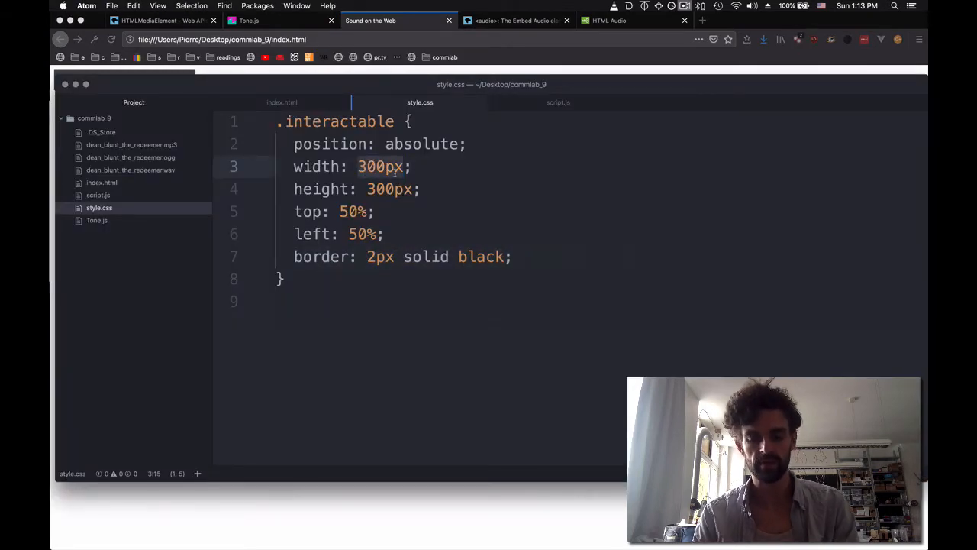
type("10%")
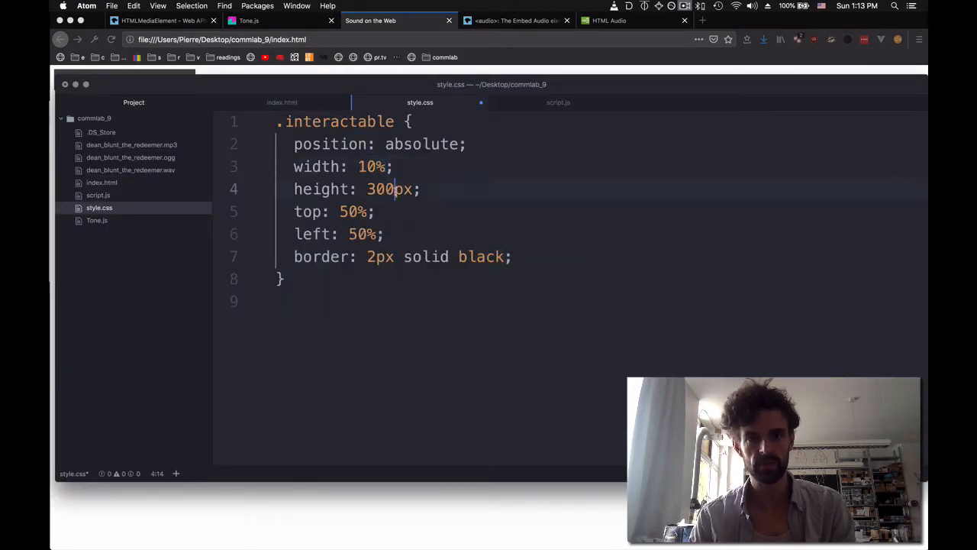
type("10%")
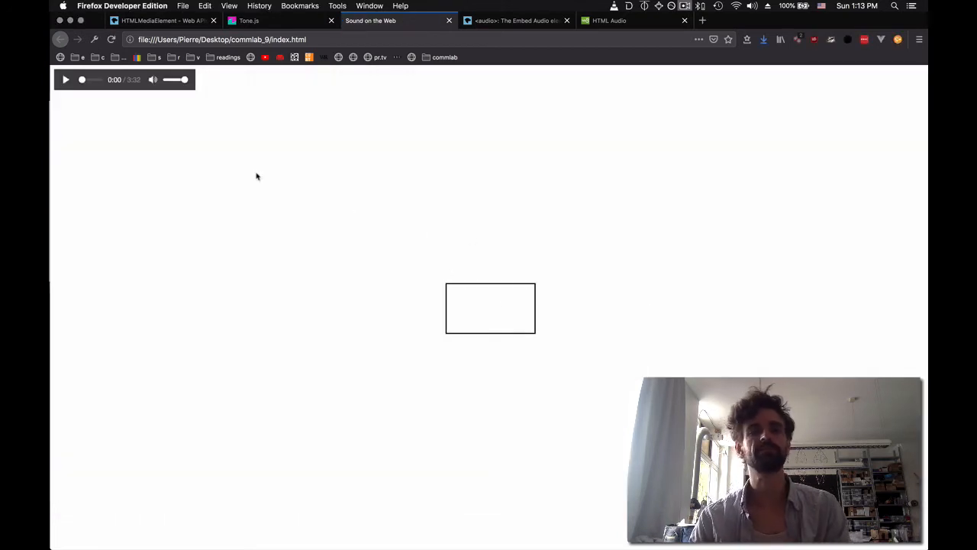
mouse_move(239, 149)
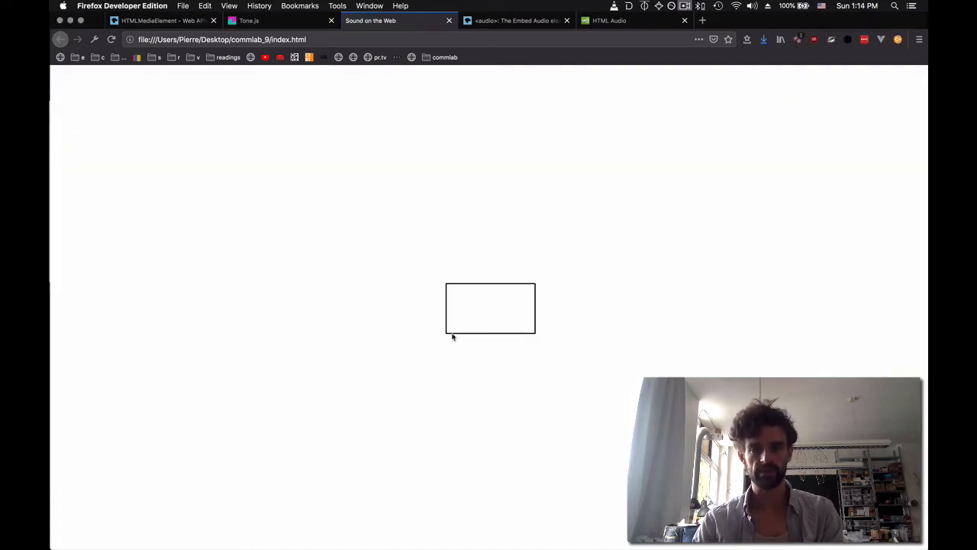
mouse_move(364, 385)
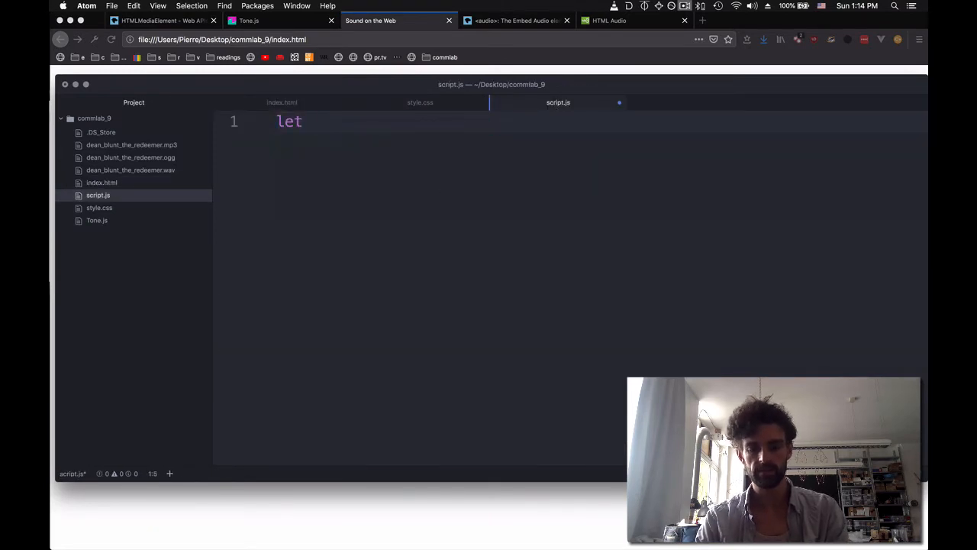
Grab the interactable and player elements by id with document.getElementById.
type("interactable =")
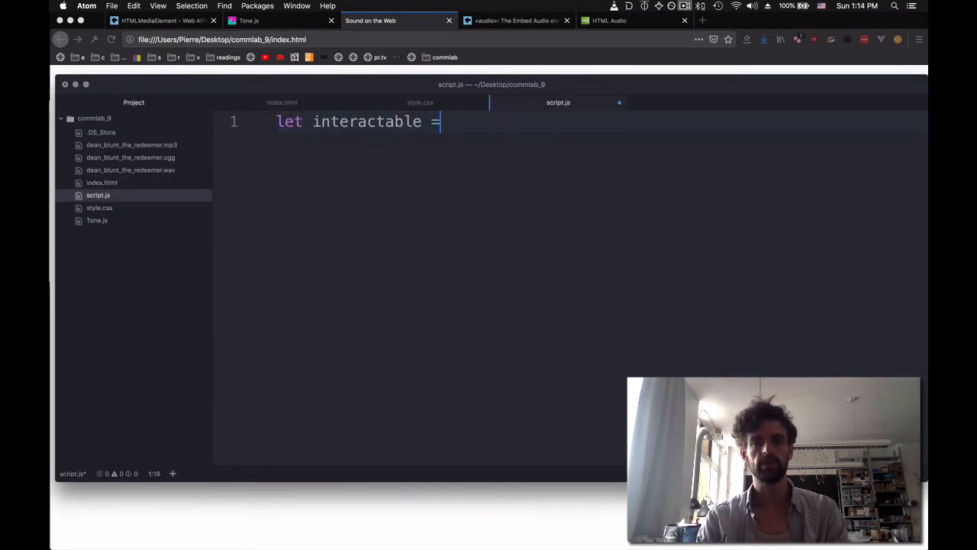
type("docum")
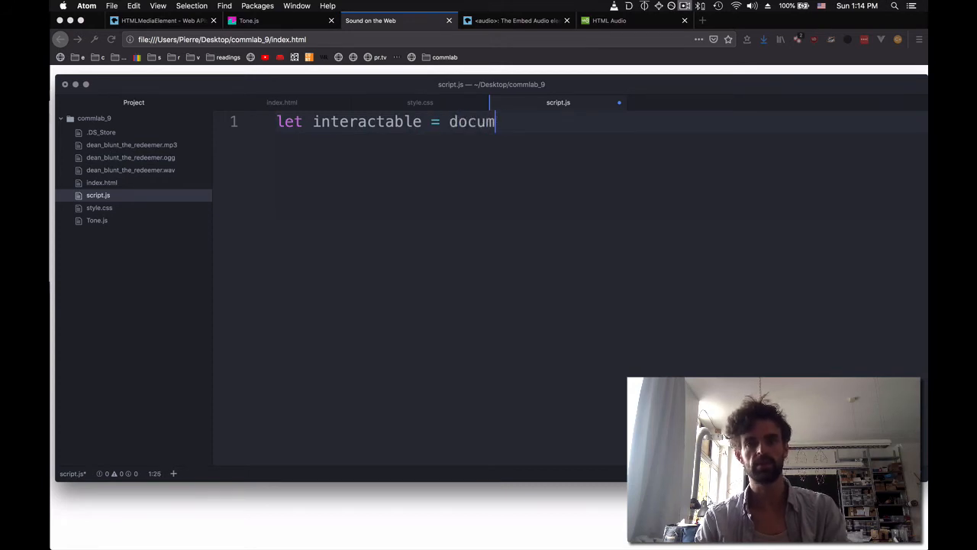
type("ent.getEle")
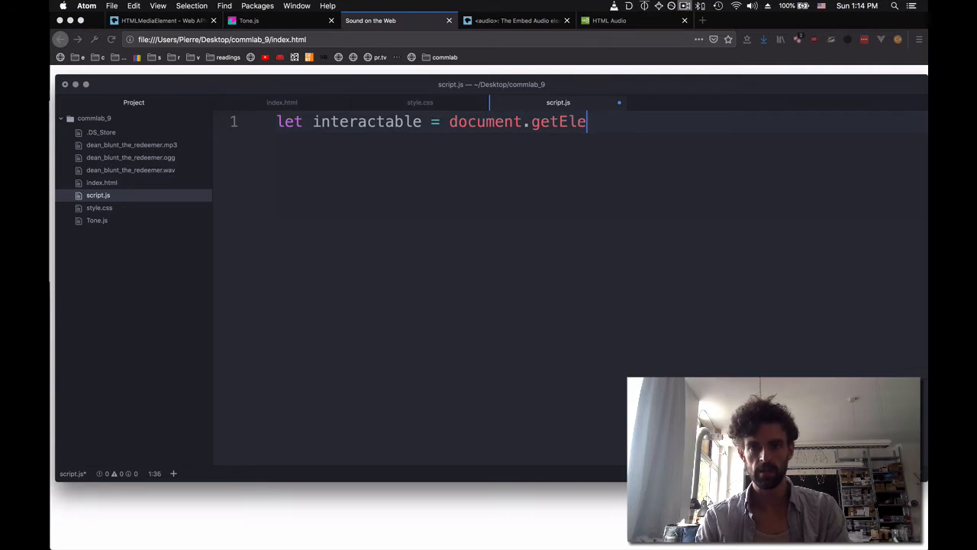
type("mentById*")
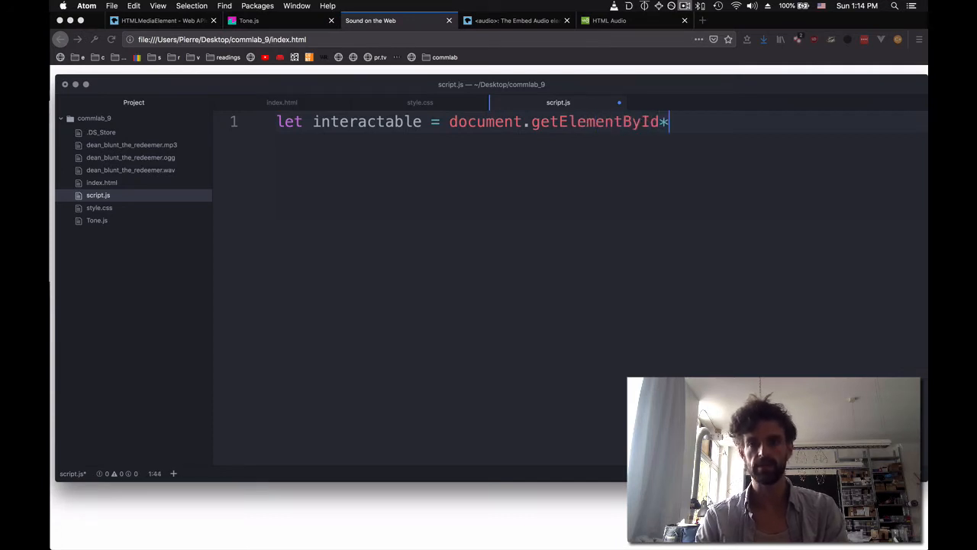
type("()")
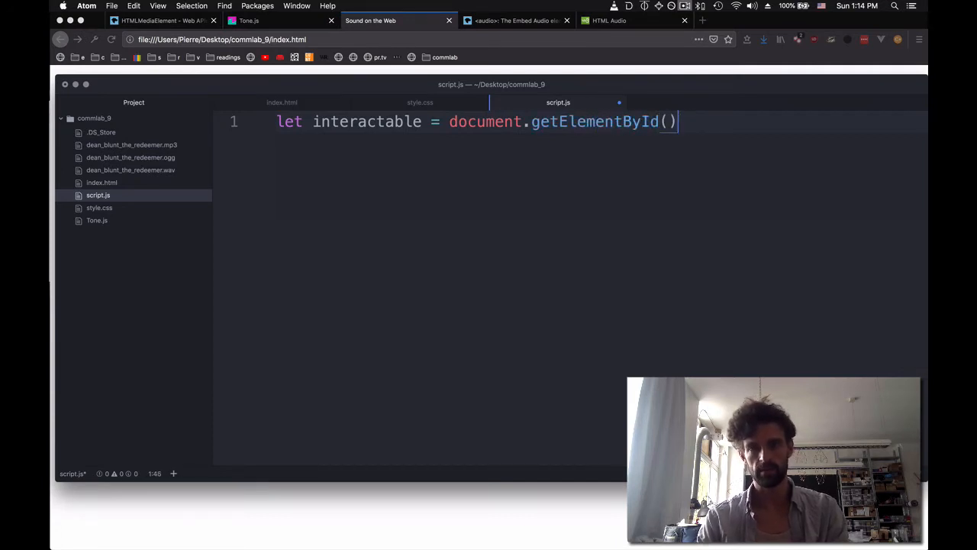
type("\"interactable")
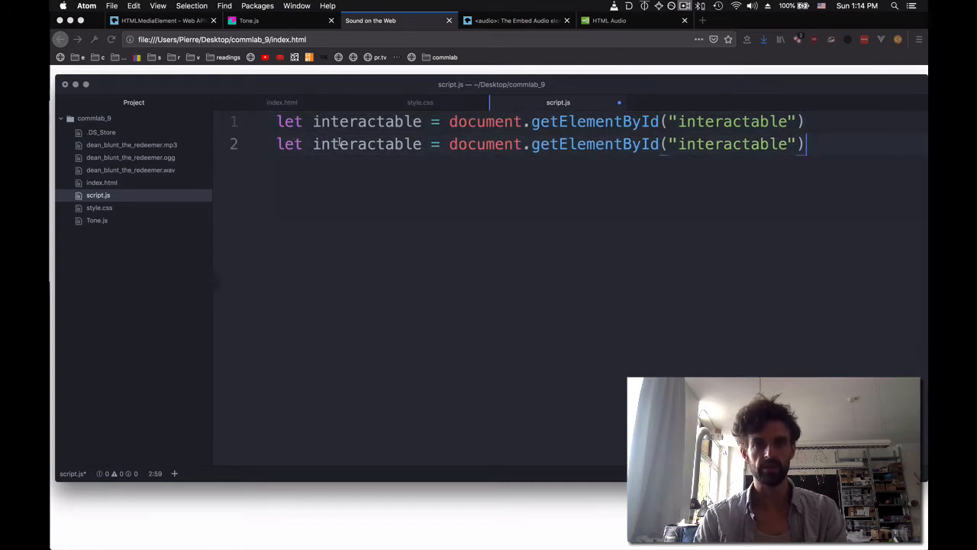
type("player")
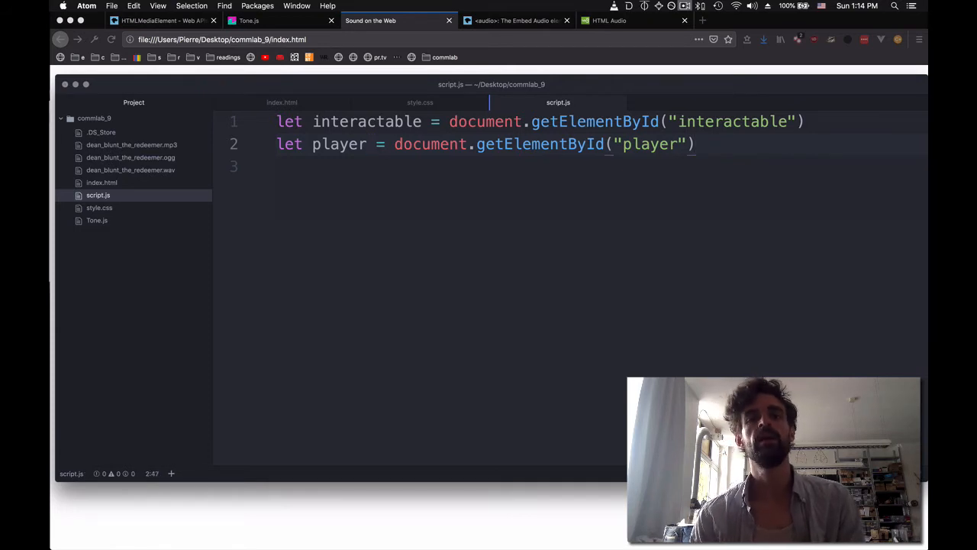
Add a 'mouseenter' listener on interactable calling player.play(), then switch to the browser.
type("interactable.addE")
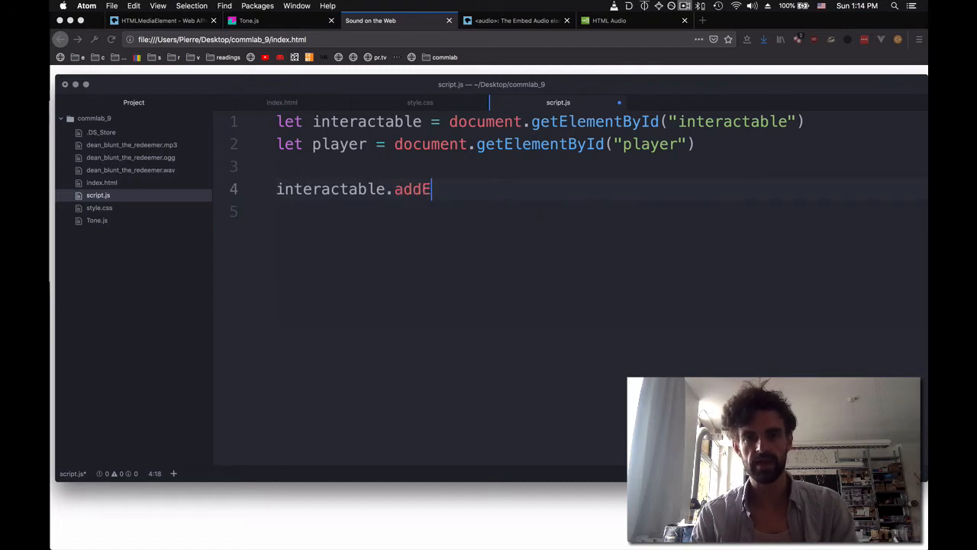
type("ventListener(")
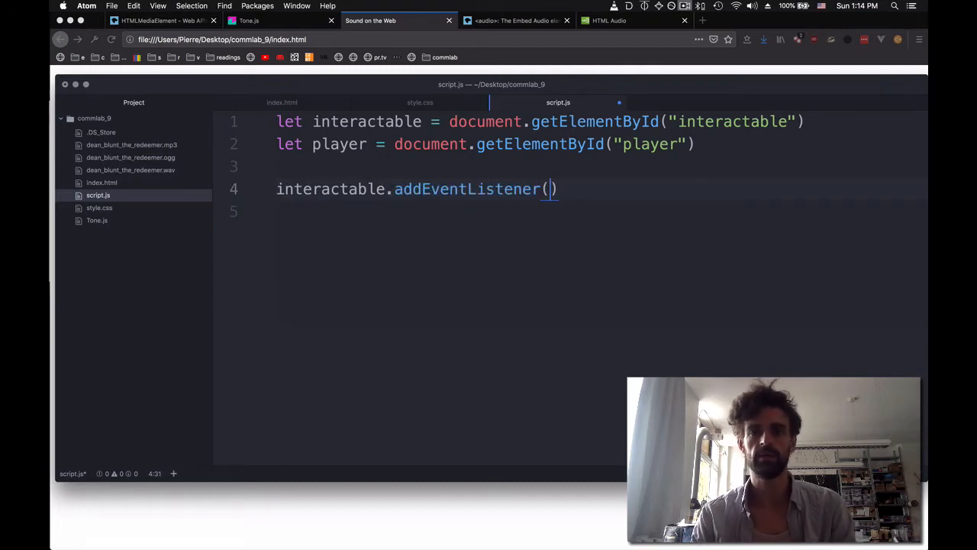
type("'mou")
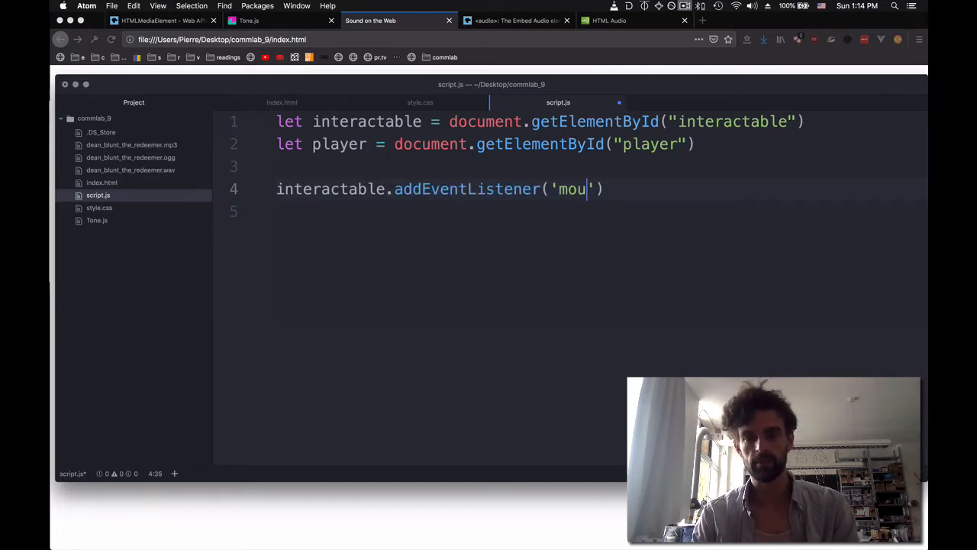
type("senter',")
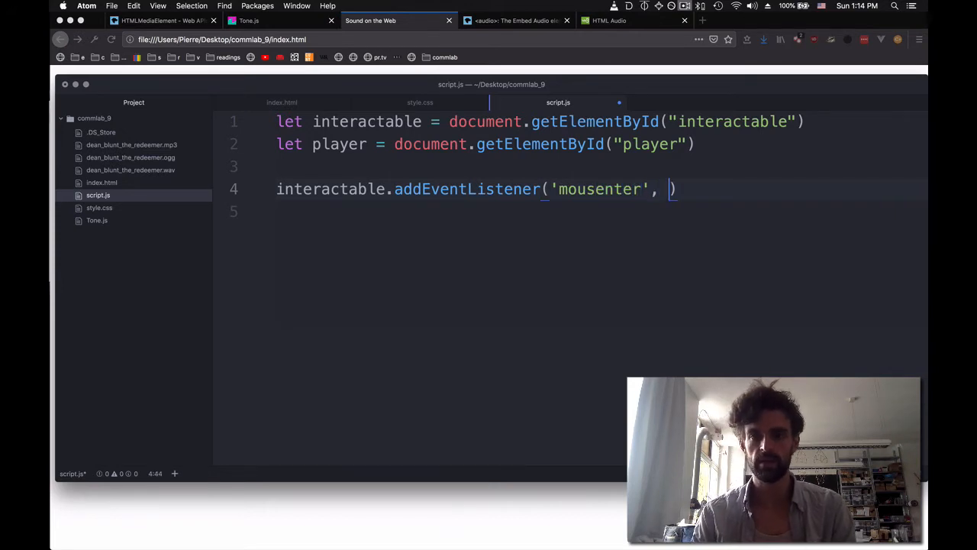
type("() => {})")
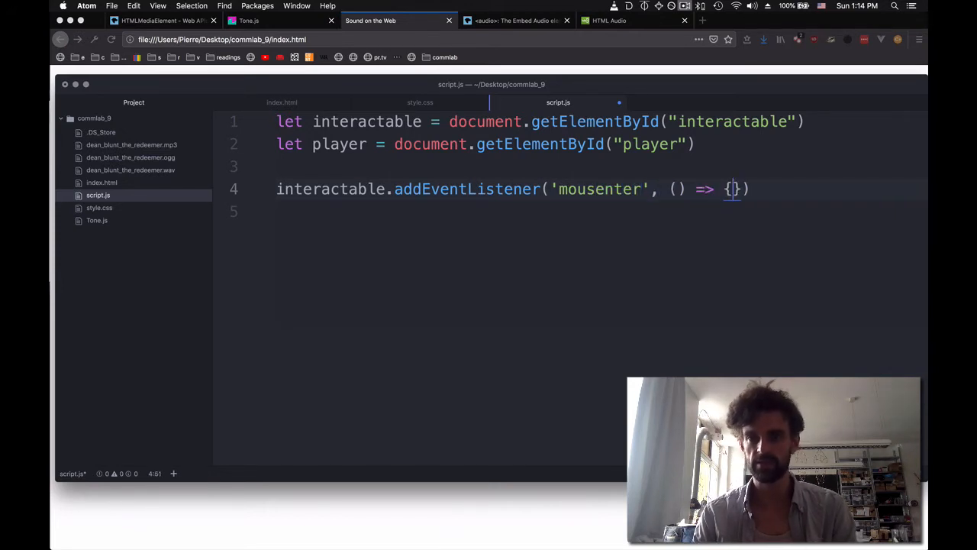
type("player.play")
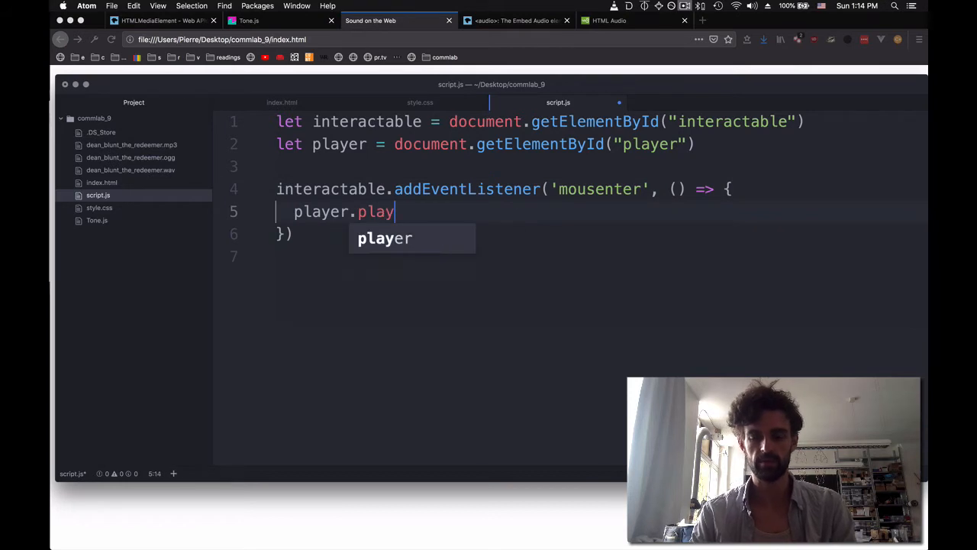
type("();")
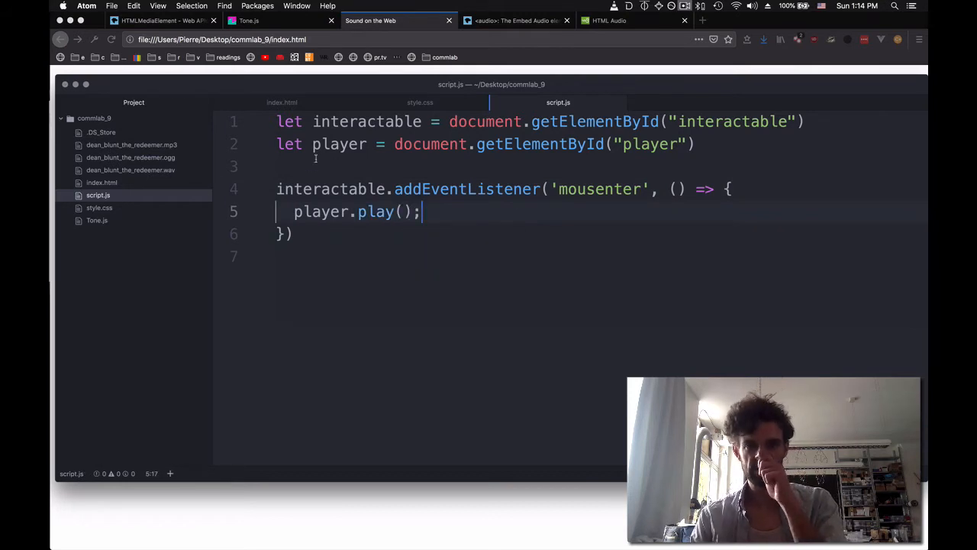
double_click(339, 144)
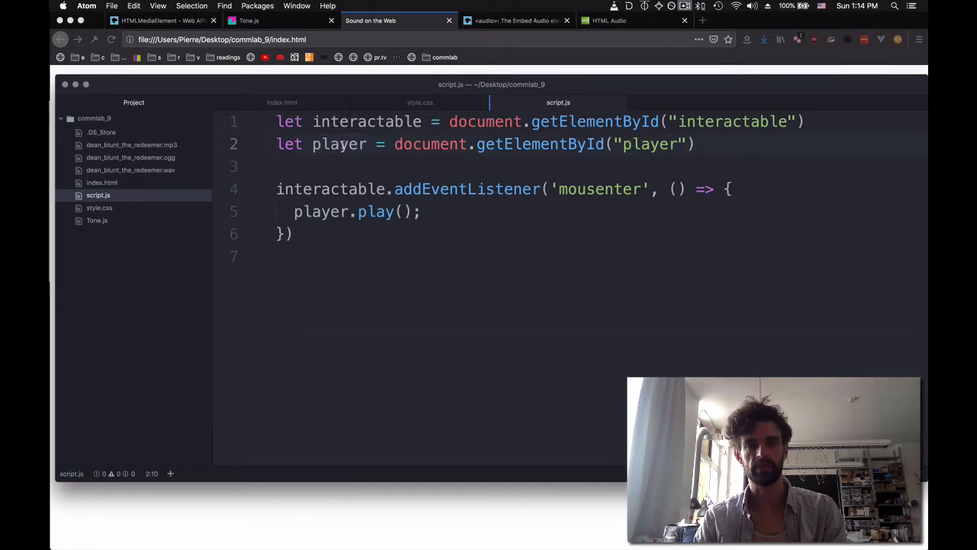
left_click(369, 22)
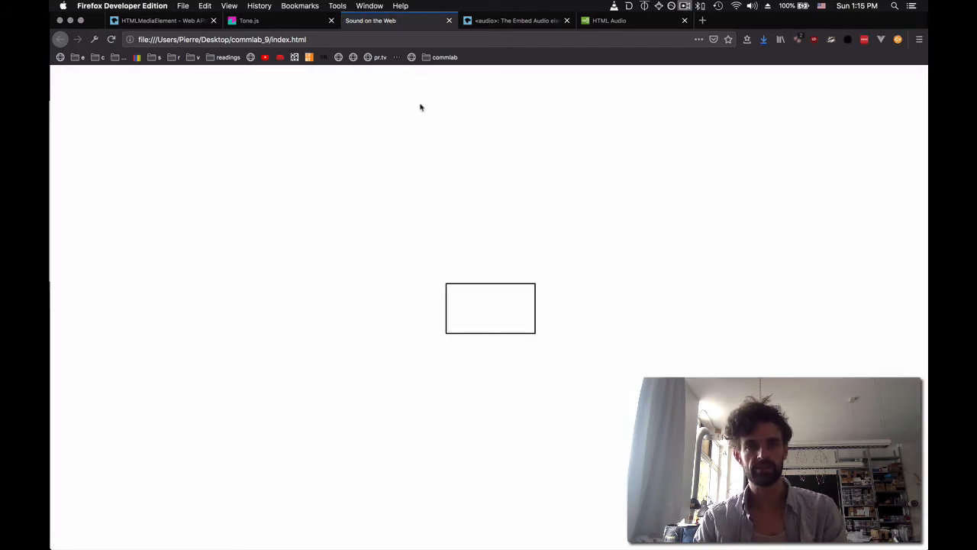
mouse_move(476, 303)
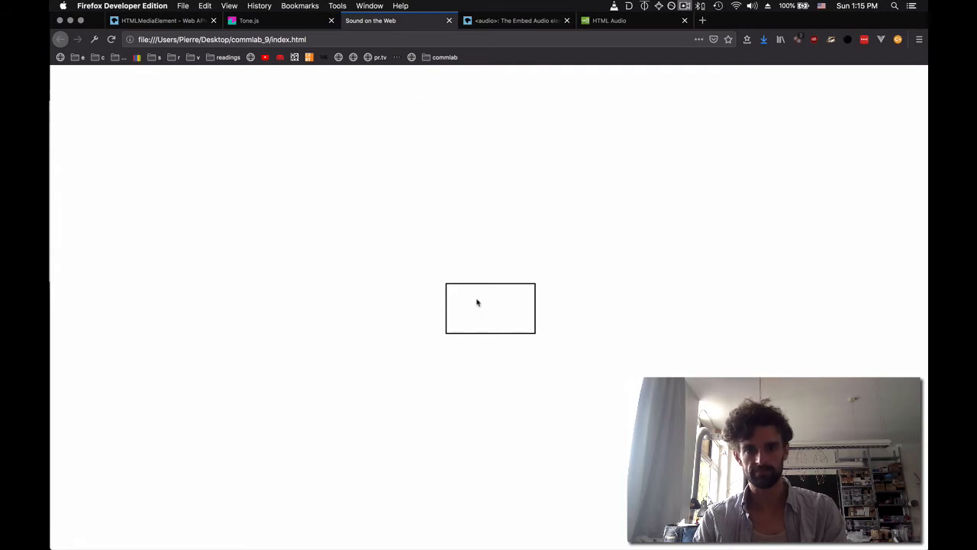
mouse_move(485, 320)
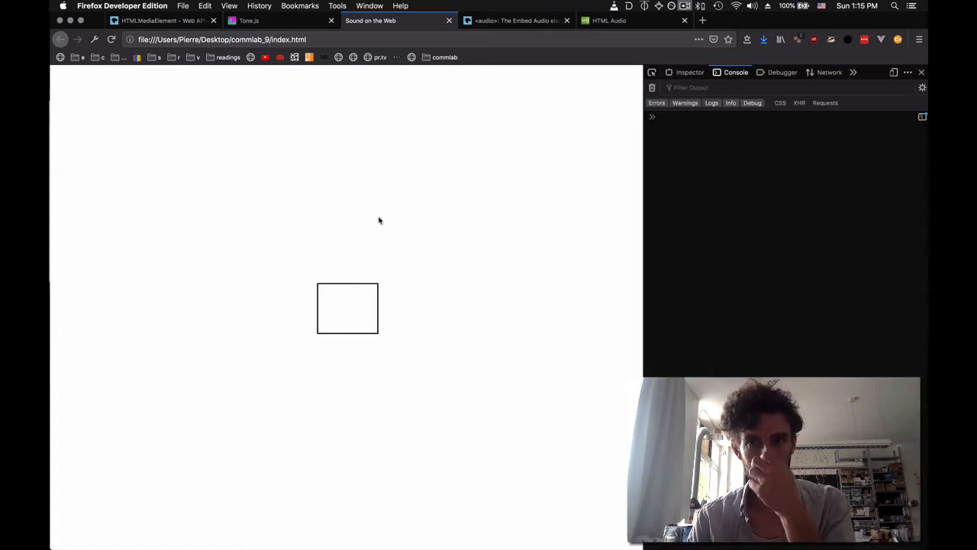
mouse_move(359, 257)
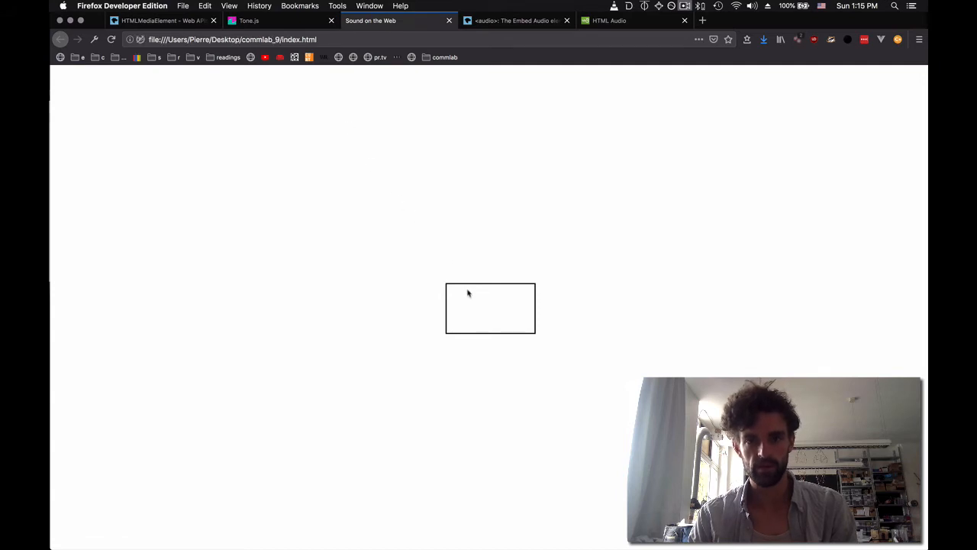
mouse_move(450, 262)
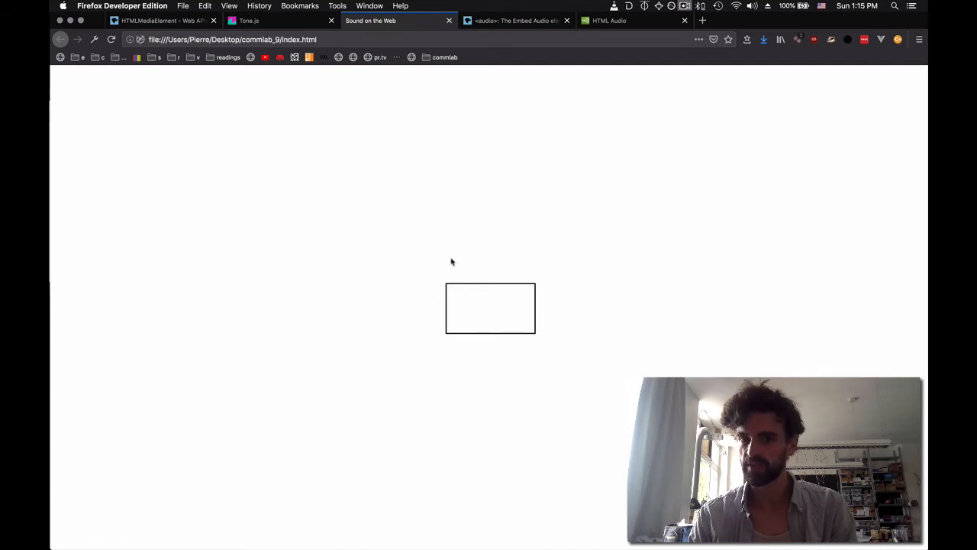
key("F12")
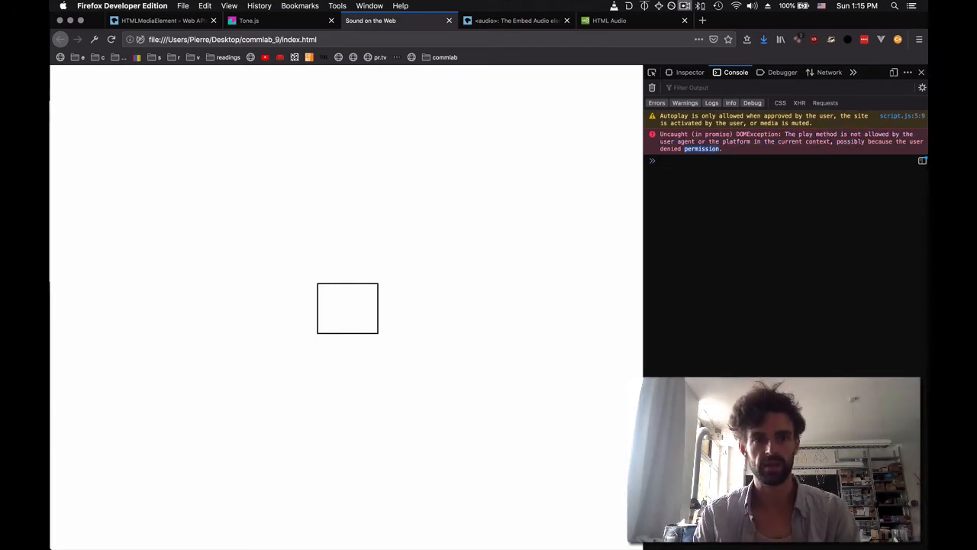
left_click(921, 72)
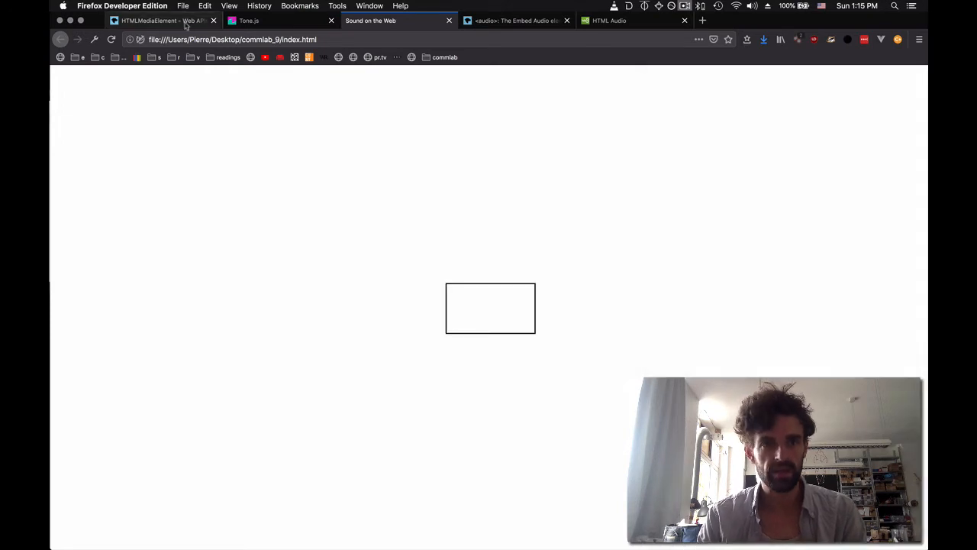
In the site information panel, set Autoplay to Allow Audio and Video for the local page.
left_click(141, 40)
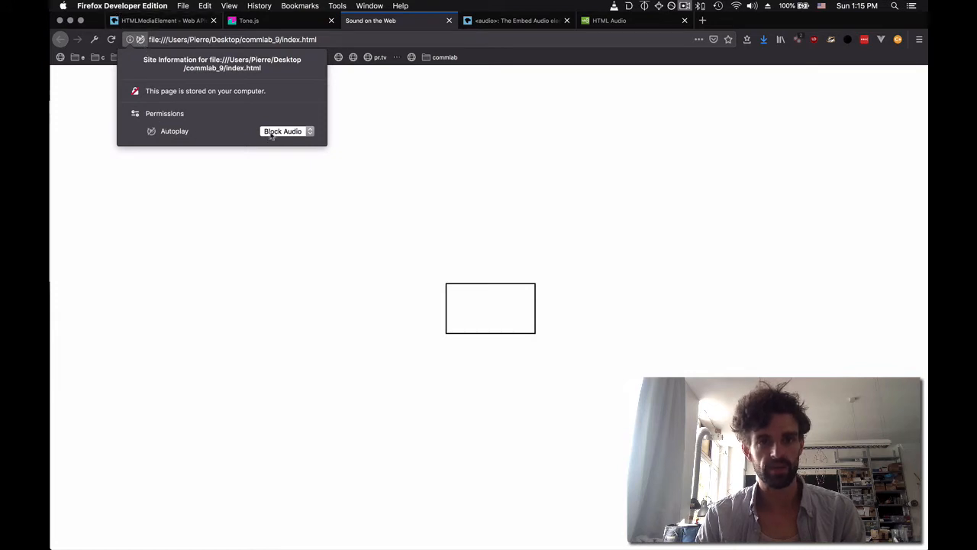
left_click(287, 131)
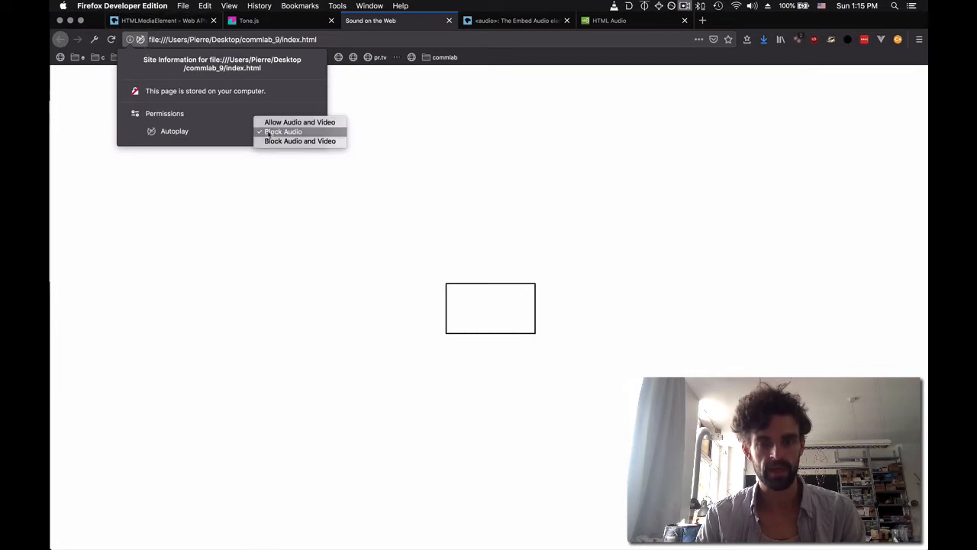
left_click(510, 361)
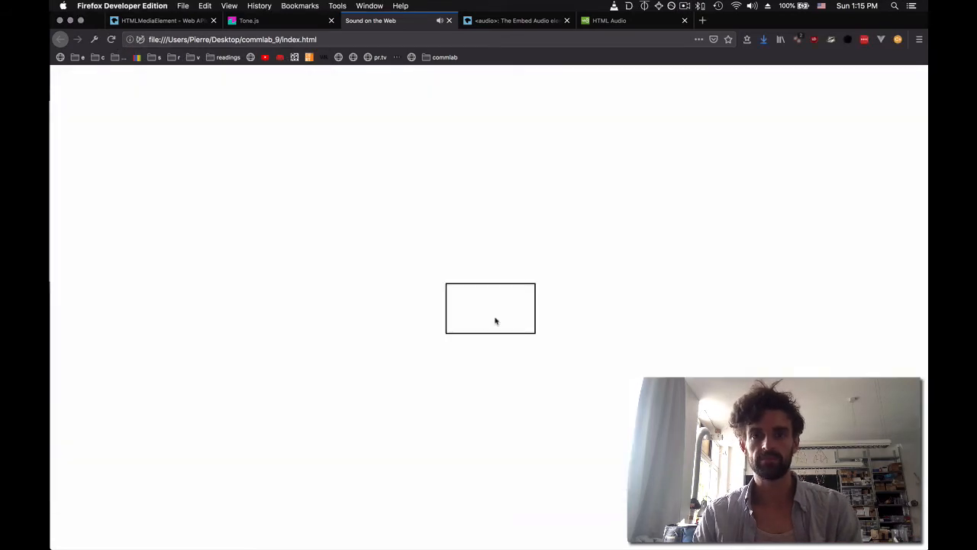
mouse_move(359, 296)
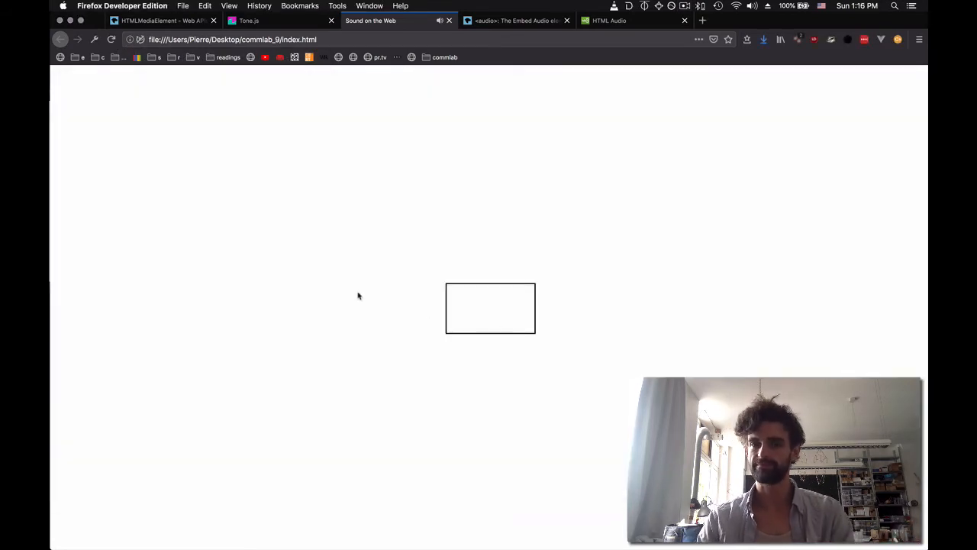
mouse_move(255, 135)
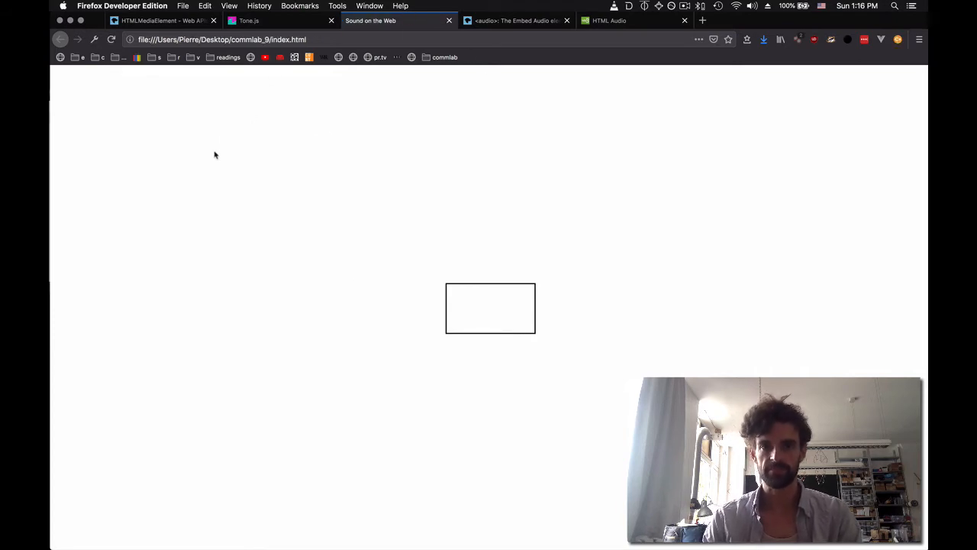
mouse_move(504, 296)
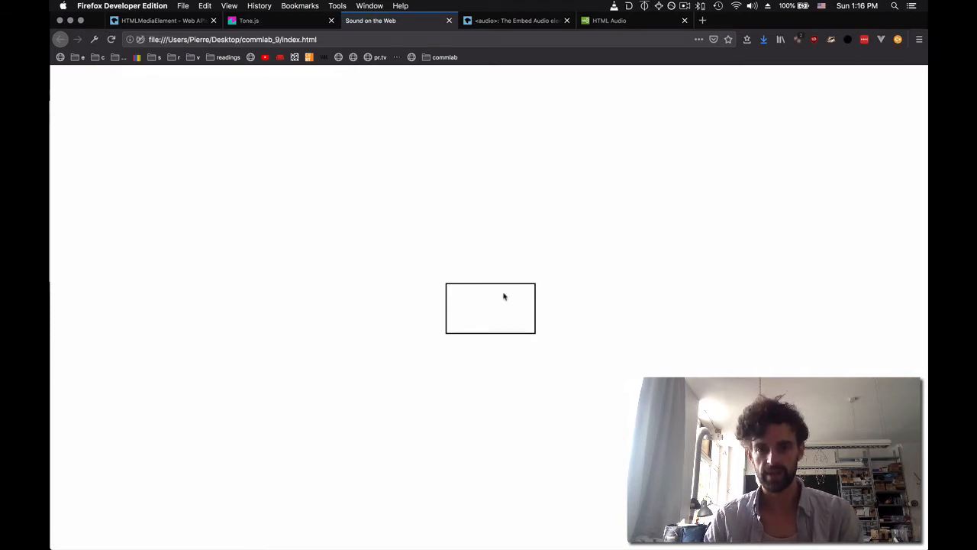
mouse_move(461, 187)
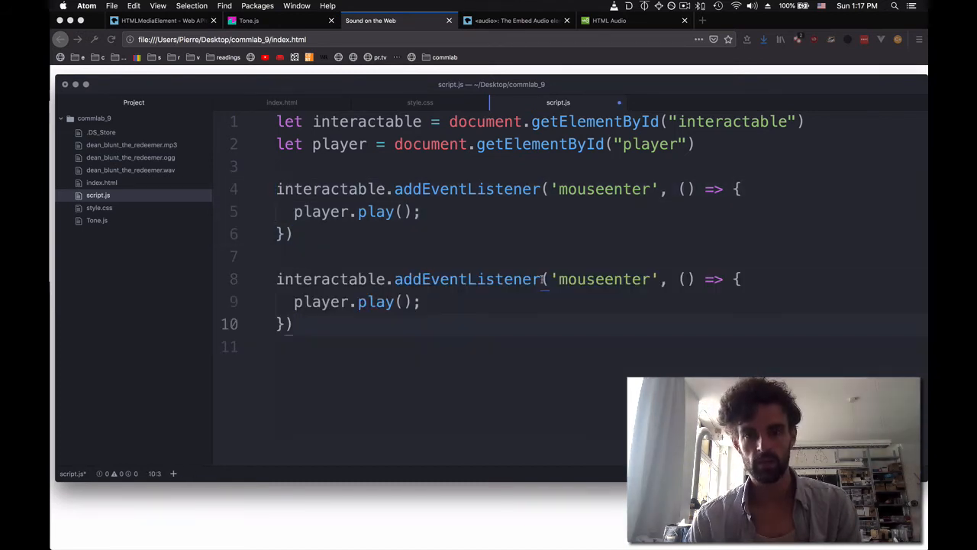
Change the duplicated listener to 'mouseleave' calling player.pause().
key("backspace")
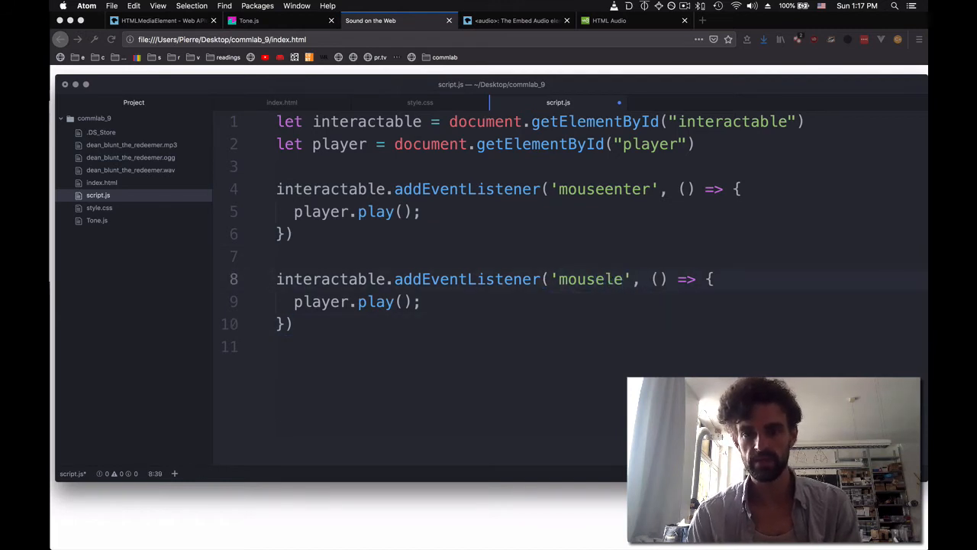
type("ave")
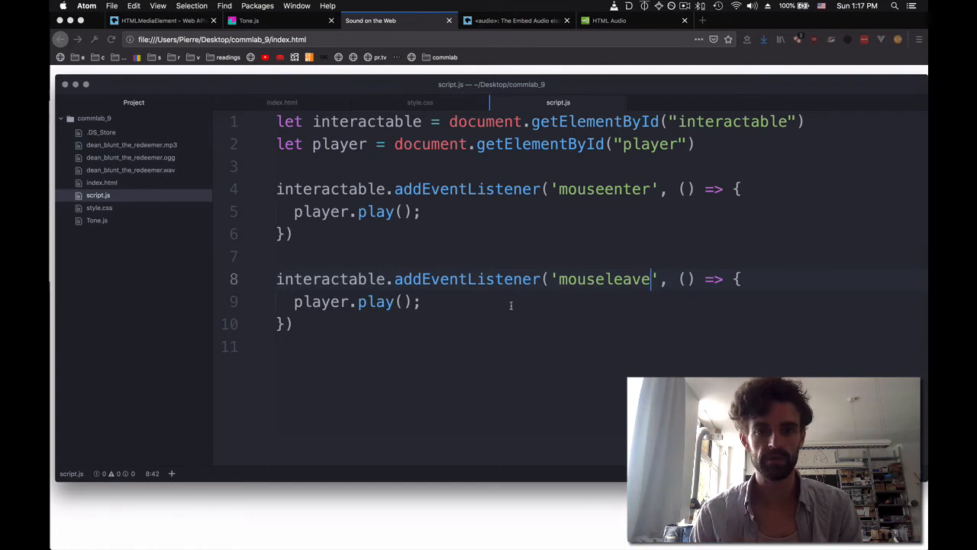
type("pause")
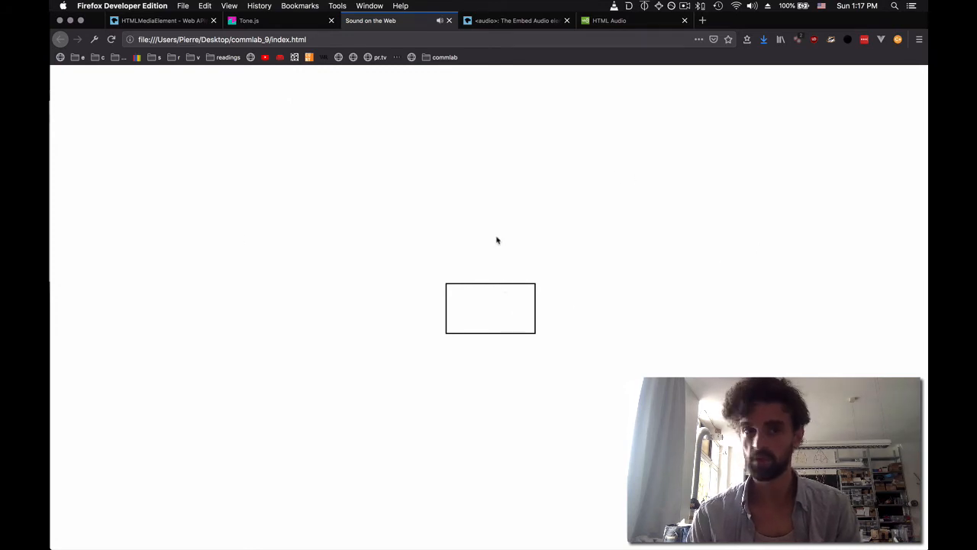
left_click(382, 21)
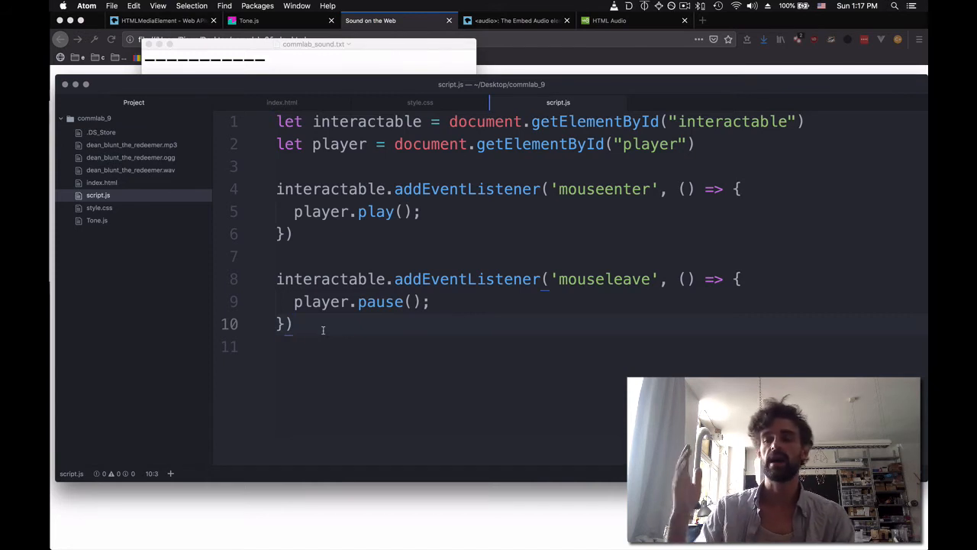
Add a player 'pause' listener that starts setting document.body.style.
key("enter")
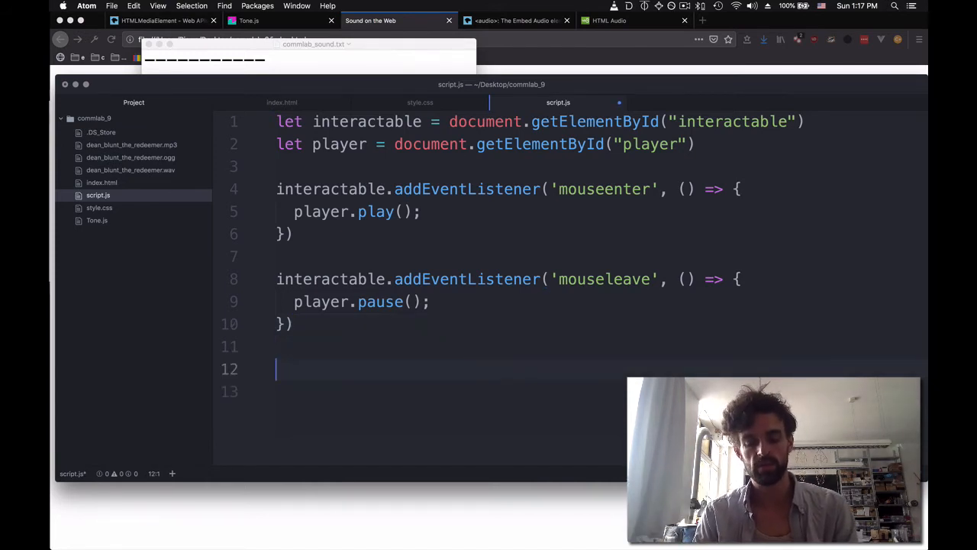
type("player.")
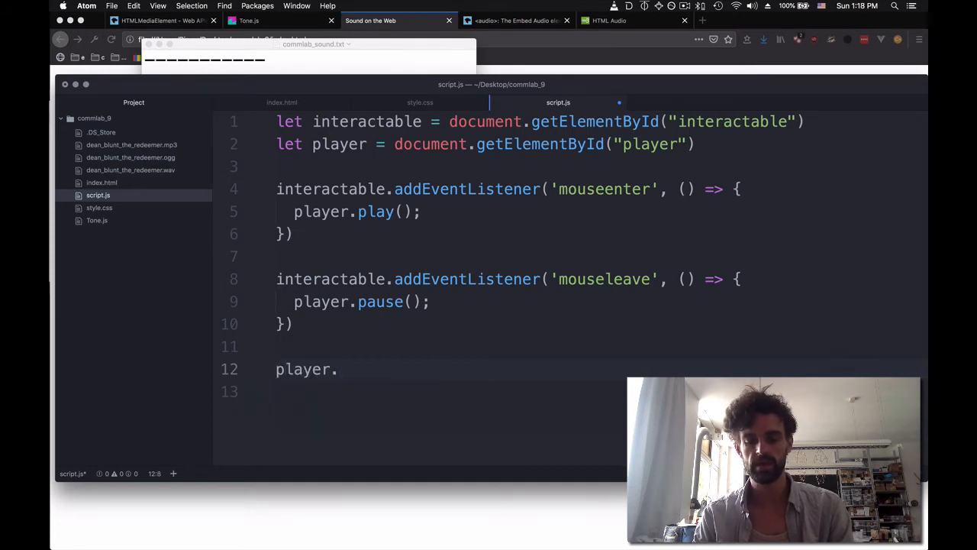
type("addEventListener()")
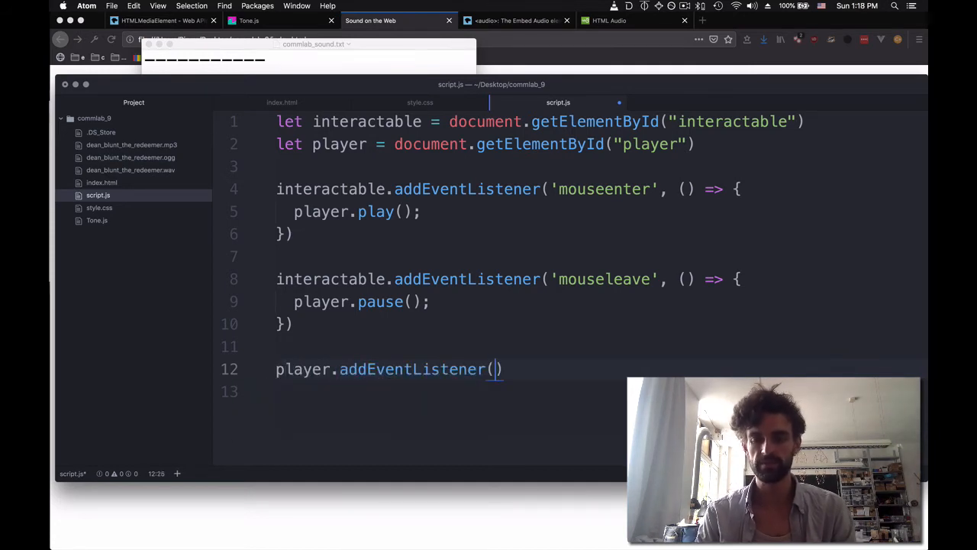
type("'pause', (")
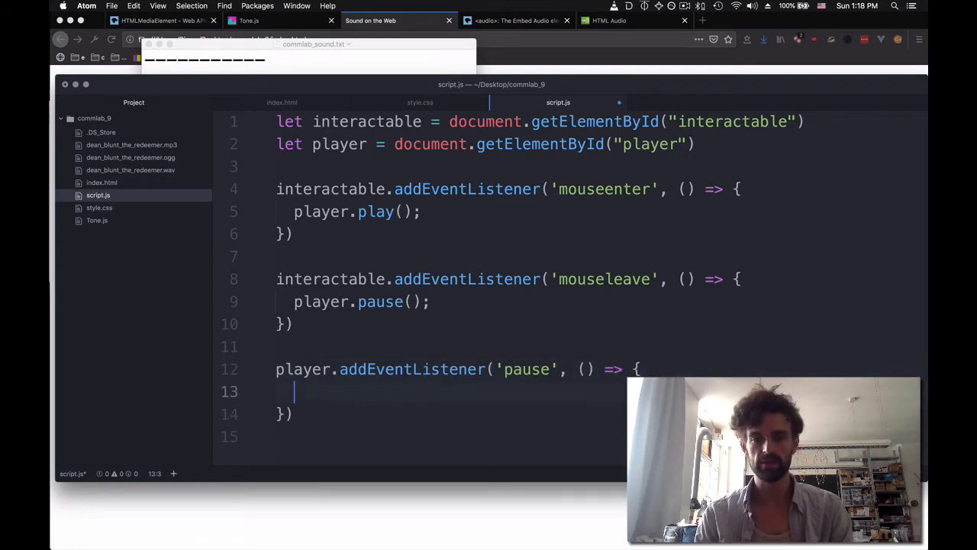
type("b")
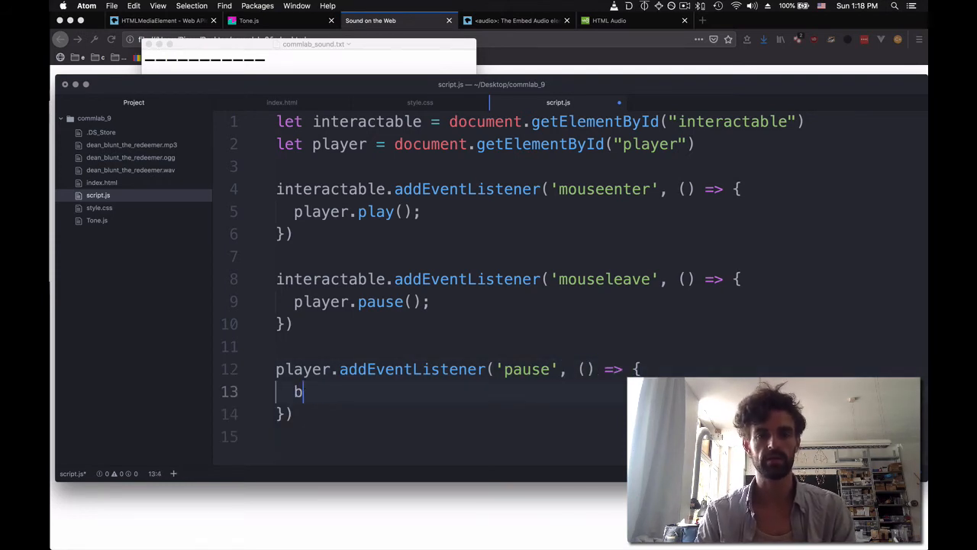
type("ocument")
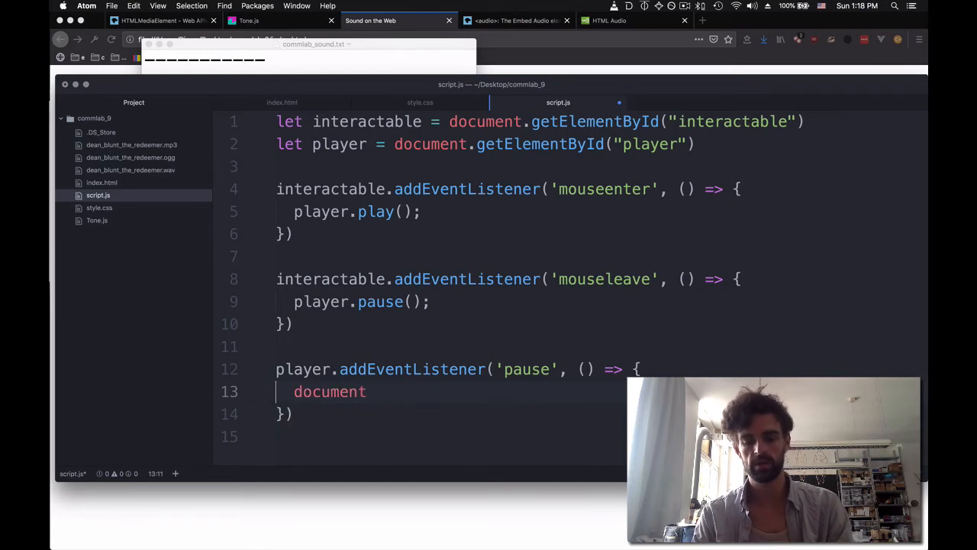
Set body text color to "white" on pause and "black" in a matching play listener.
type(".body.st")
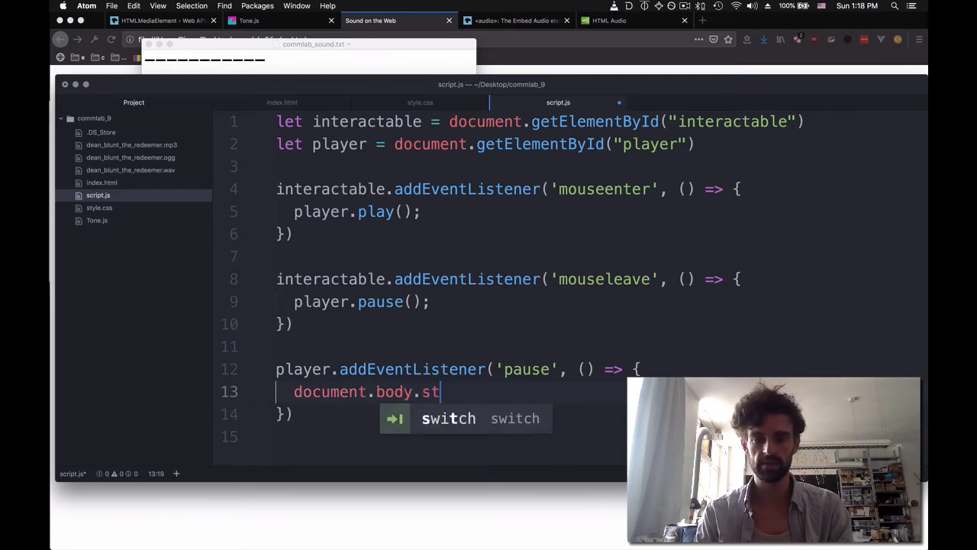
type("yle.color = \"b")
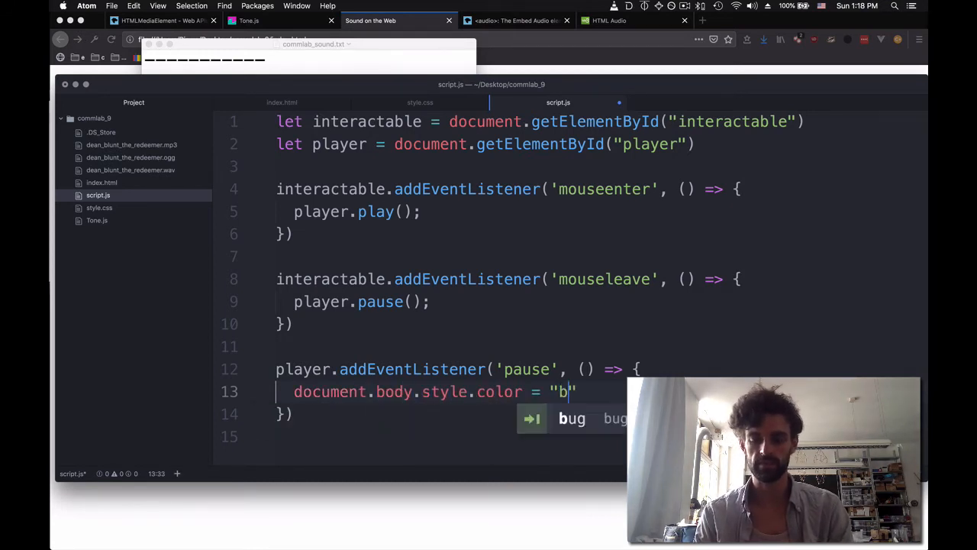
type("hite")
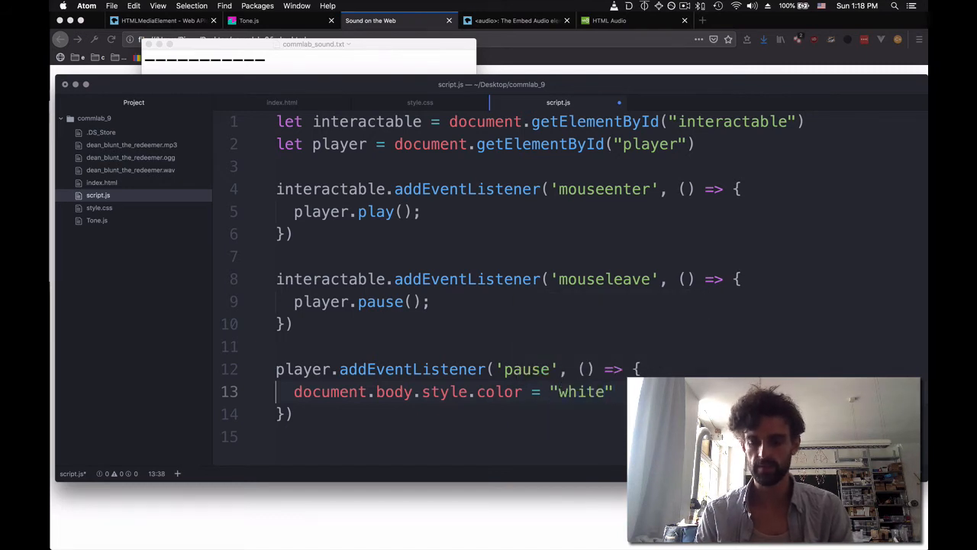
type(";")
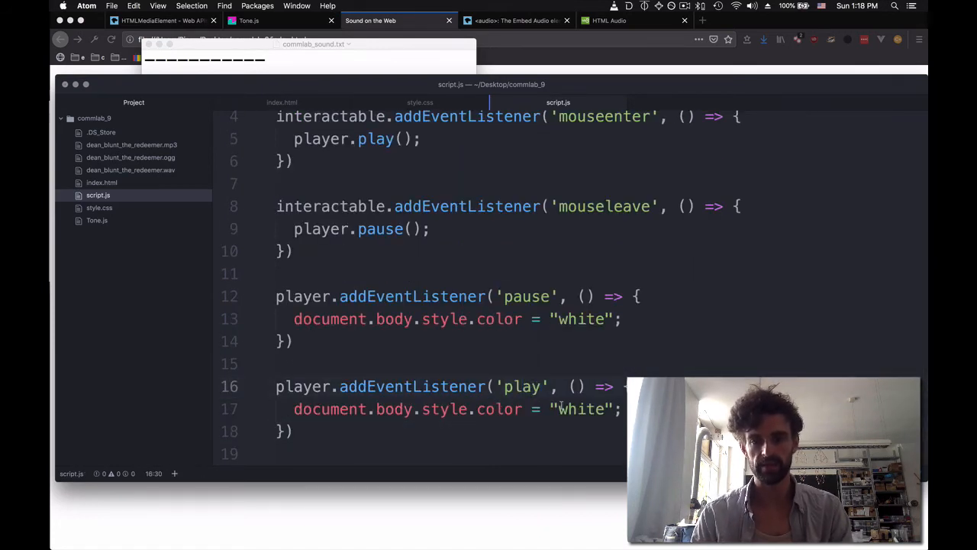
type("black")
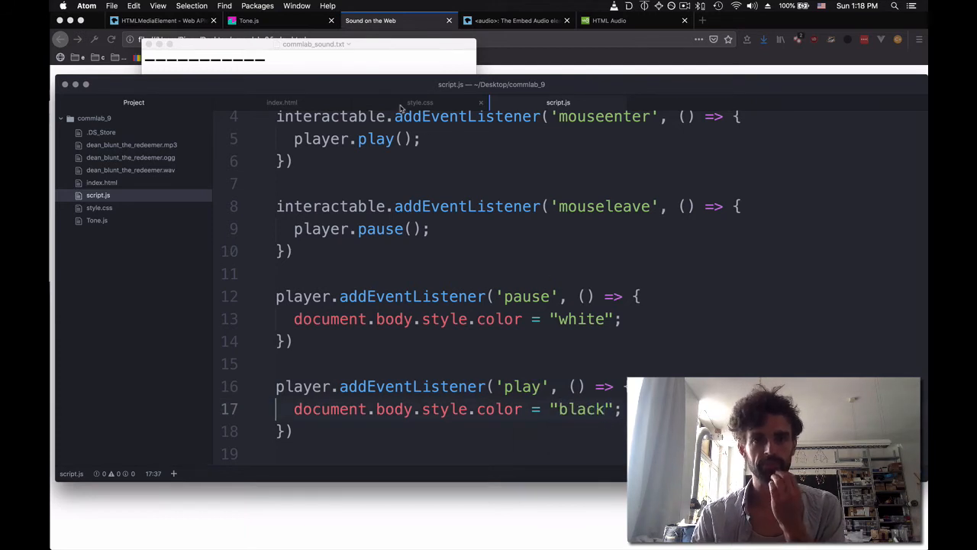
In style.css add a body rule with background-color white.
left_click(420, 101)
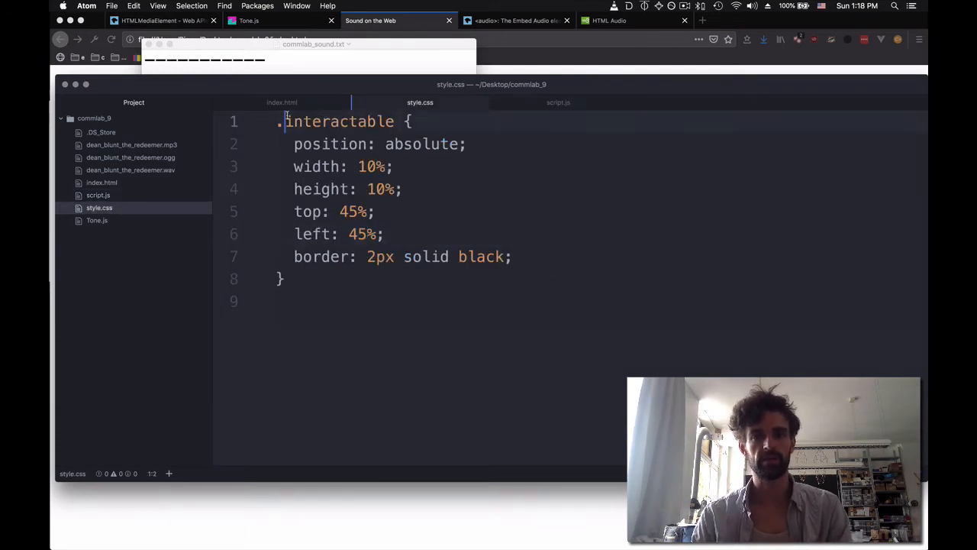
type("body")
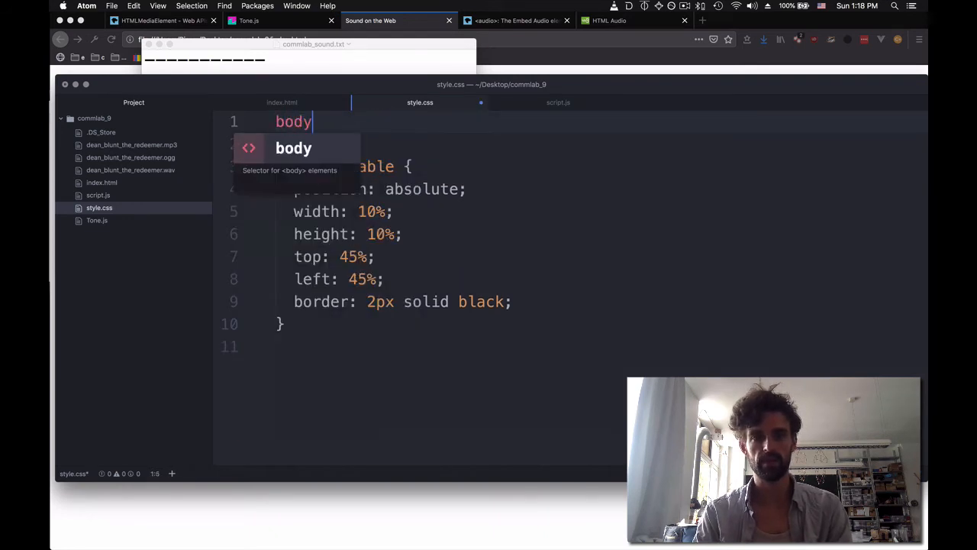
type("{")
type("background-color: black;")
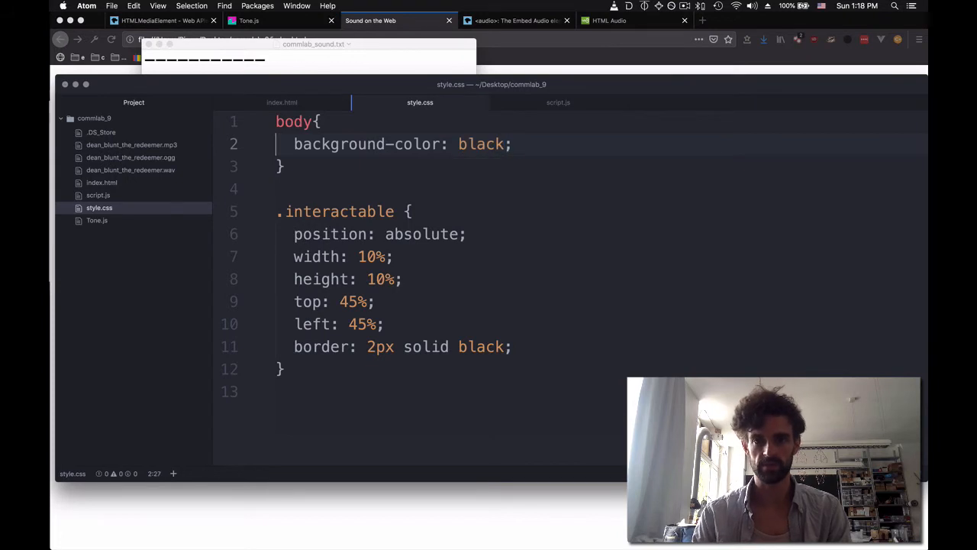
left_click(557, 101)
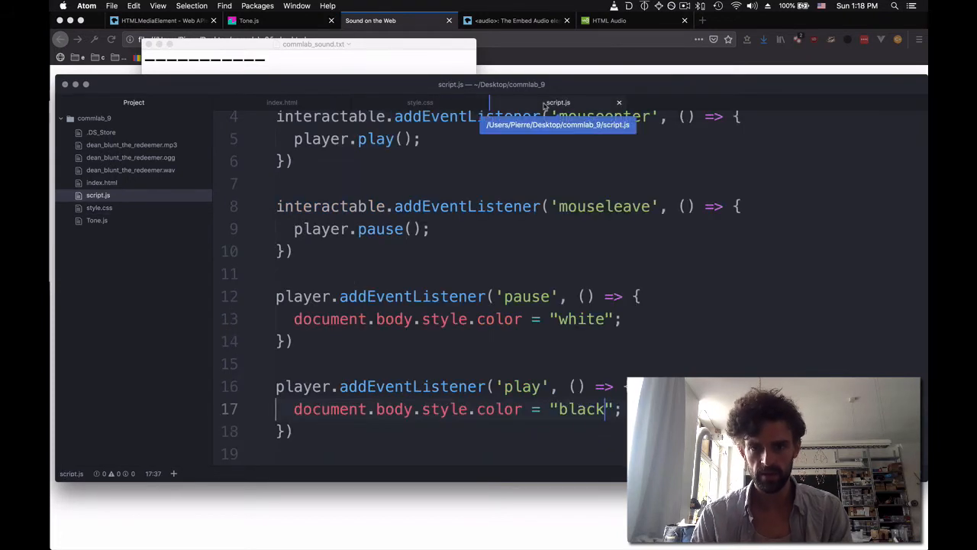
left_click(420, 101)
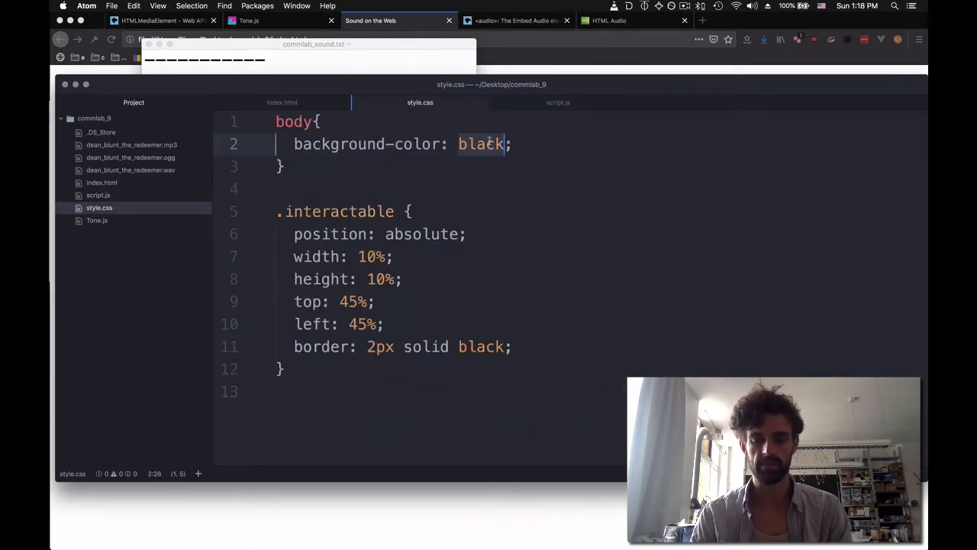
type("whiat")
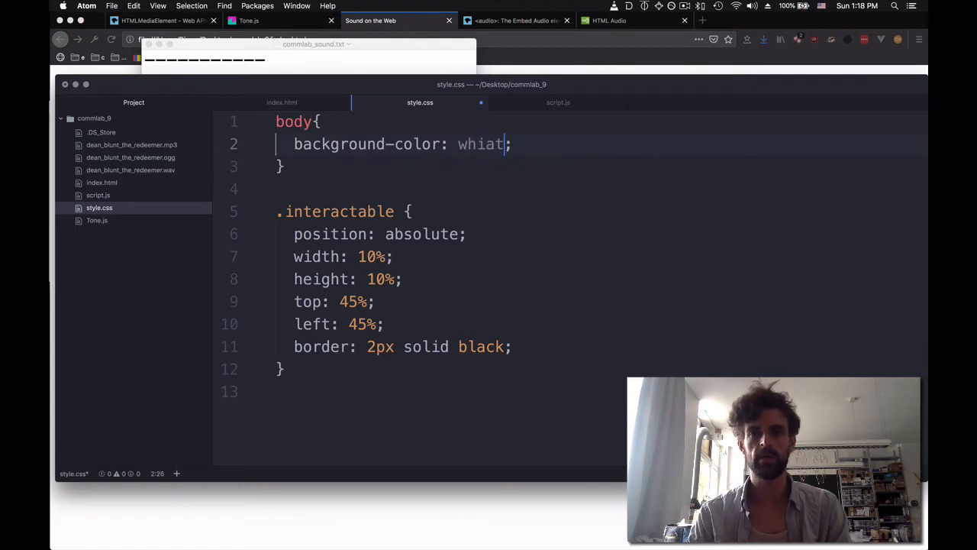
Give body transition: 0.5s linear all and change the box border colour to orange.
type("tra")
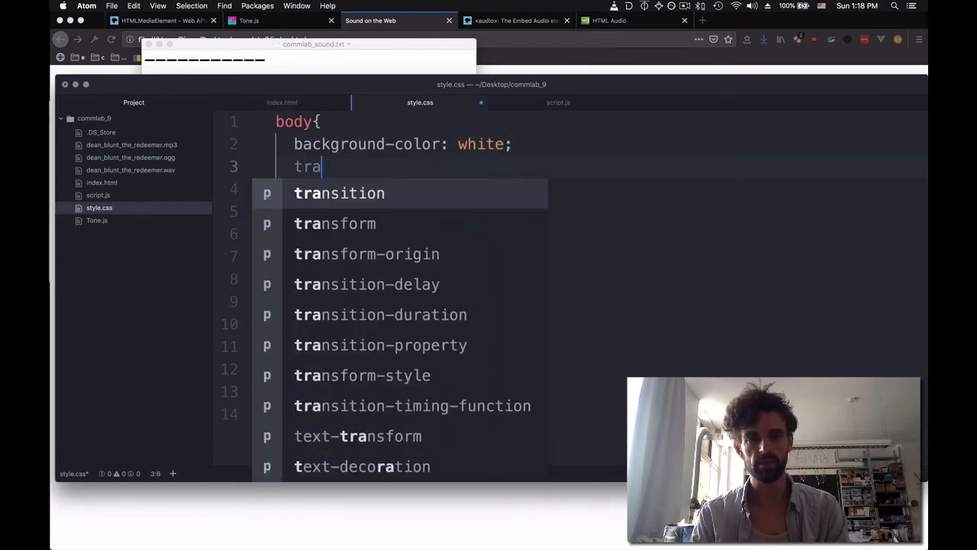
type("nsition: 0.")
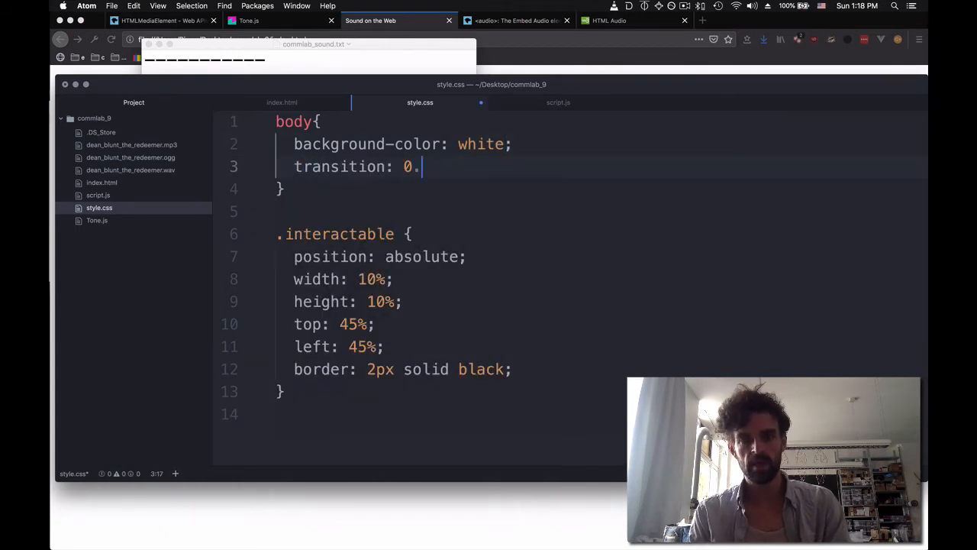
type("5s l")
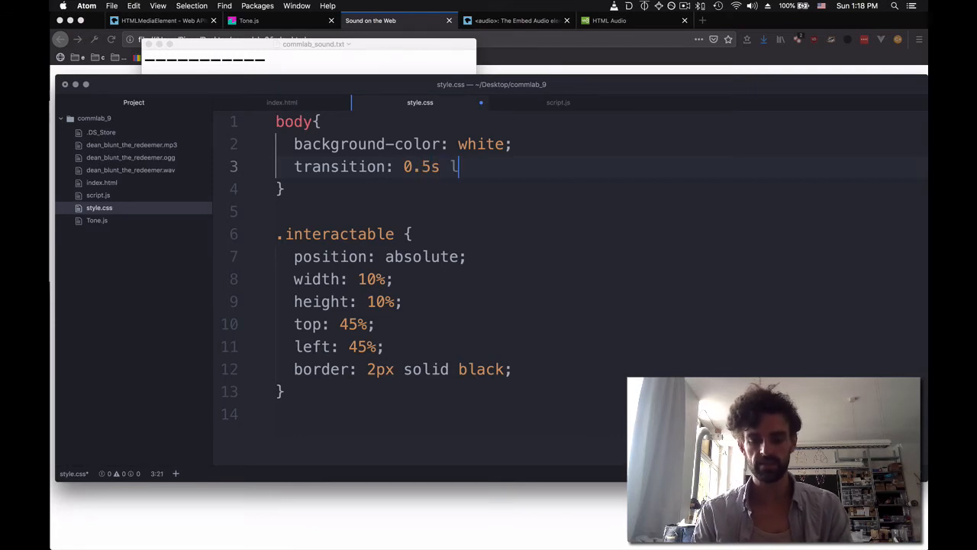
type("inear a")
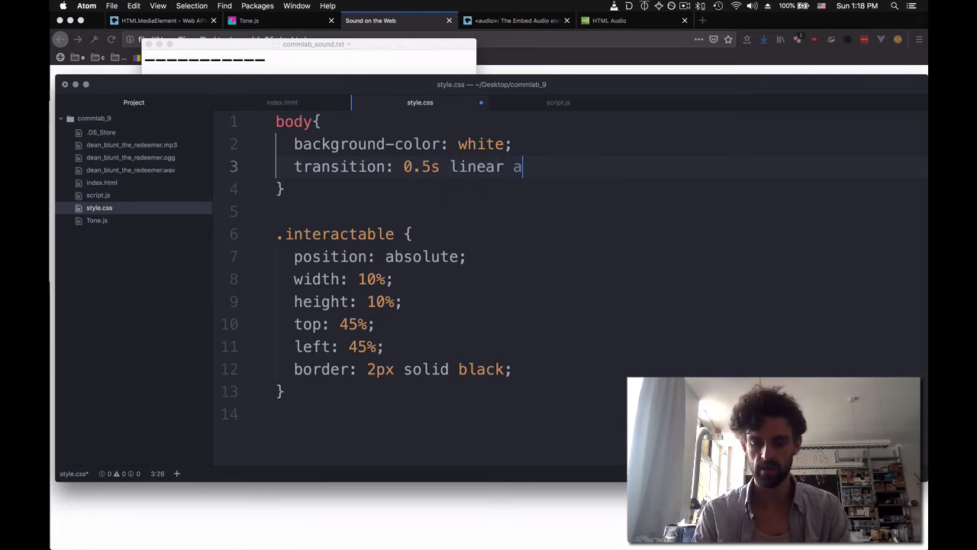
type("ll;")
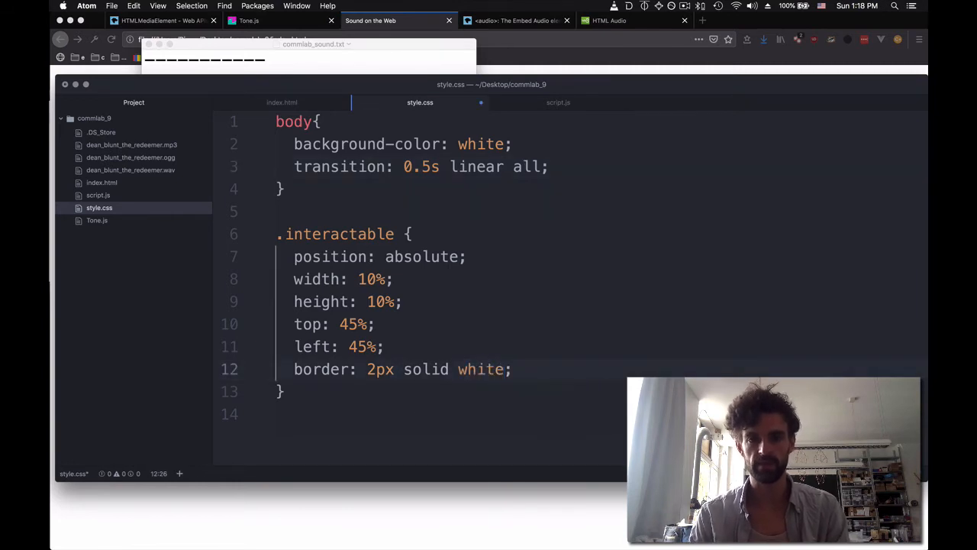
double_click(481, 368)
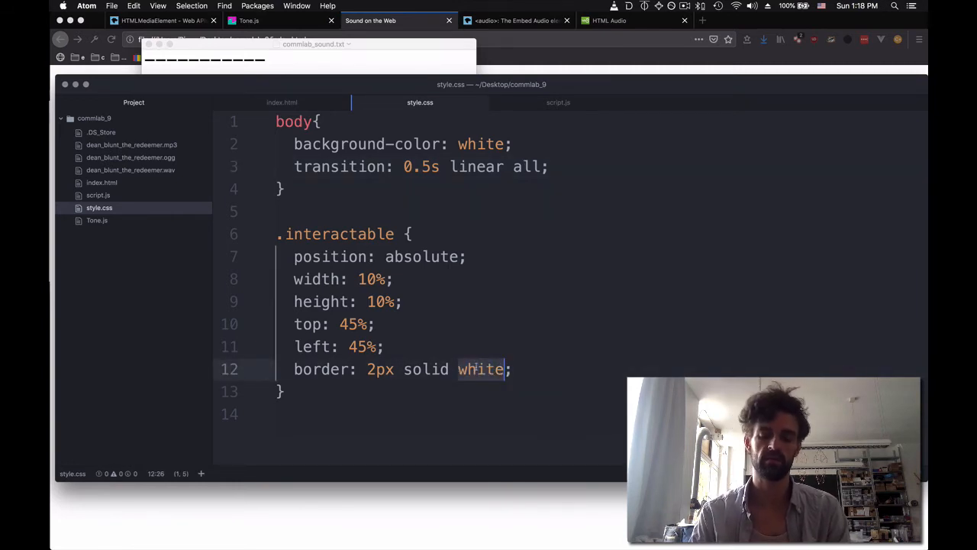
type("orange")
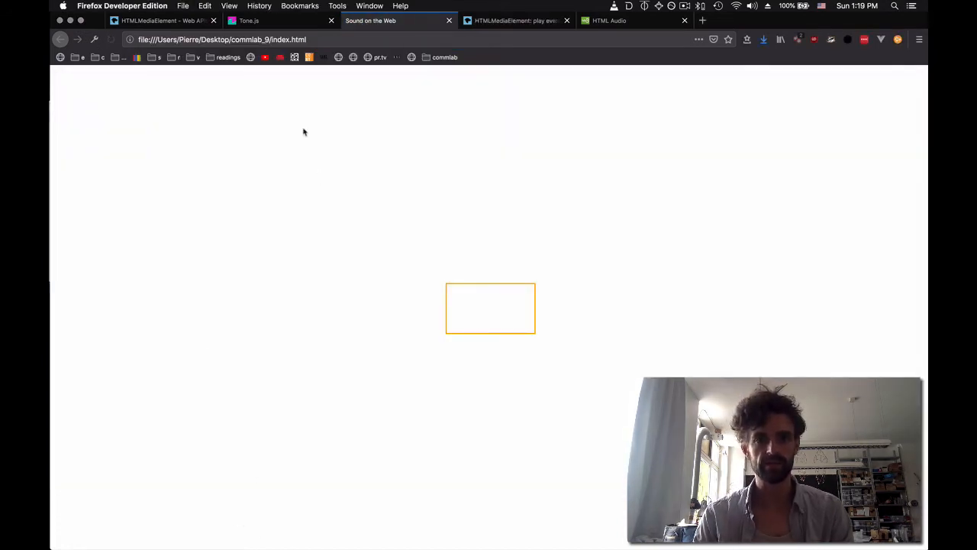
mouse_move(488, 238)
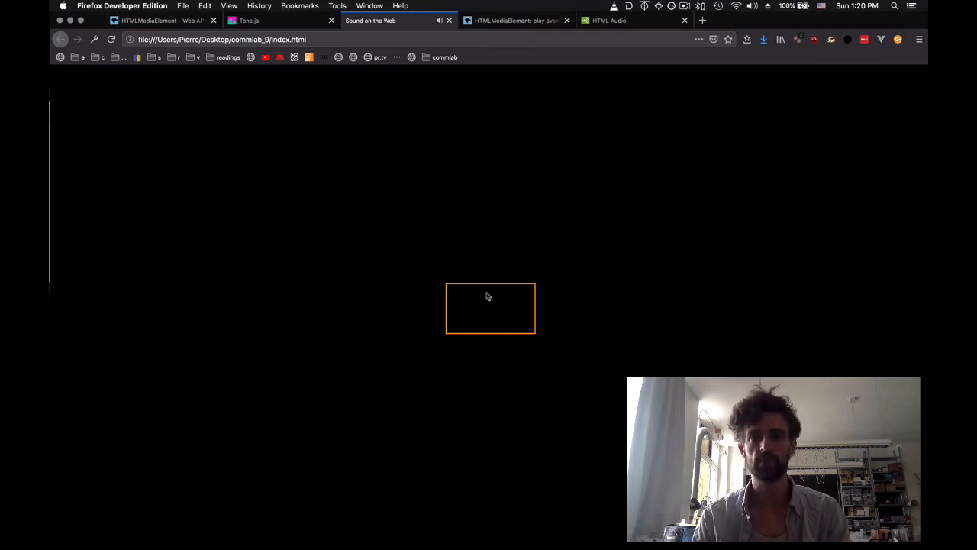
mouse_move(491, 306)
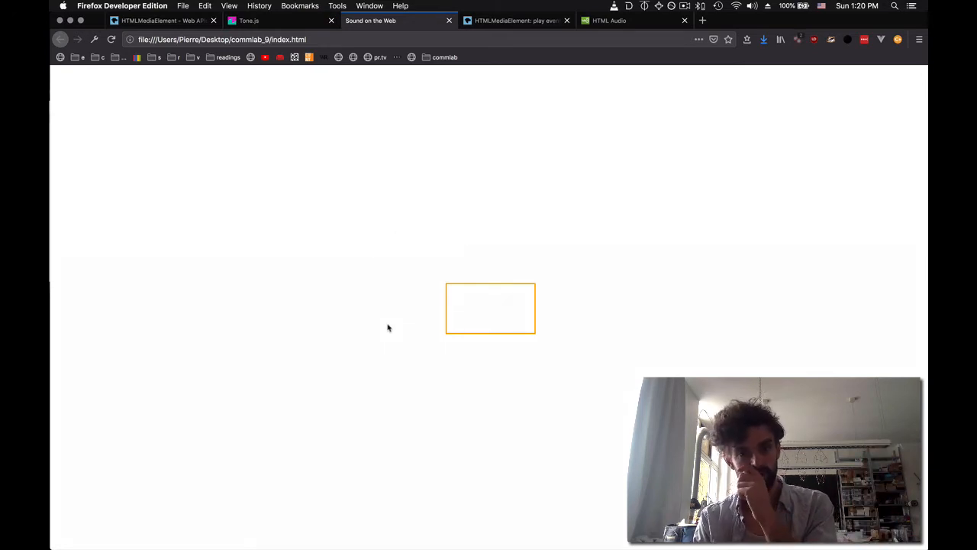
mouse_move(389, 444)
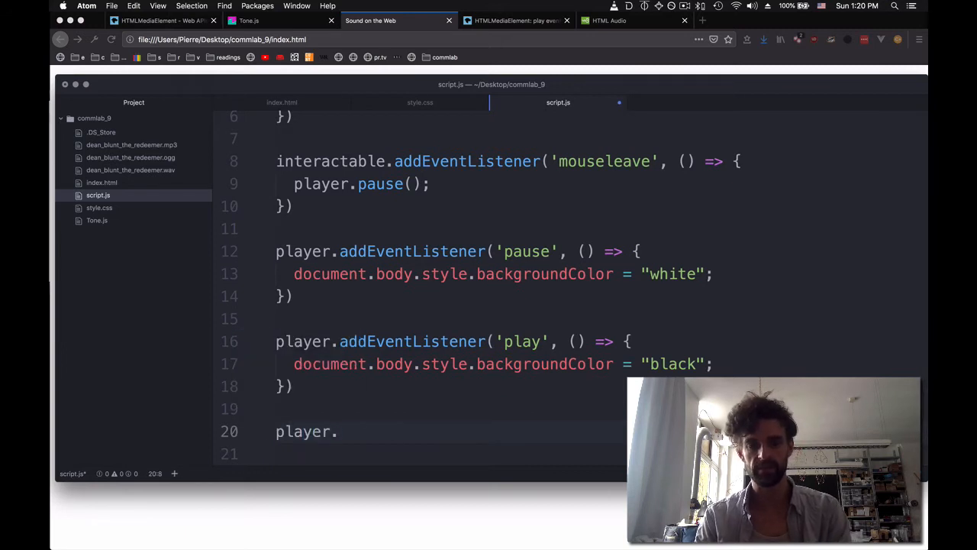
Start a player.addEventListener for the 'timeupdate' event.
type(".addEventListener(")
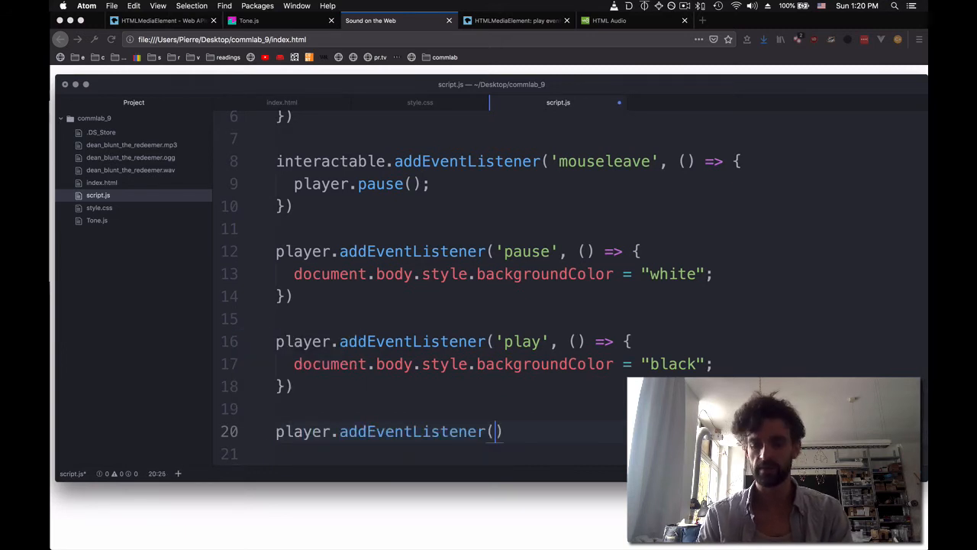
type("'time'")
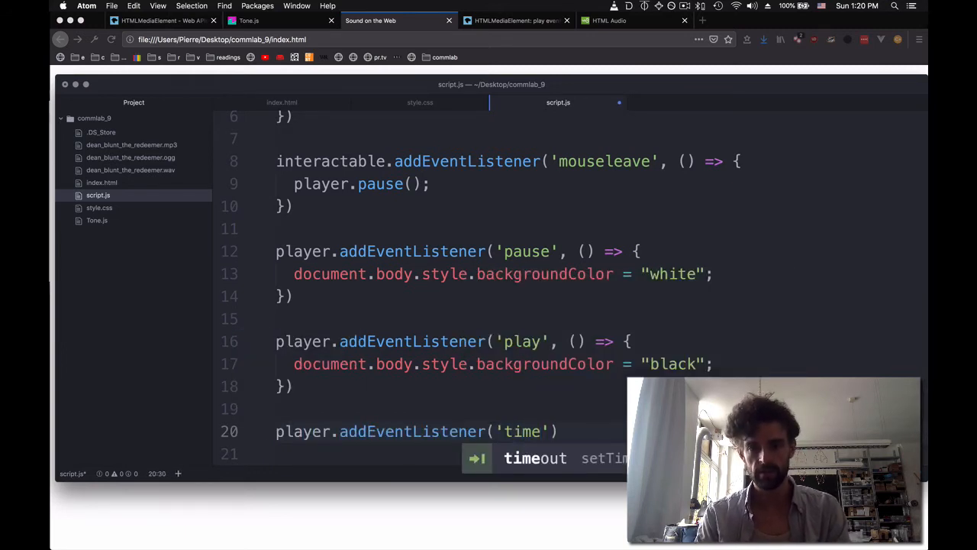
type("dupate")
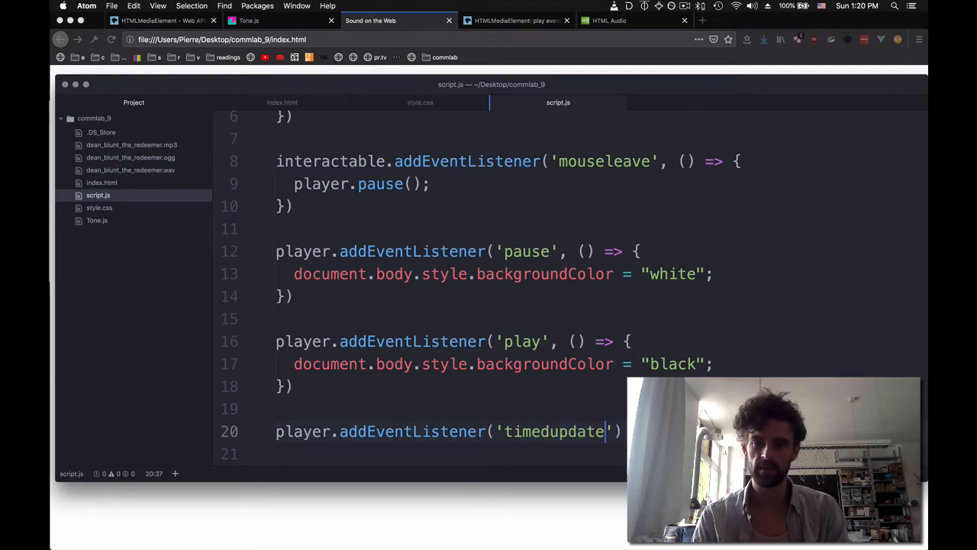
type(",")
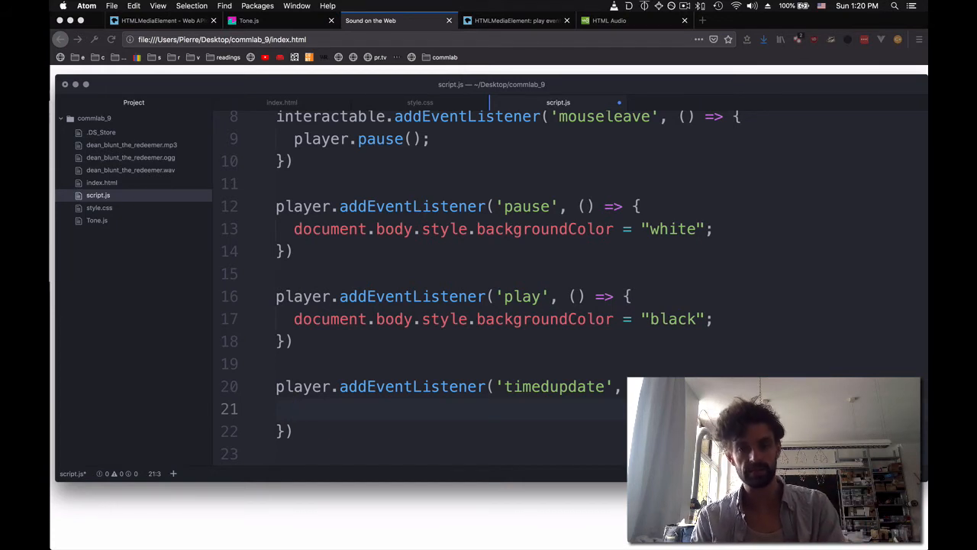
Inside it, console.log "the current time is:" followed by player.currentTime.
type("conso")
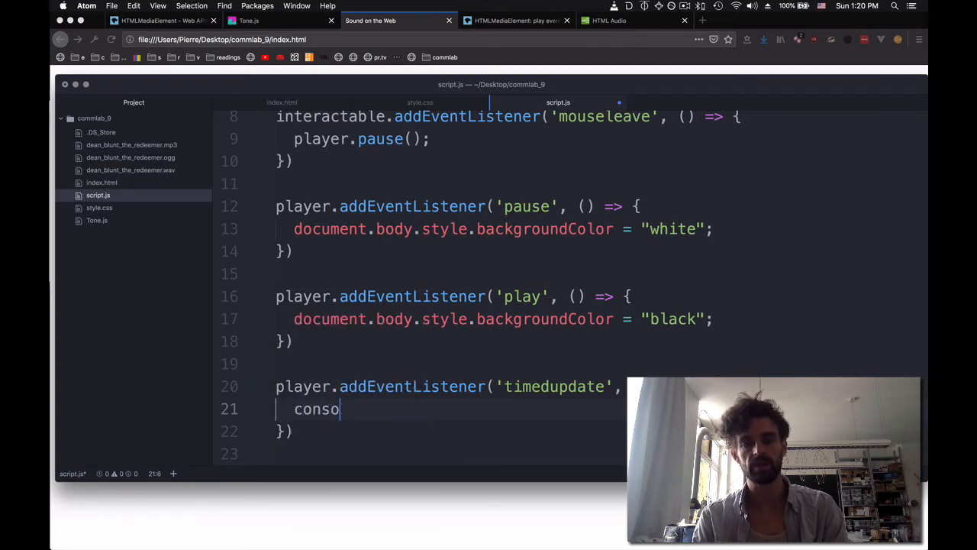
type("le.log(\"the curren")
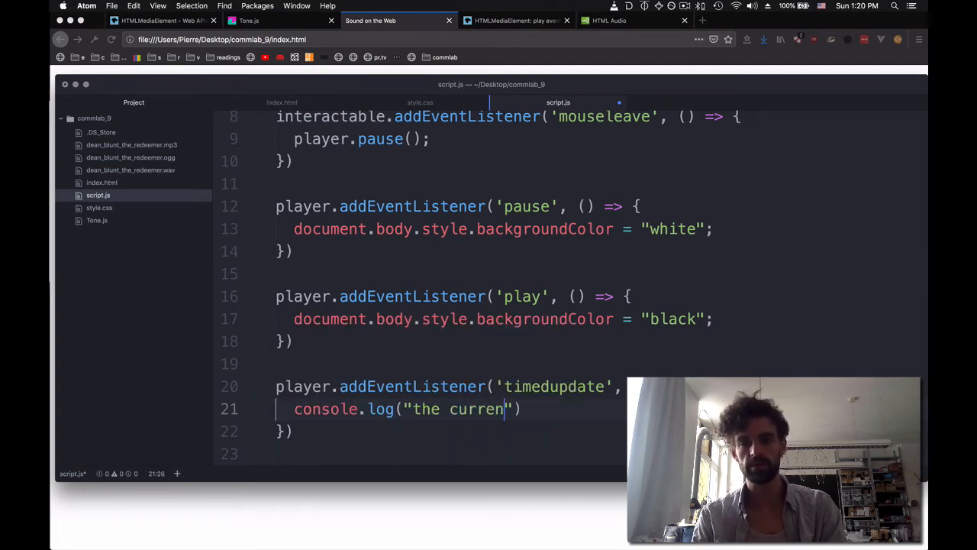
type("t time is:")
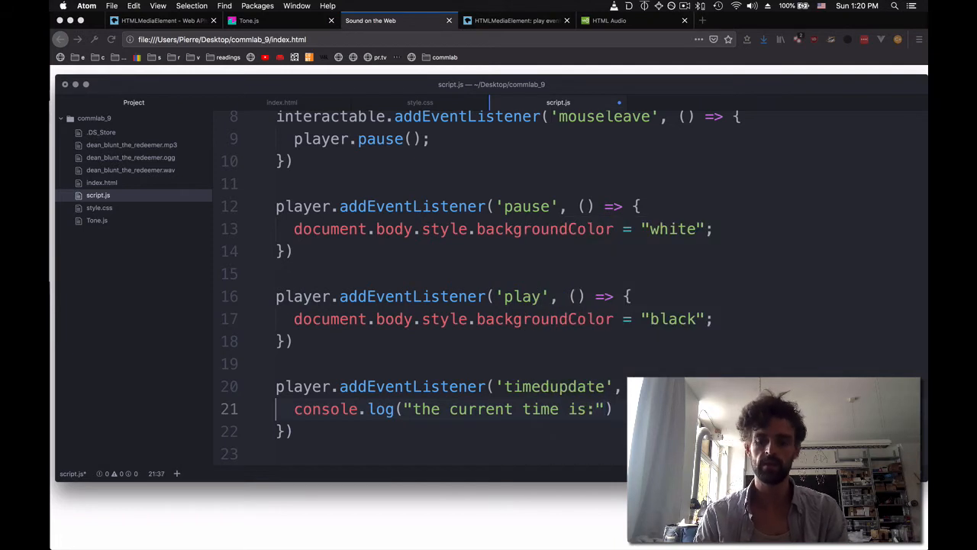
type(", p")
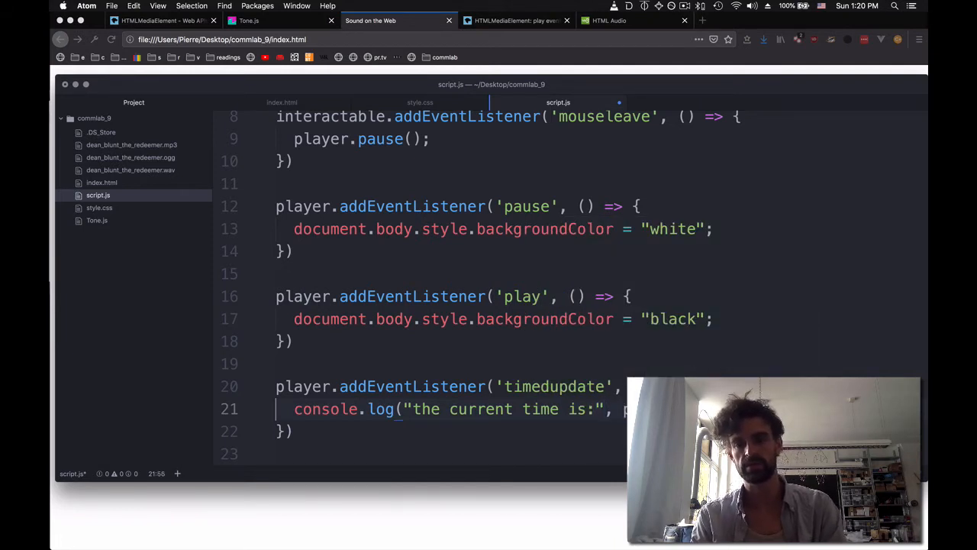
double_click(553, 384)
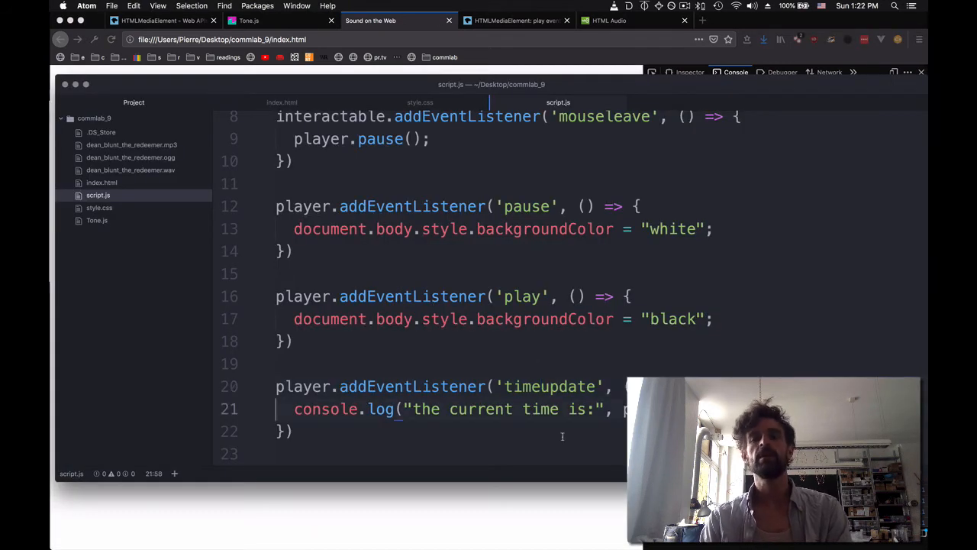
Add an if(player.currentTime > 5){ } check inside the timeupdate handler.
type("if(")
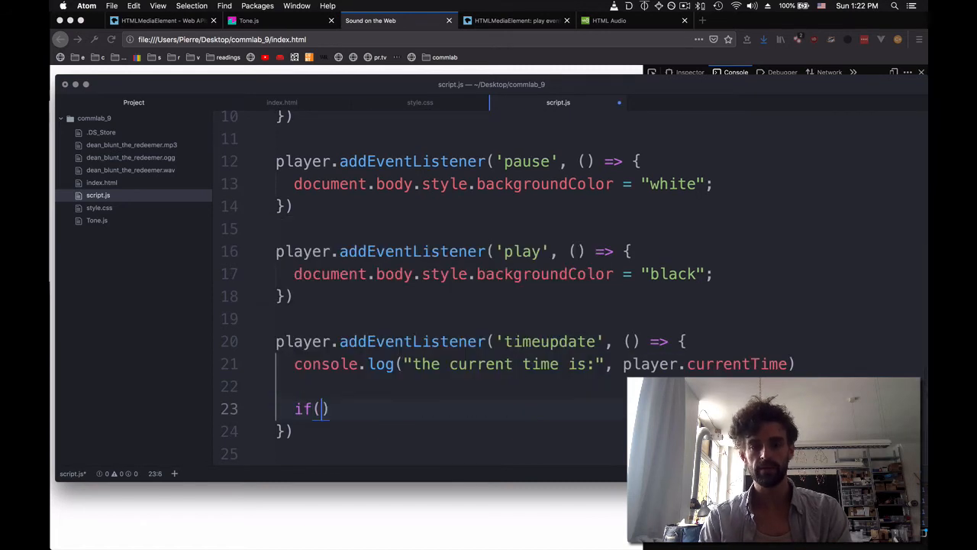
type("player,")
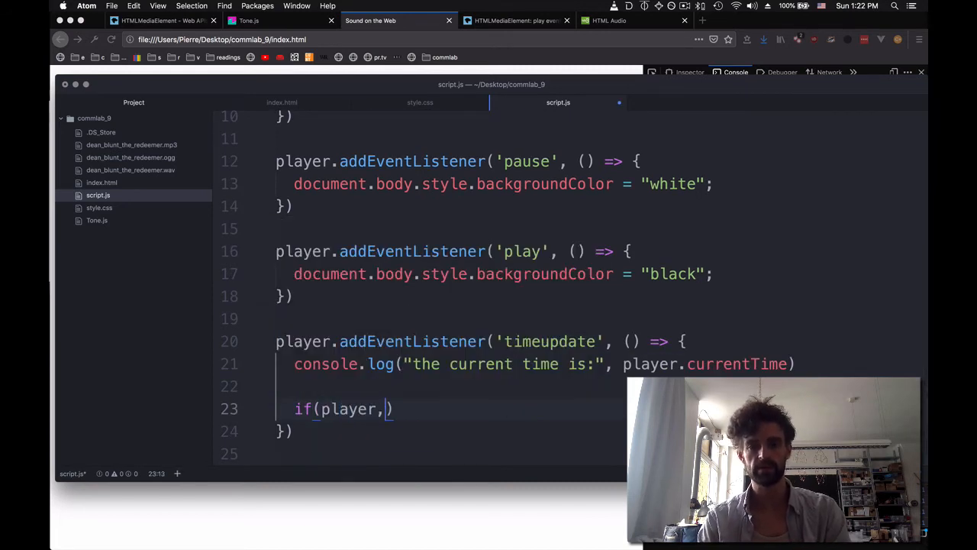
key("backspace")
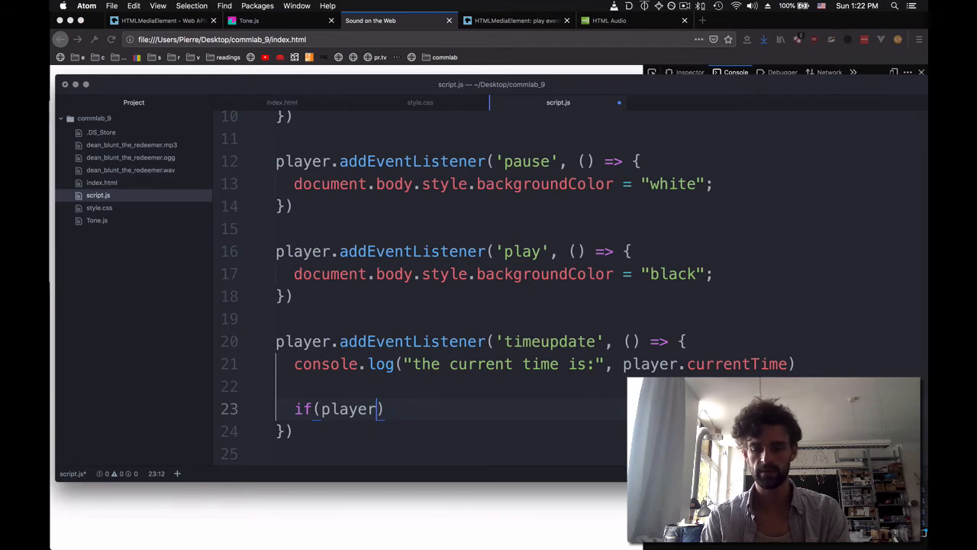
type(".currentTime > 5")
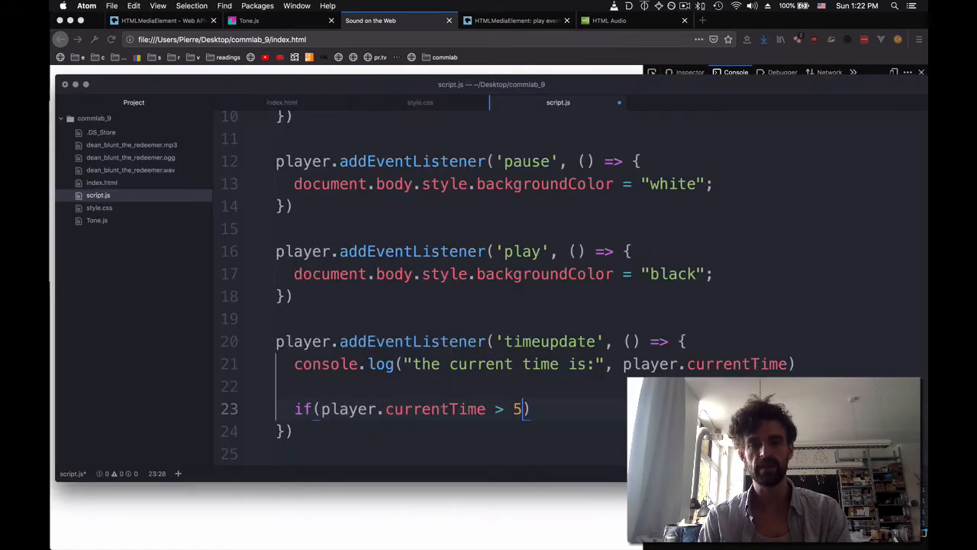
type("{")
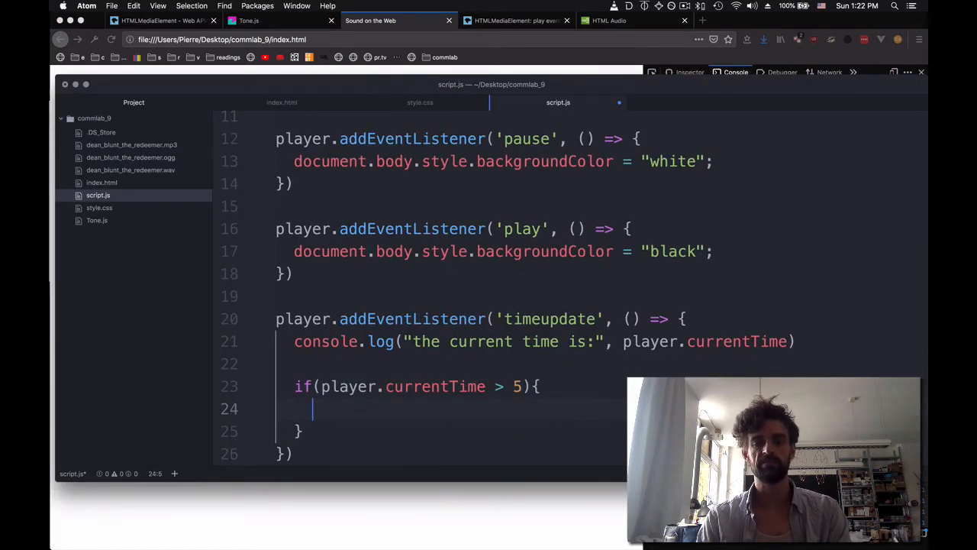
Set interactable.style.borderRadius inside the if, then begin a transition in style.css.
type("interactable.style.")
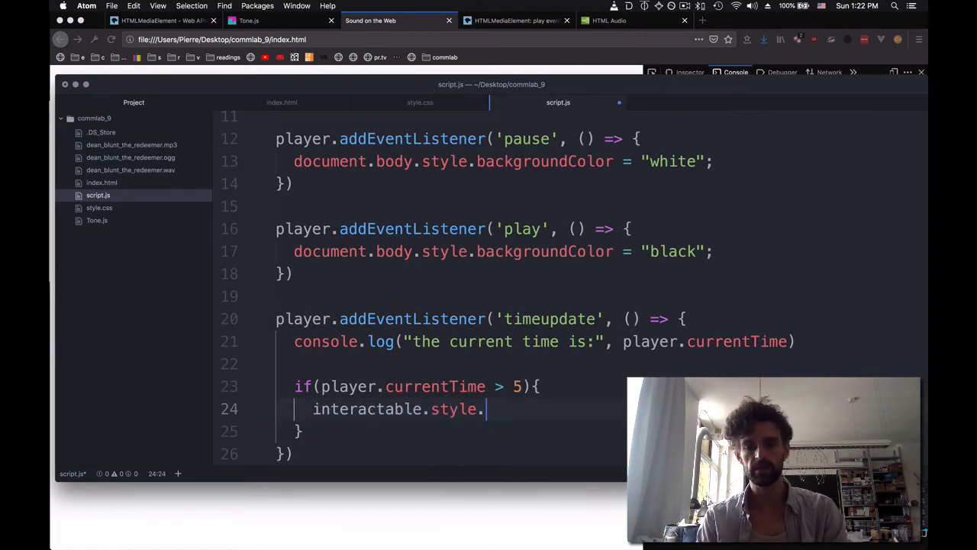
type("borderRa")
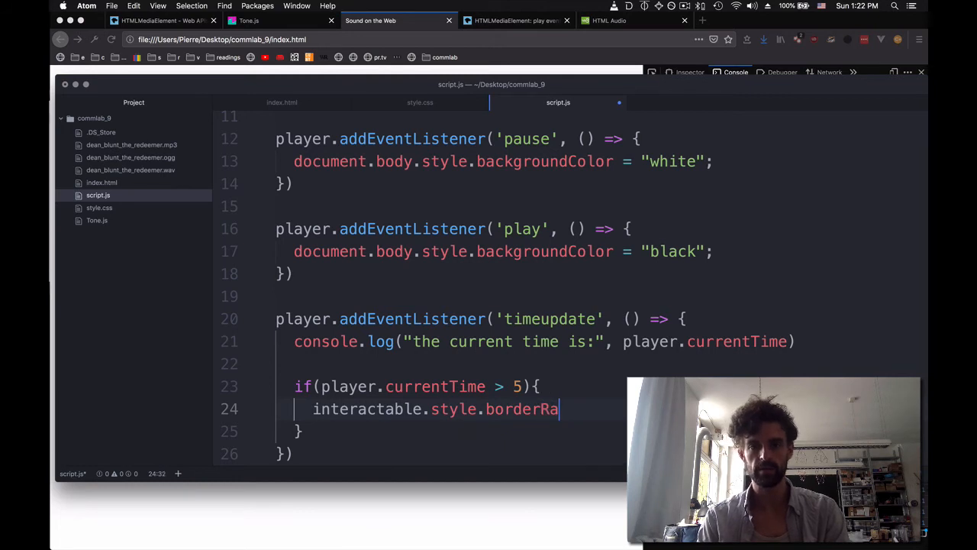
type("dius = '")
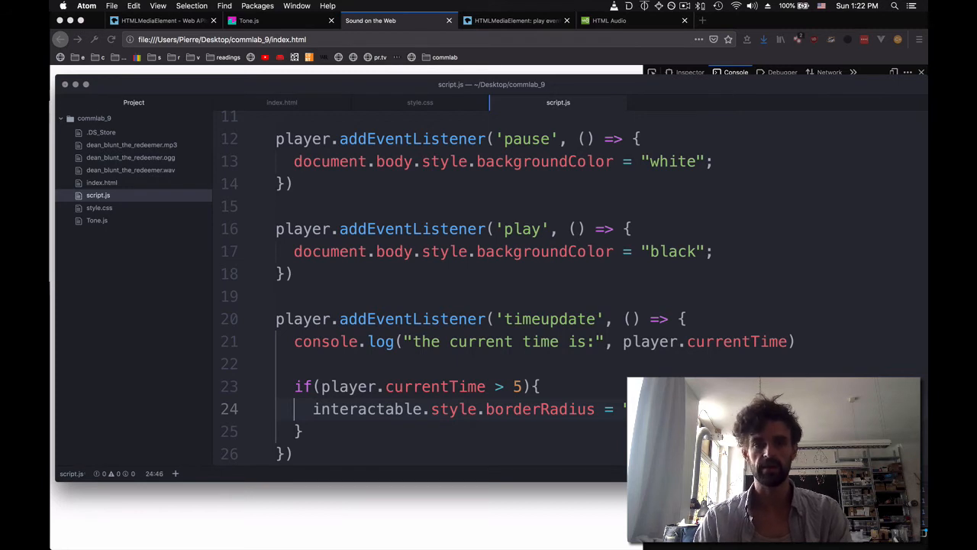
left_click(420, 101)
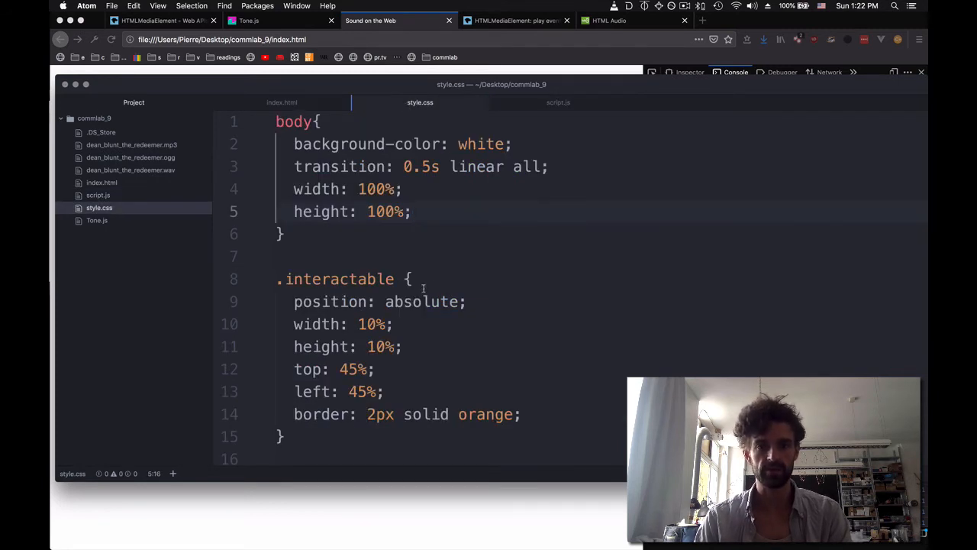
type("tra")
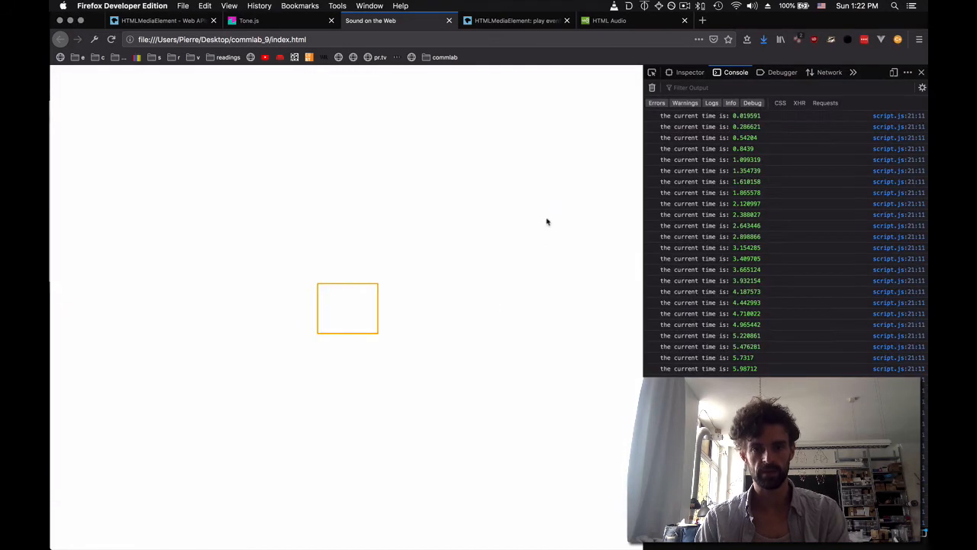
Reload the test page to watch the box corners round, then bring up MDN's play event page.
left_click(652, 87)
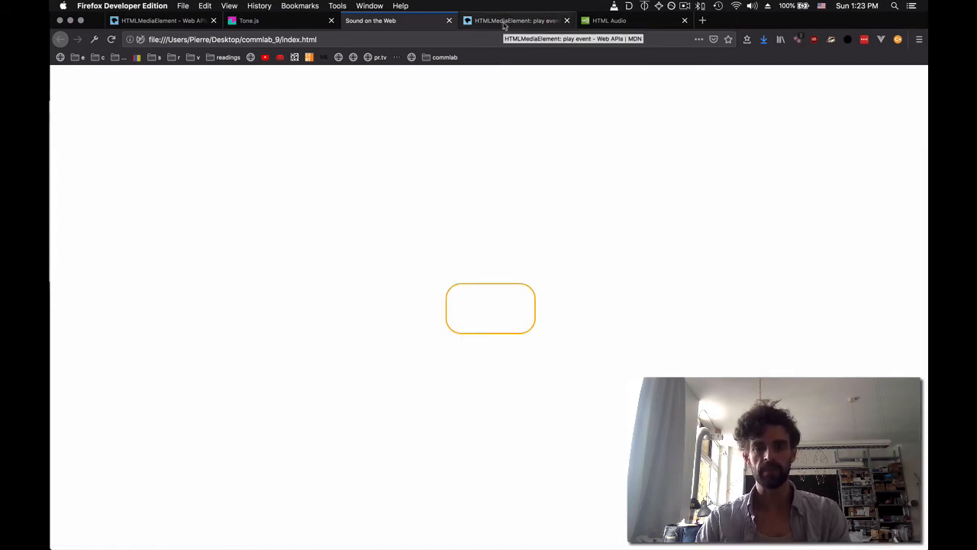
left_click(516, 21)
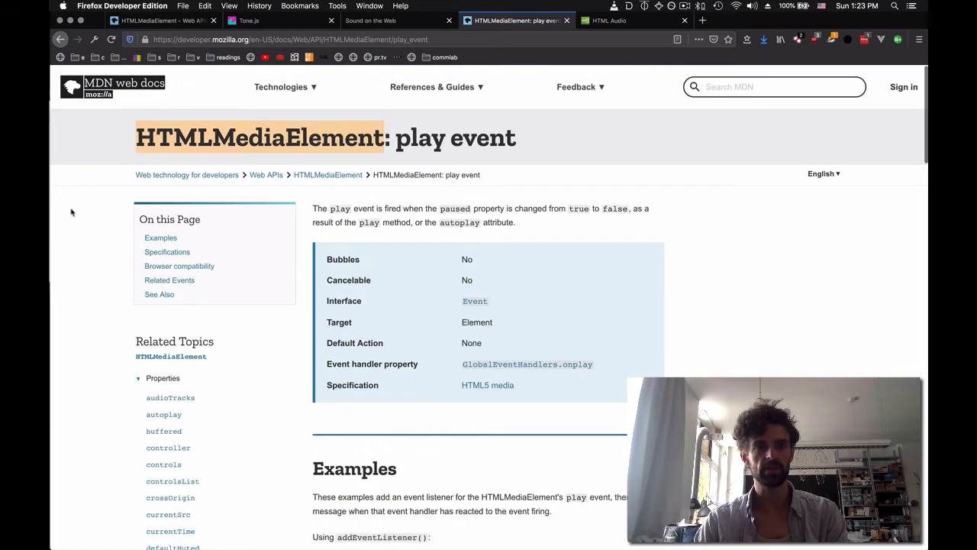
Scroll the MDN play event article down to browser compatibility and the related media events.
scroll("down", 3)
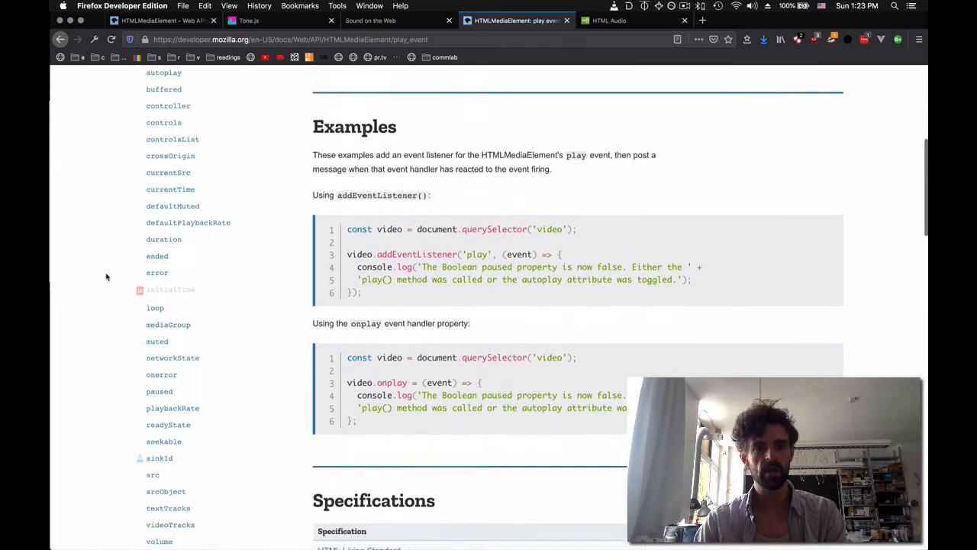
scroll("down", 3)
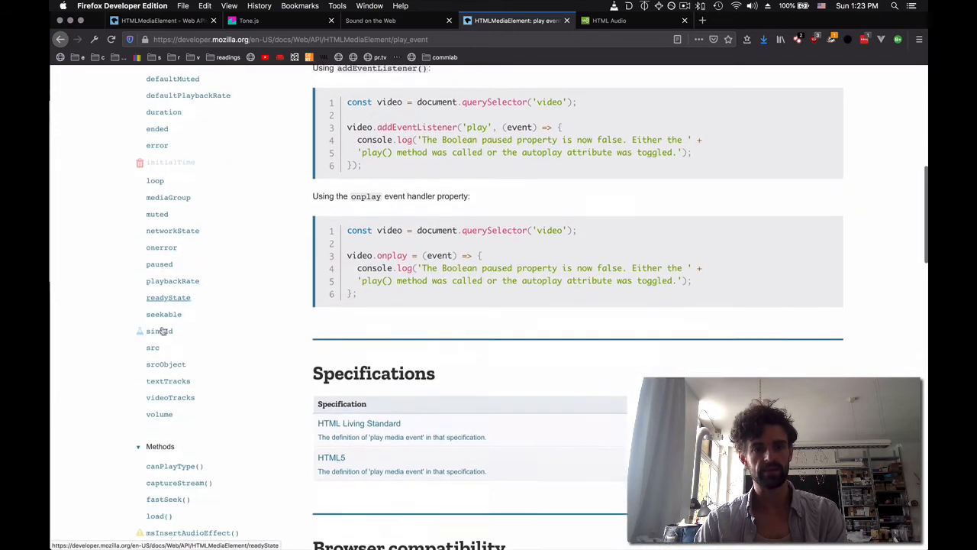
scroll("down", 3)
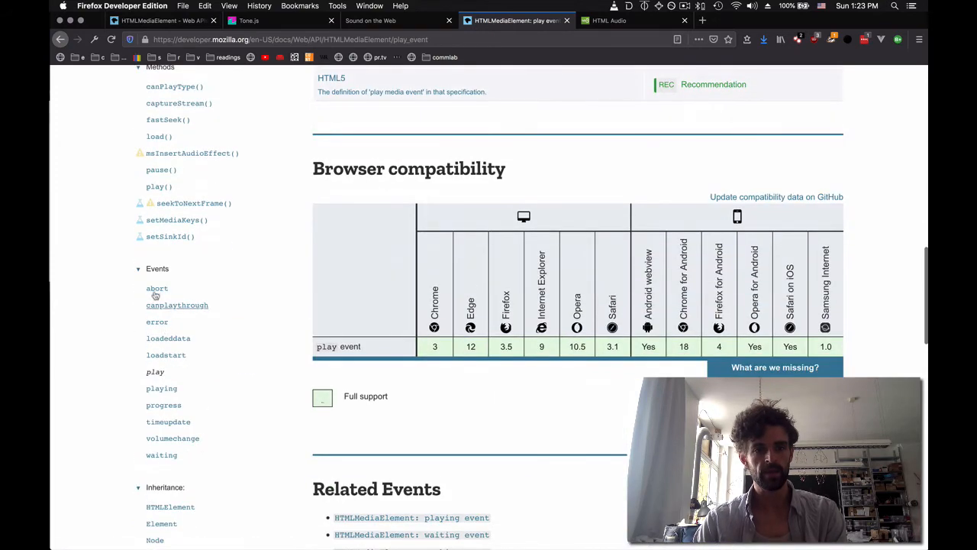
scroll("down", 3)
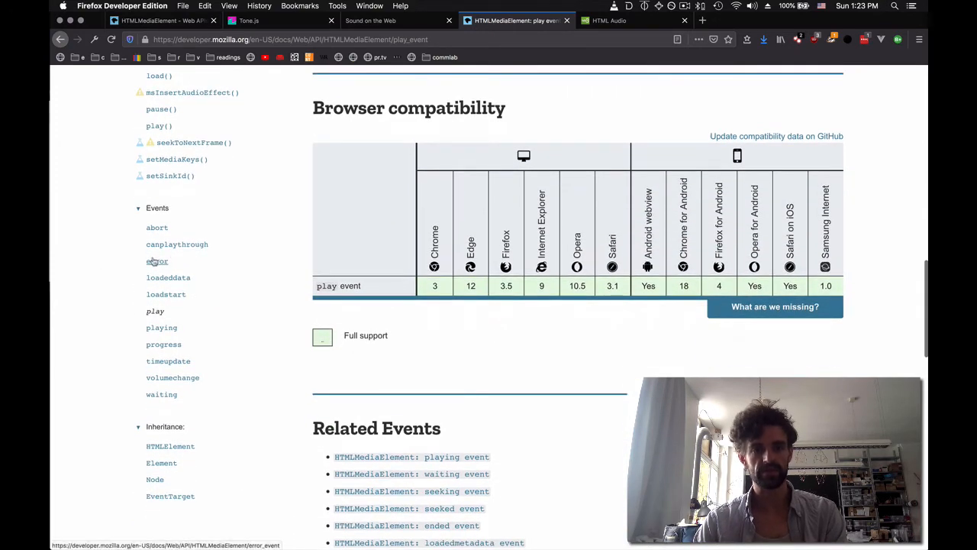
scroll("down", 3)
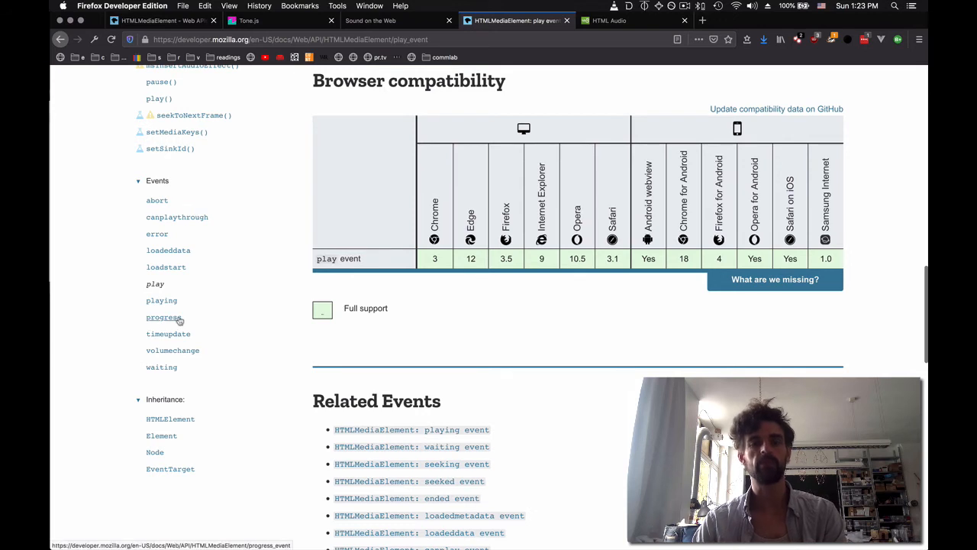
mouse_move(163, 316)
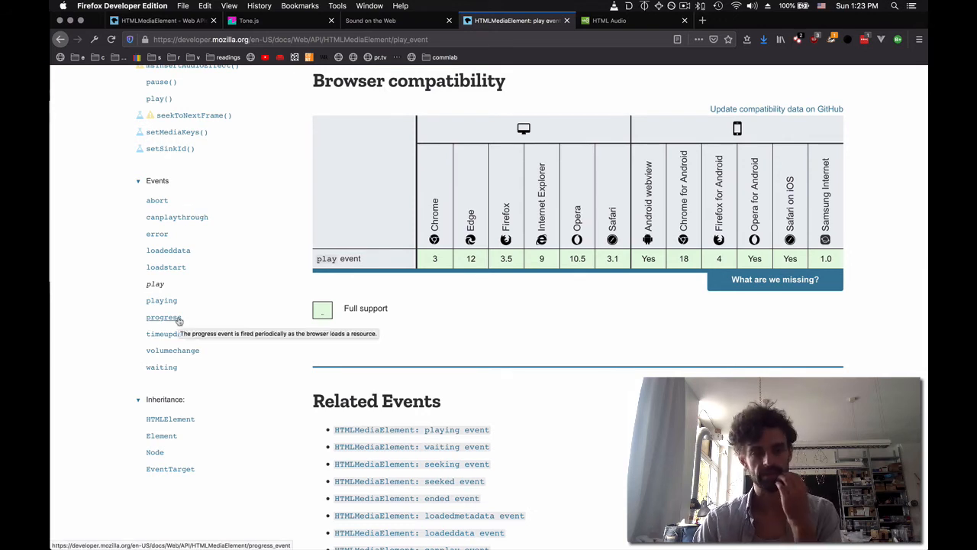
mouse_move(208, 316)
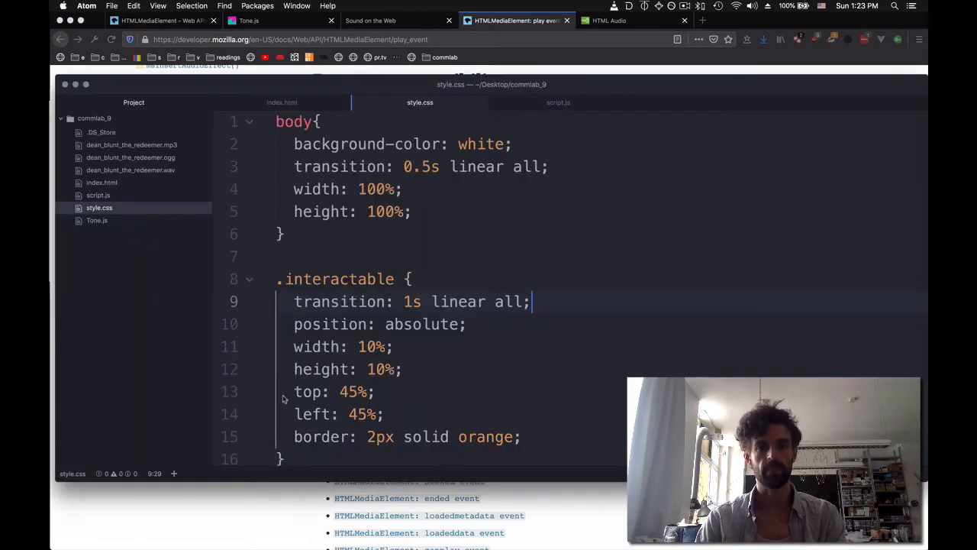
mouse_move(281, 101)
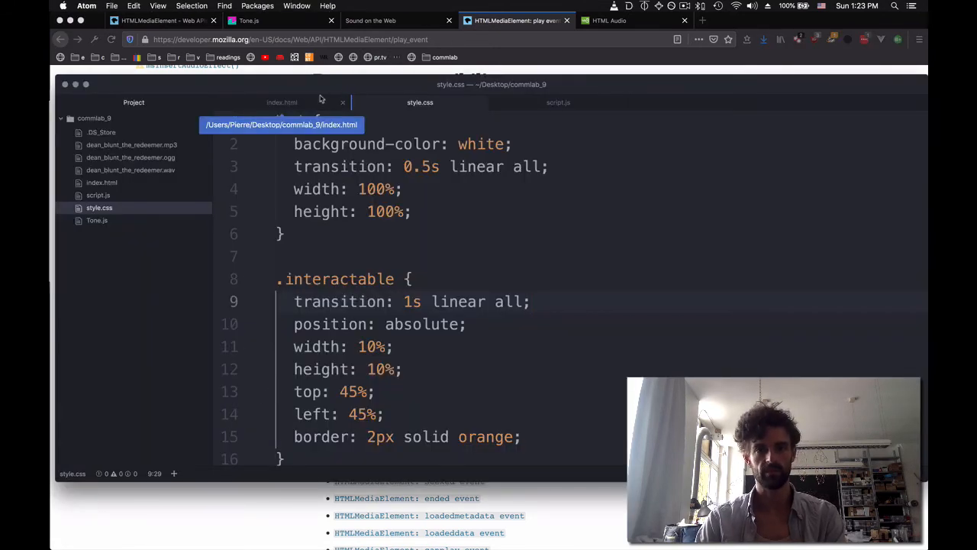
Add a TONEJS heading under Autoplay, Triggers and Events in the notes, then bring up the Tone.js site.
left_click(281, 101)
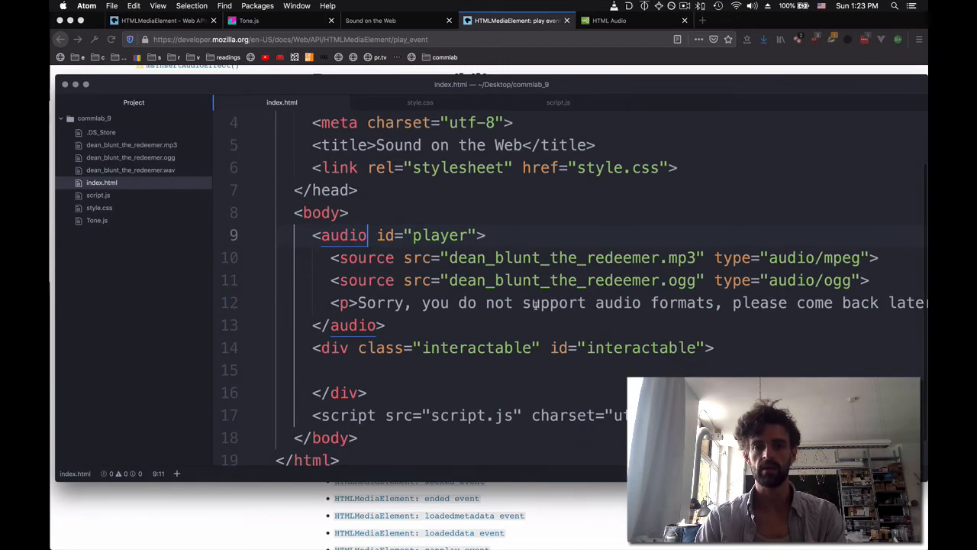
key("cmd+tab")
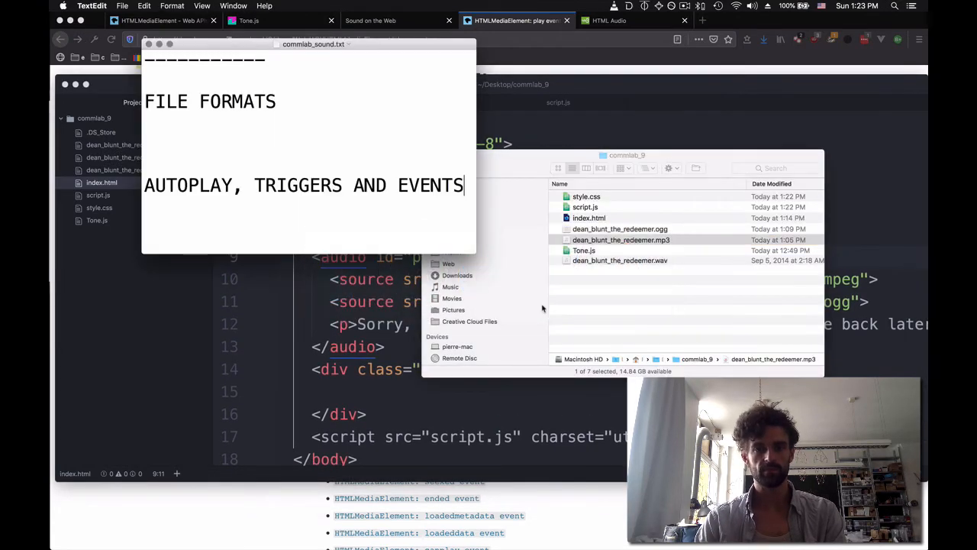
type("TONEJS")
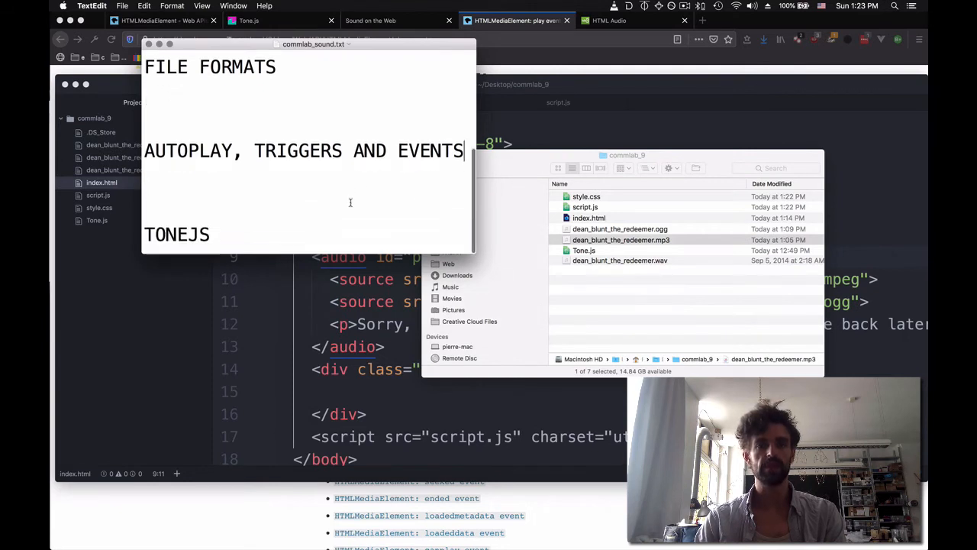
double_click(177, 243)
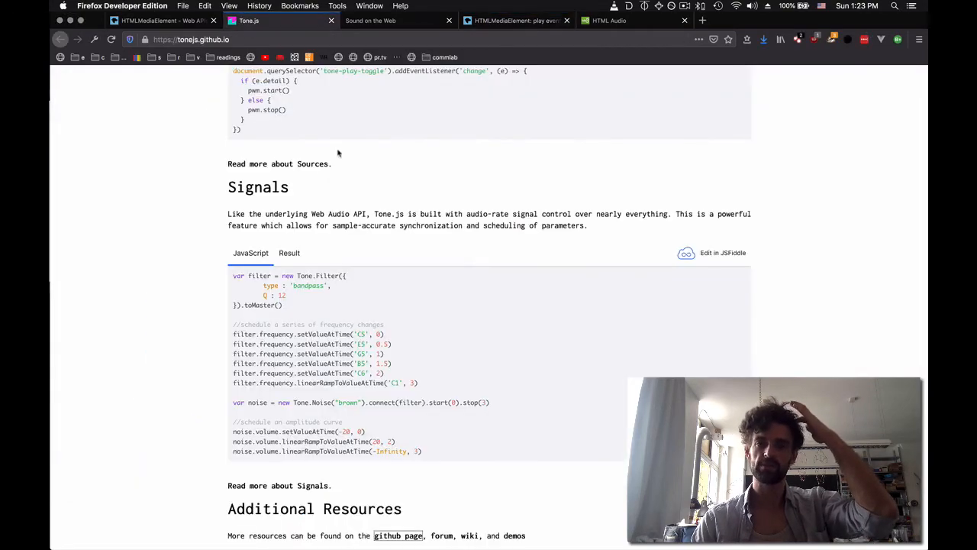
Look over the Tone.js Signals and Hello Tone examples, then bring Atom's index.html forward.
scroll("down", 3)
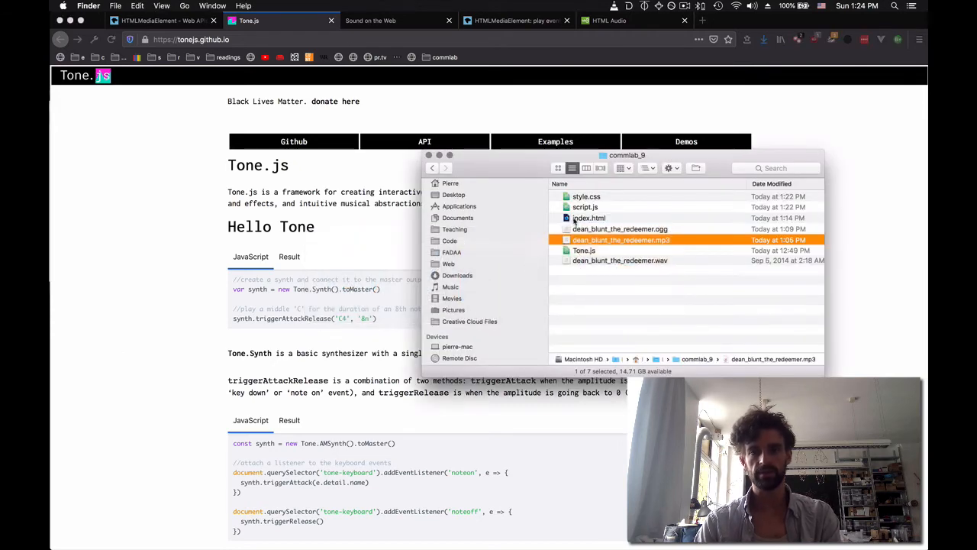
left_click(583, 251)
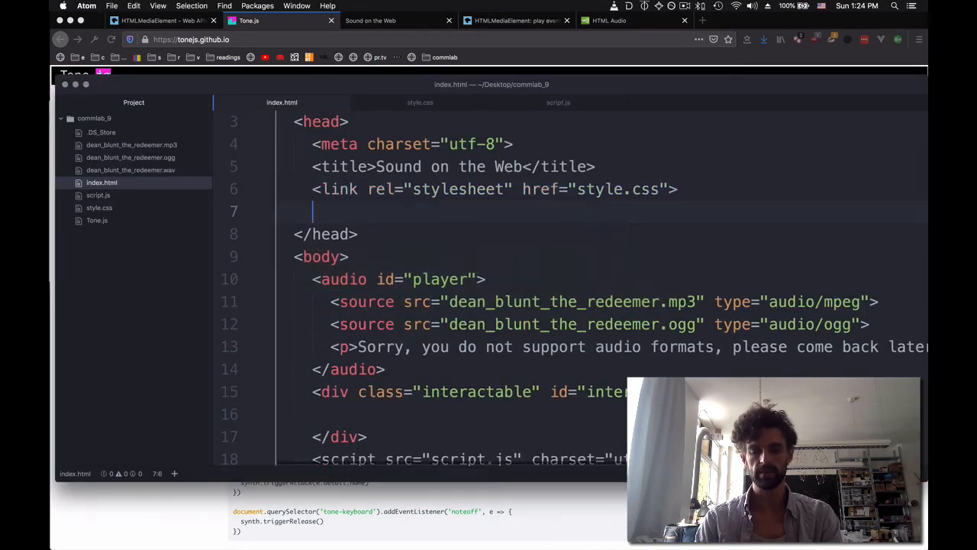
Add <script src="Tone.js" charset="utf-8"></script> to index.html's head and move to script.js.
type("<script src=\"\" charset=\"utf-8\"></script>")
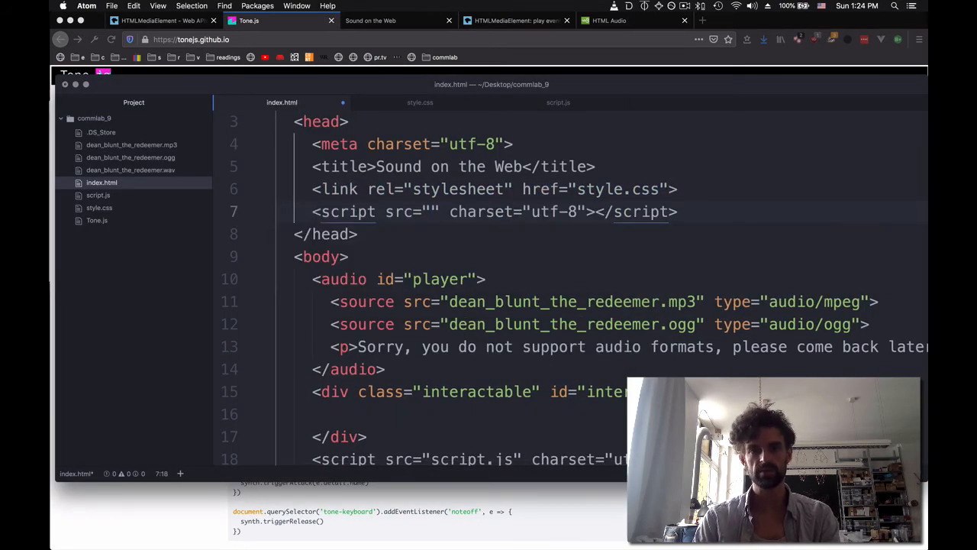
type("Tone,js")
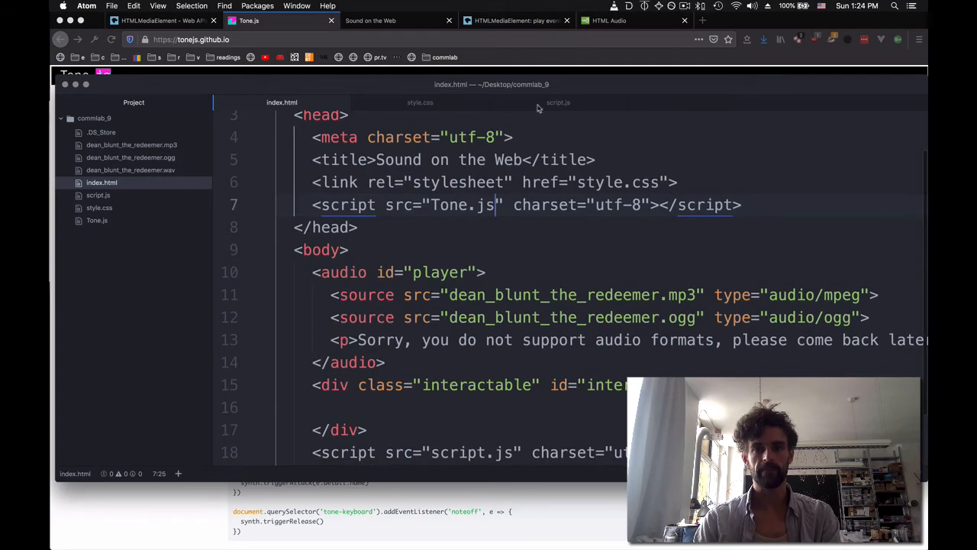
left_click(559, 101)
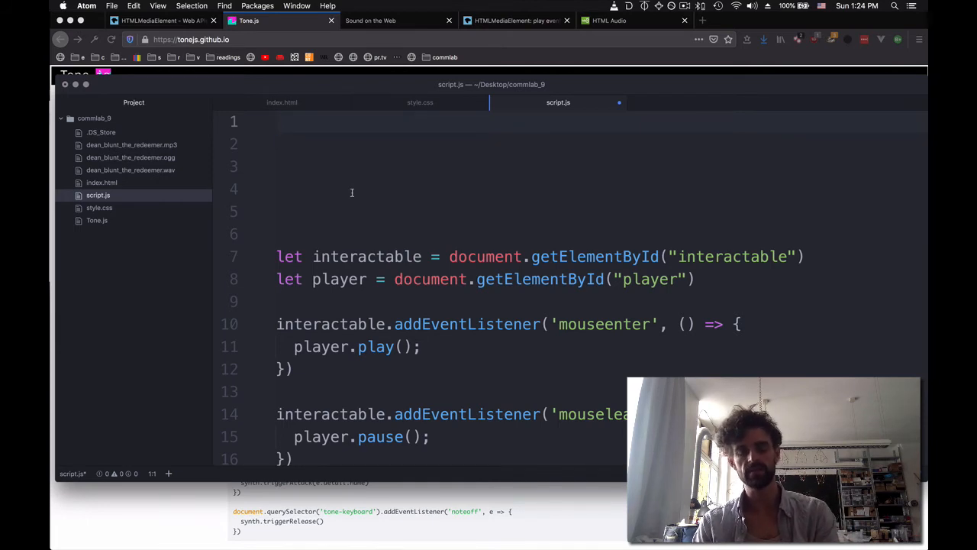
Write let synth = new Tone.Synth().toMaster(); on line 1 of script.js.
left_click(330, 144)
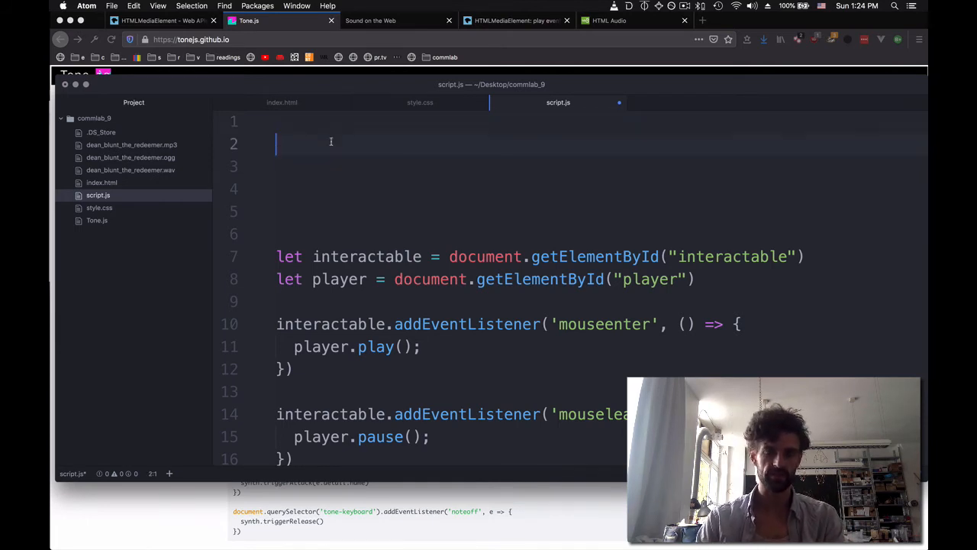
type("le")
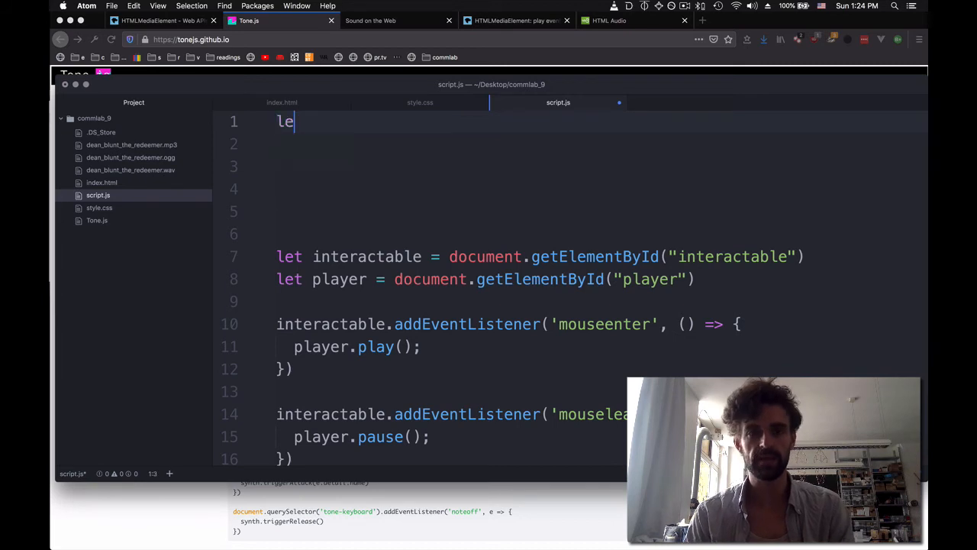
type("synth -")
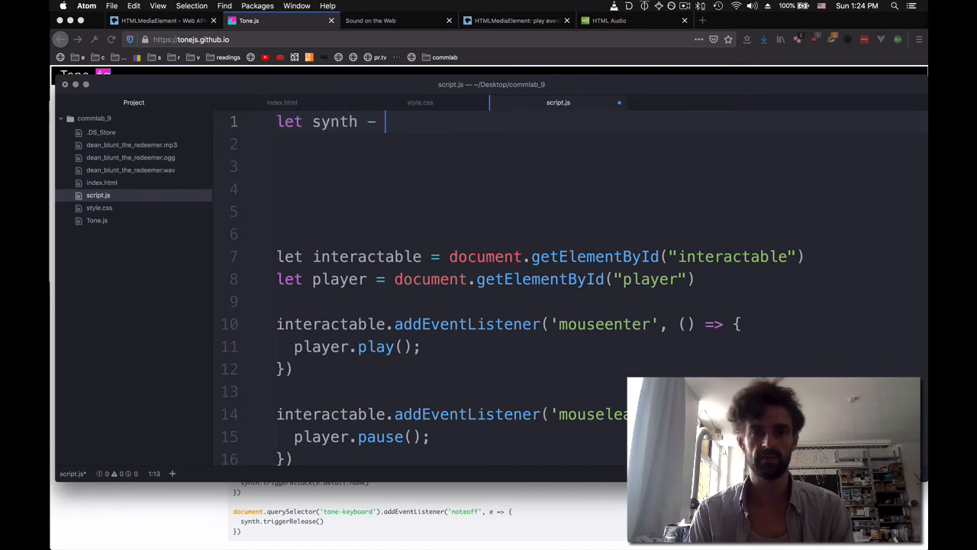
type("= new Ton")
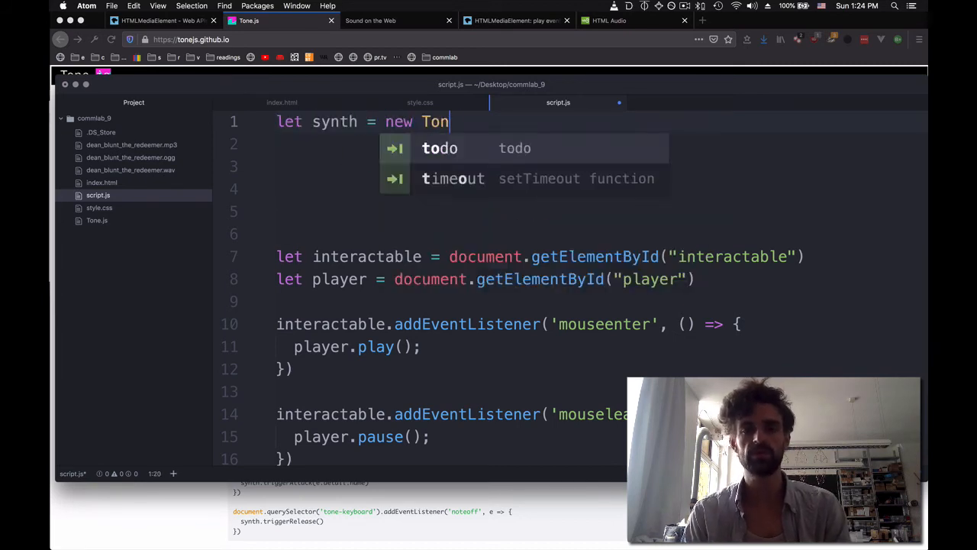
type(".Synth().")
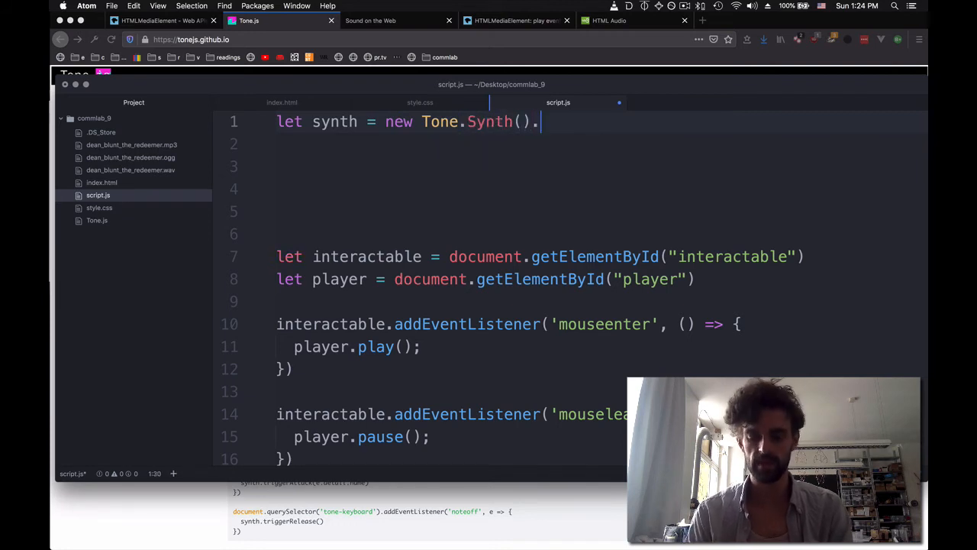
type("toMaster")
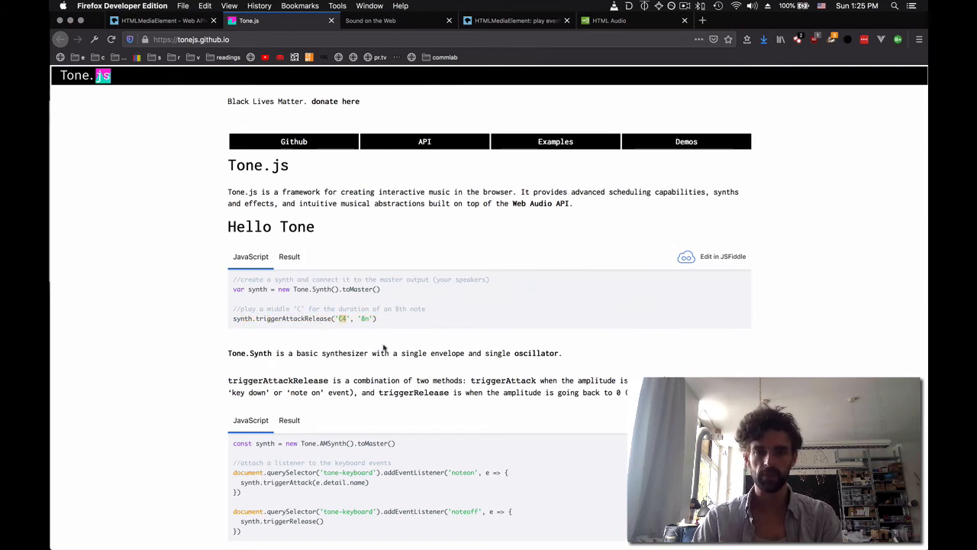
mouse_move(470, 327)
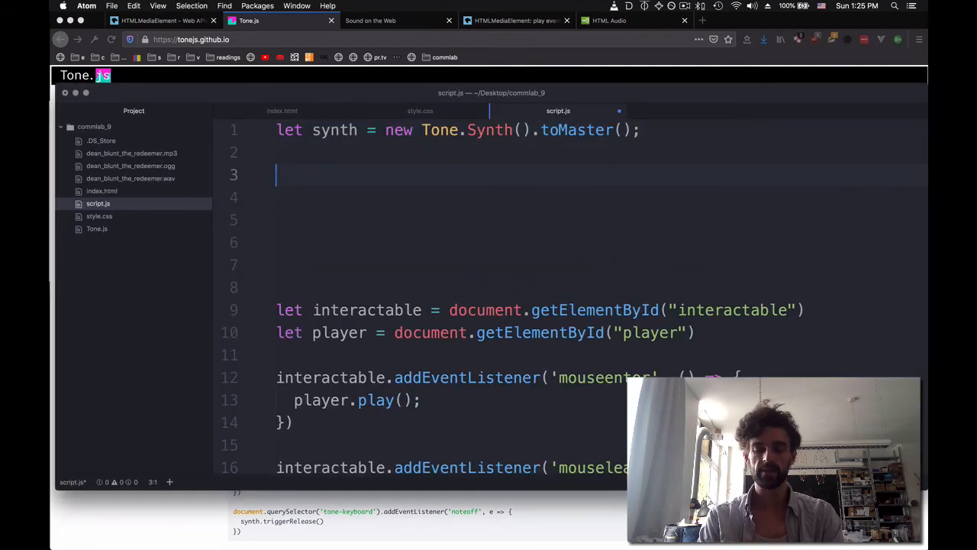
Start document.body.addEventListener('keypressed' on line 3 of script.js.
type("docem")
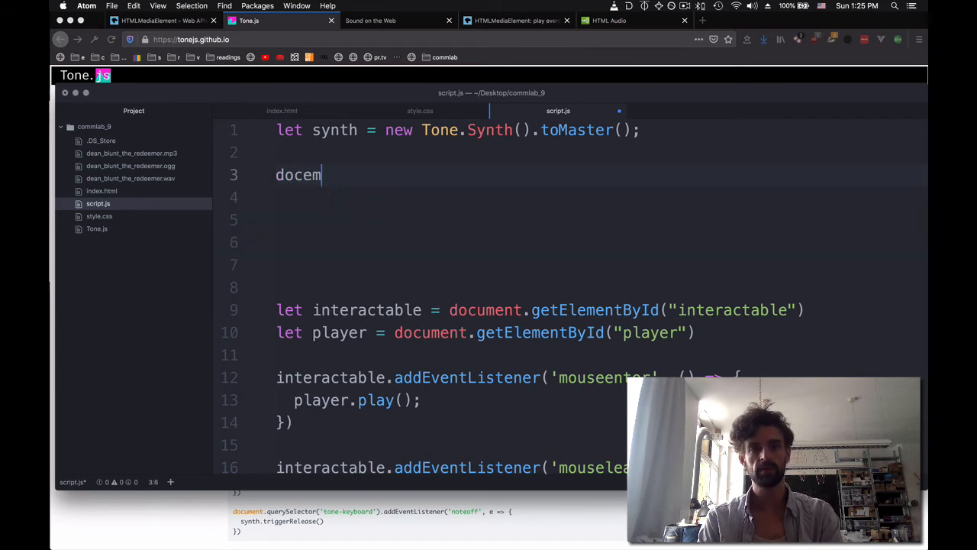
type("en")
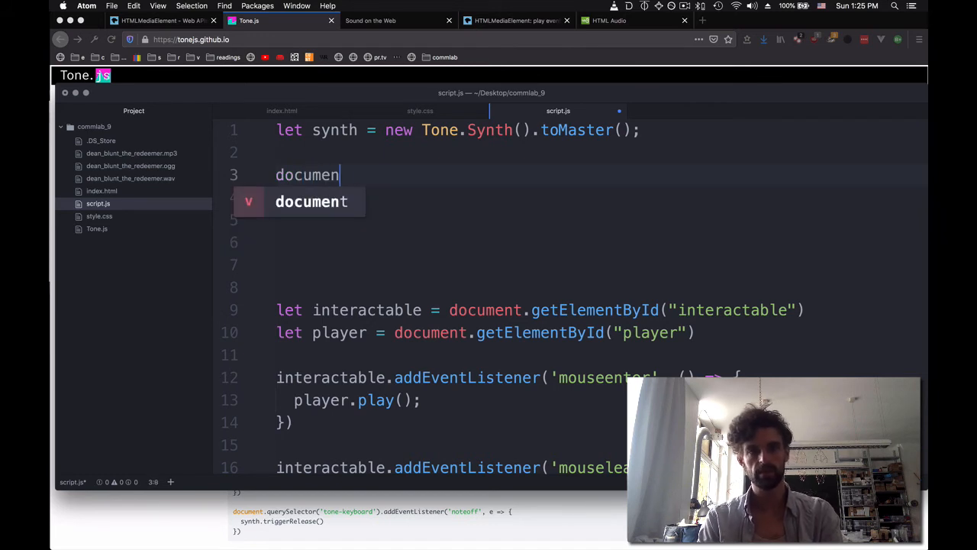
type("t.body.add")
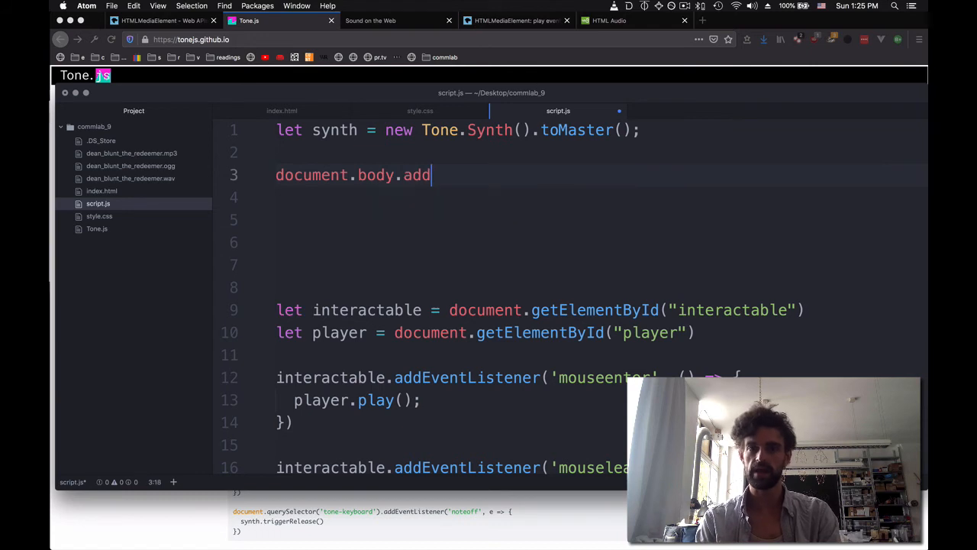
type("EventListener()")
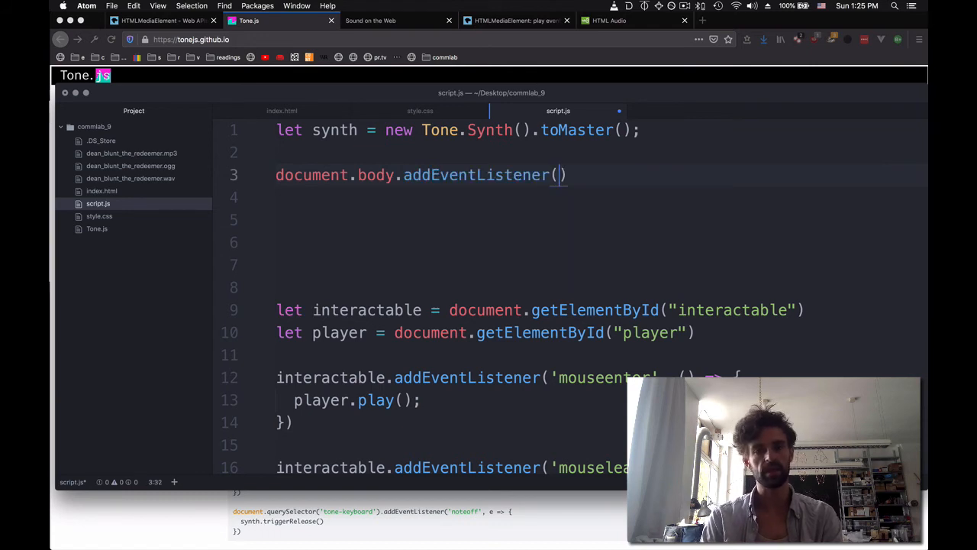
type("'")
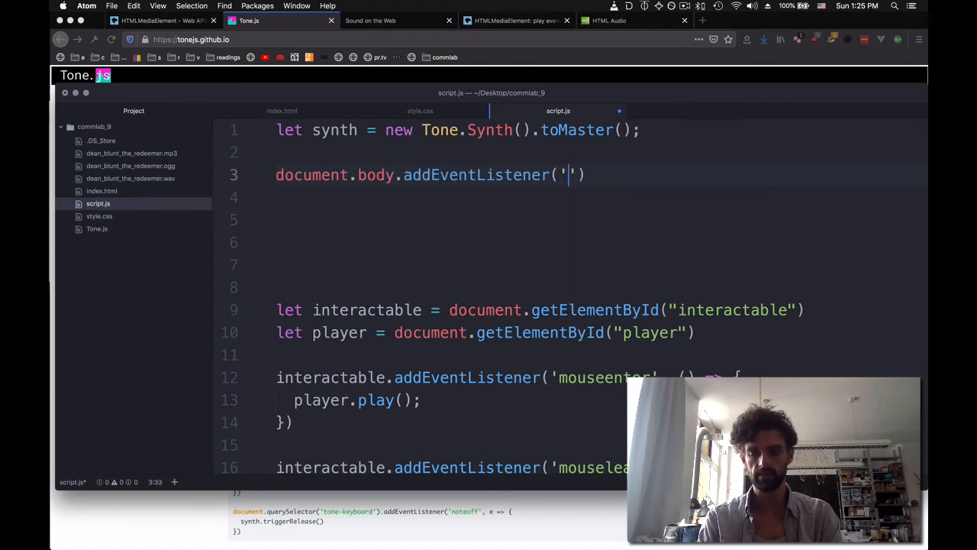
type("keypressed")
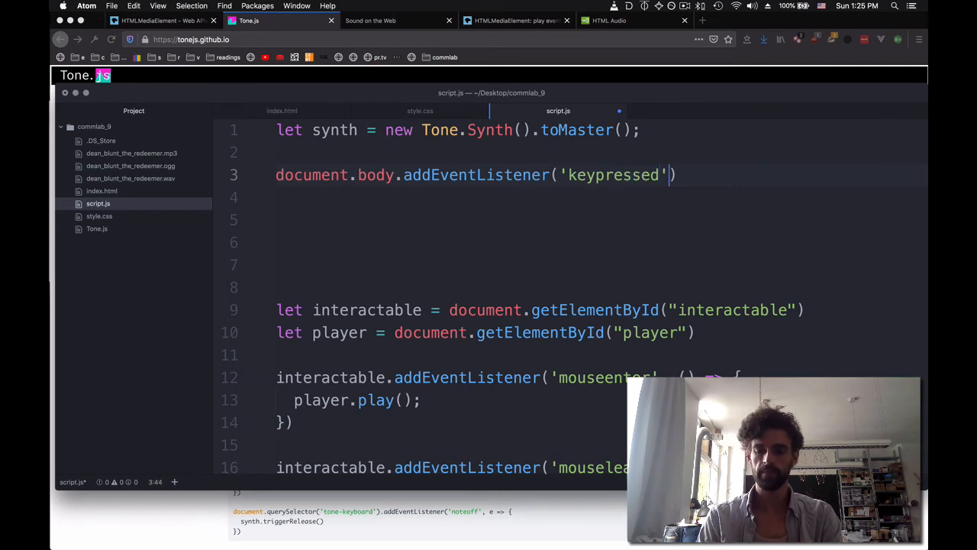
Complete the listener with (evt) => { console.log(evt) } and go to the browser to test.
type(", (evt")
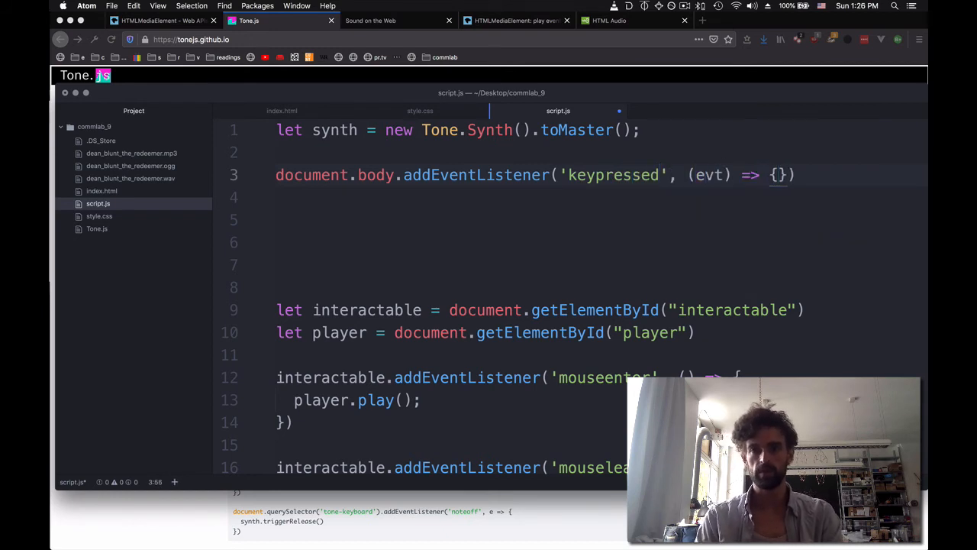
type("log.")
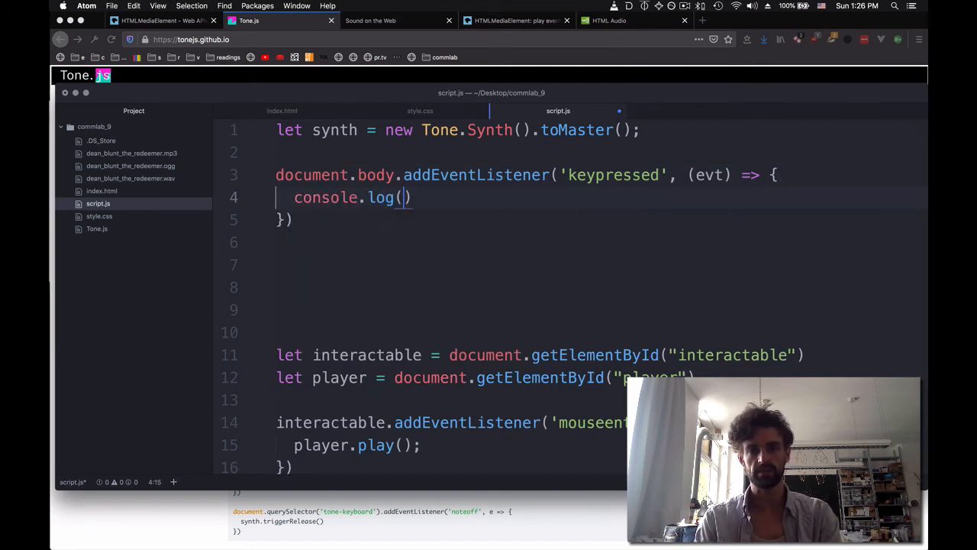
type("evt")
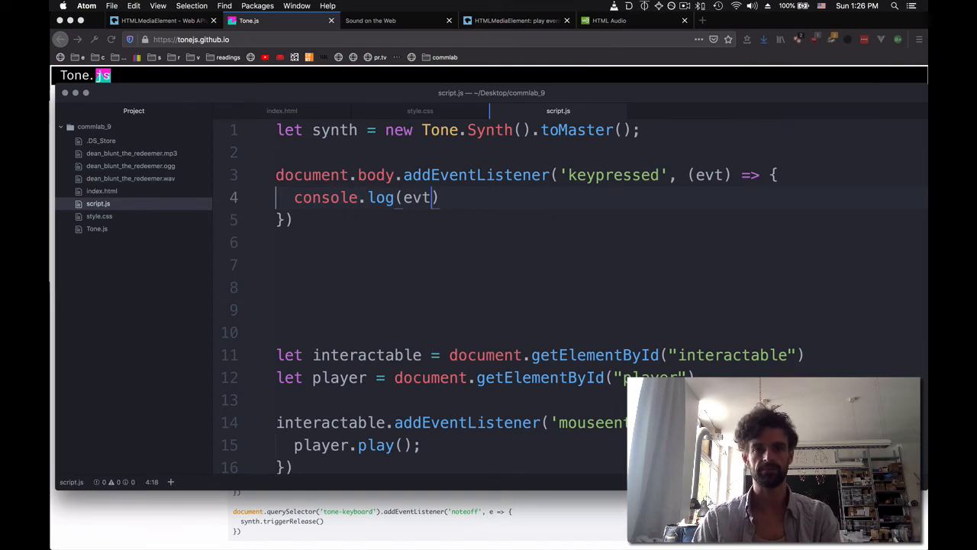
left_click(283, 21)
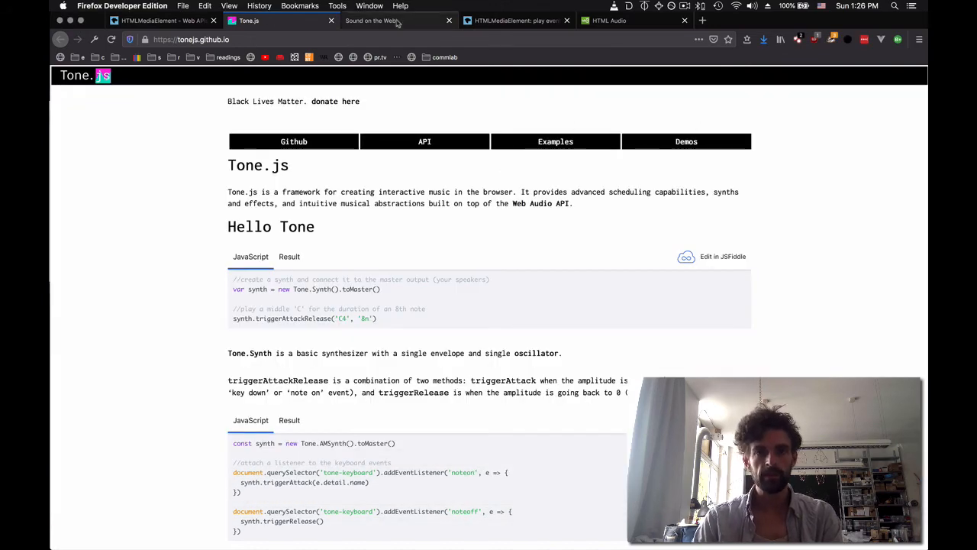
Bring up the local 'Sound on the Web' tab with its console and focus the page for key presses.
left_click(369, 21)
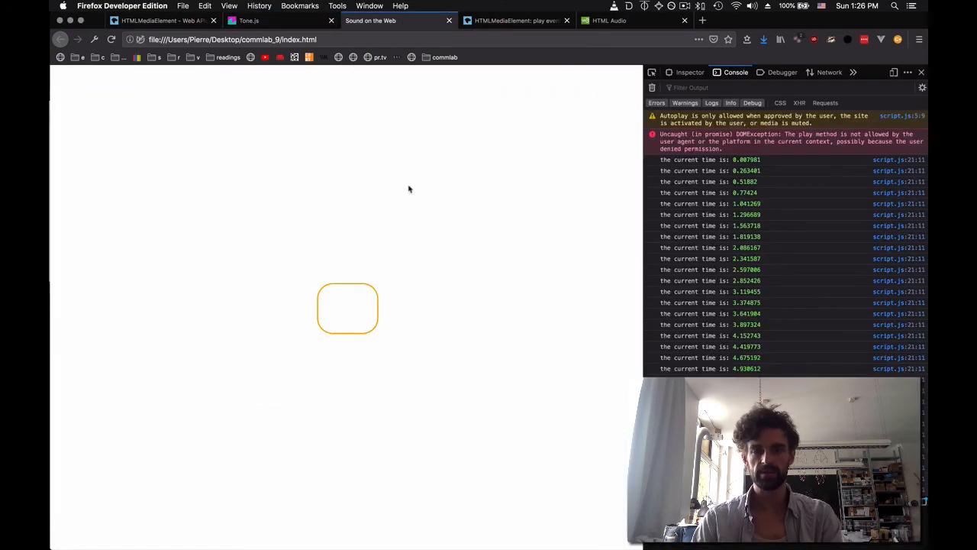
left_click(652, 88)
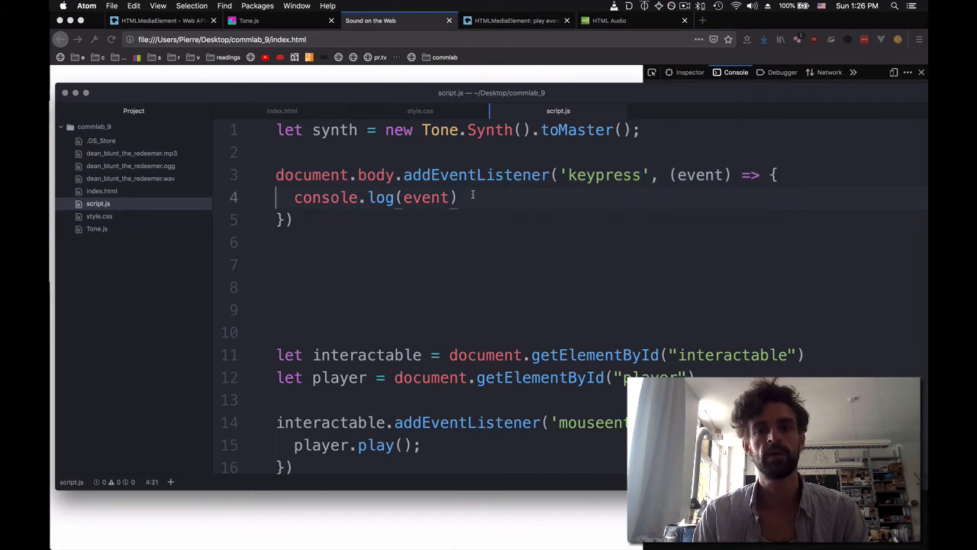
Write the if(event.key == 'w'){ } branch and begin the else if for 'e'.
type("if")
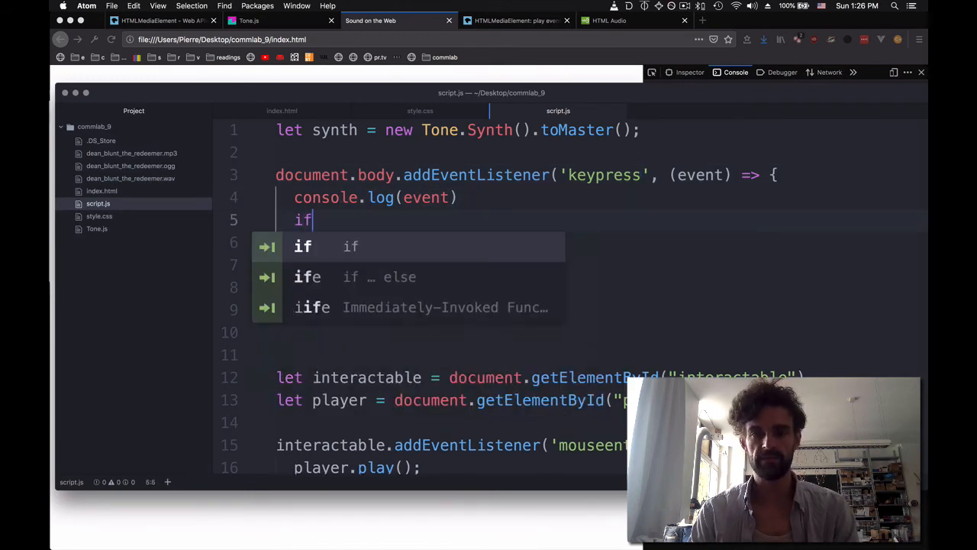
type("(evetn")
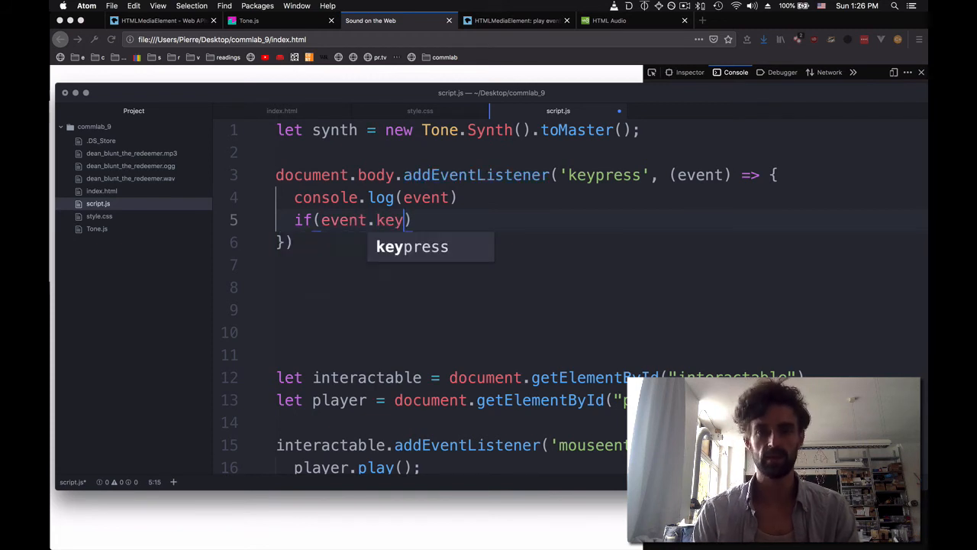
type("== 'w'")
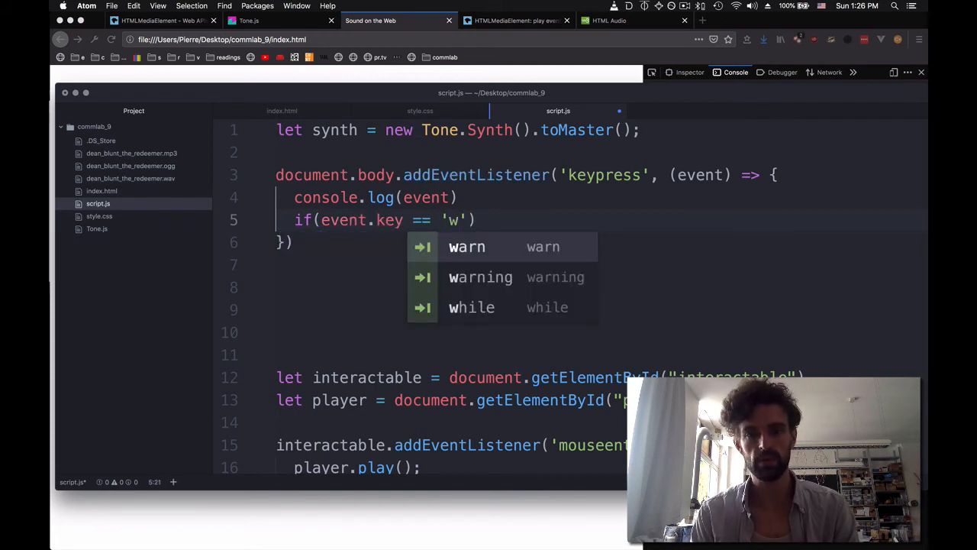
type("{")
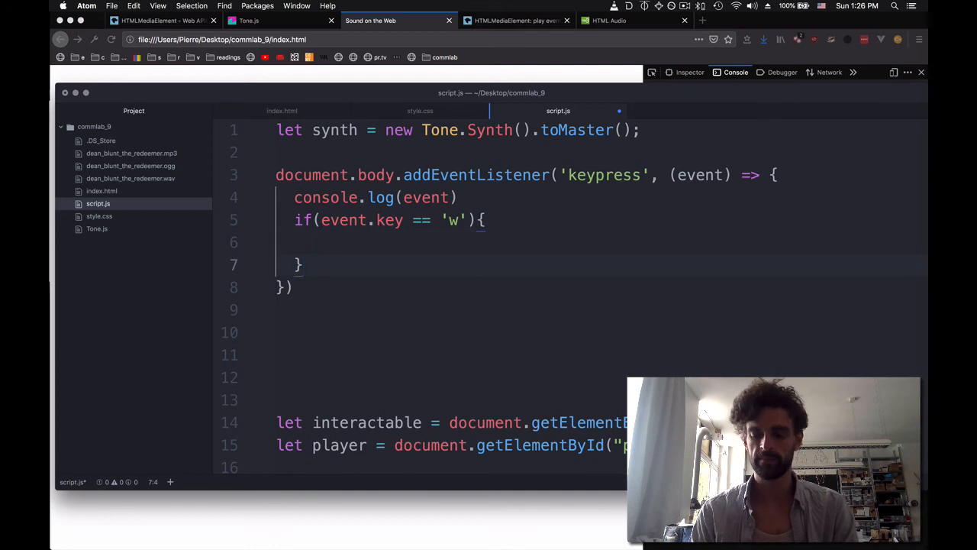
type("}else if*e")
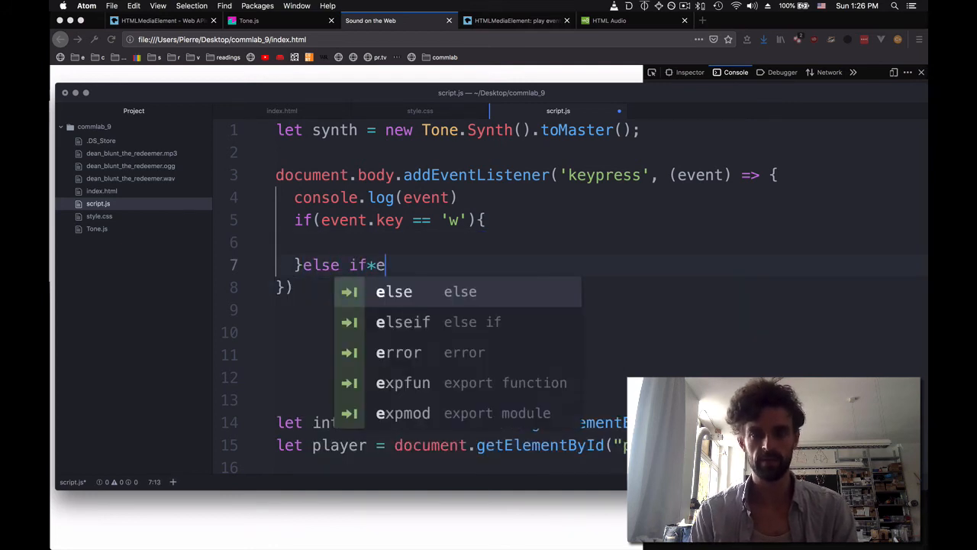
Finish the else if(event.key == 'e'){ } and else if(event.key == 'r') branches.
type("(event.ke")
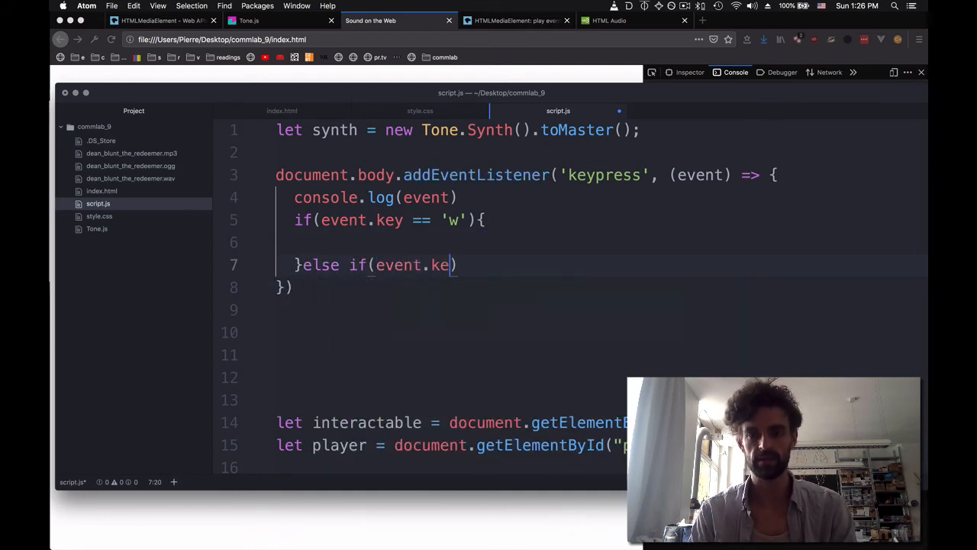
type("y == 'e'")
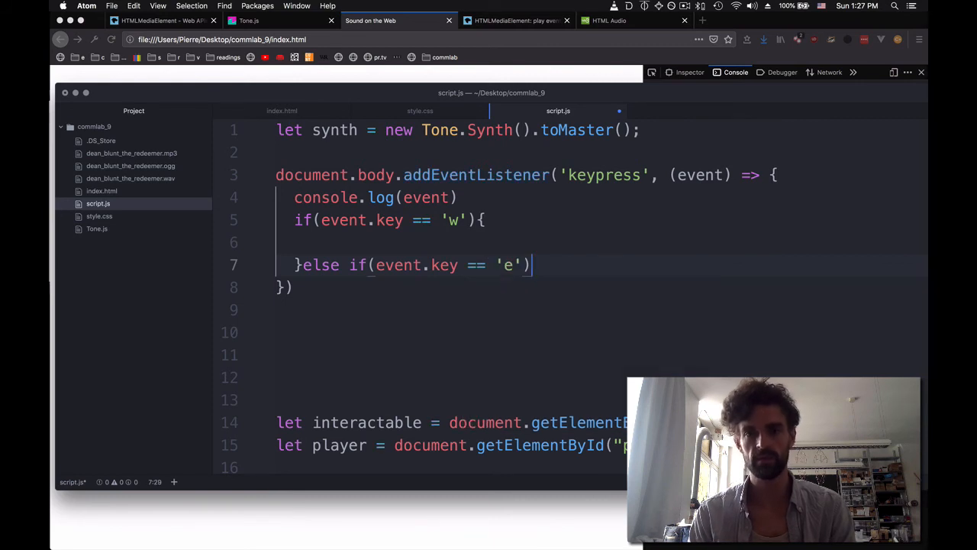
type("{")
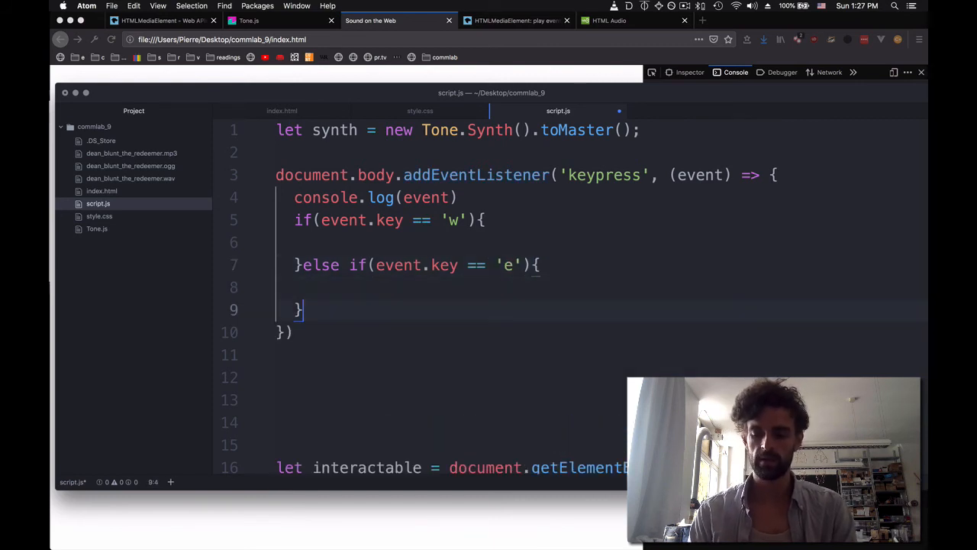
type("else if()")
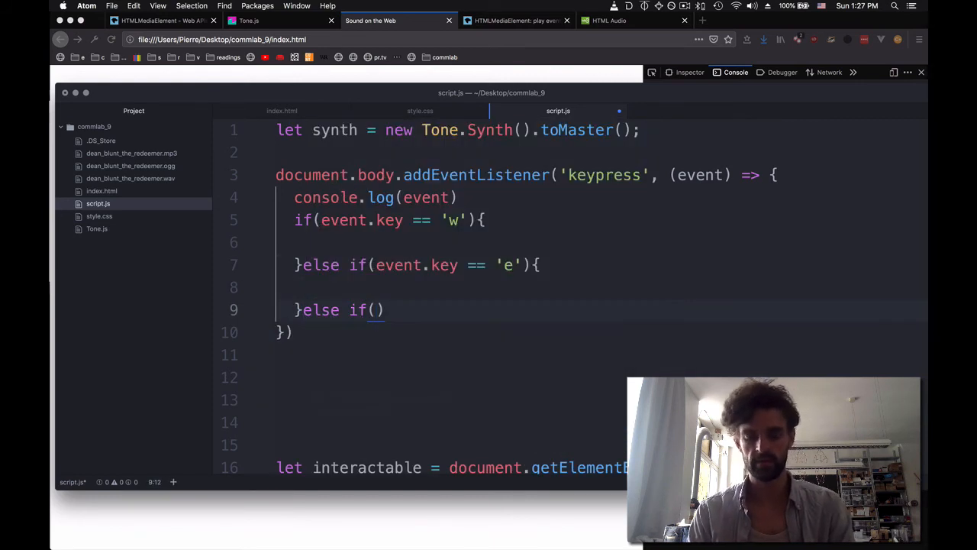
type("event.key == 'r")
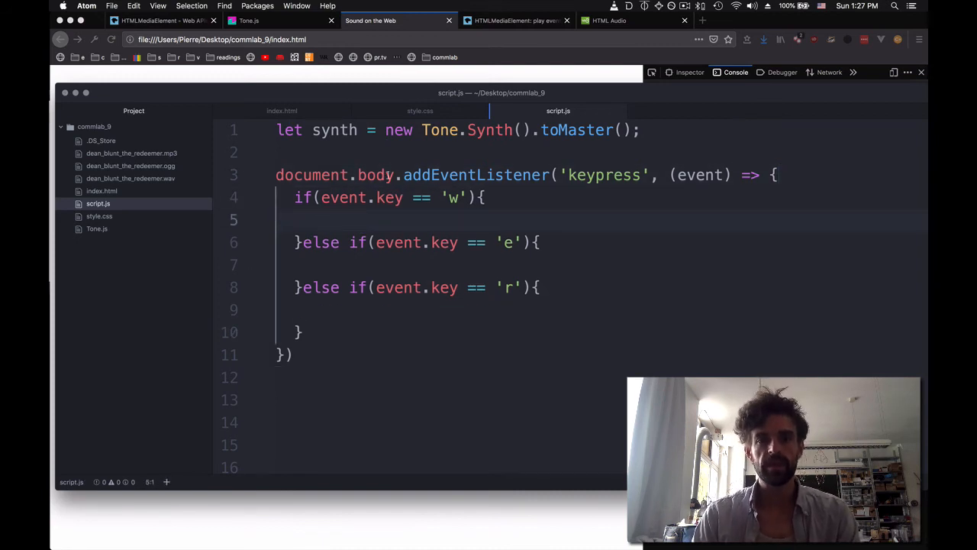
Write synth.triggerAttackRelease('C1', '4n') in the w branch.
type("synt")
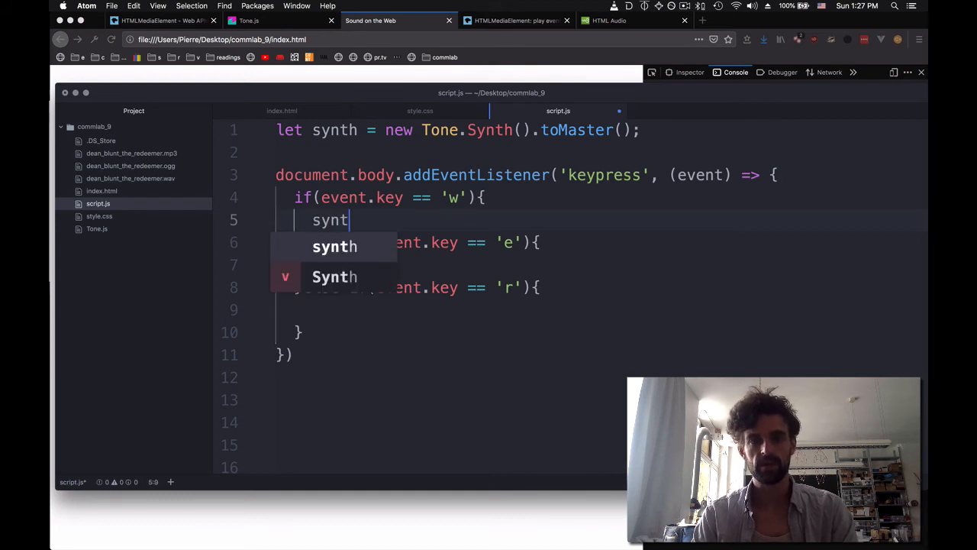
type("h.")
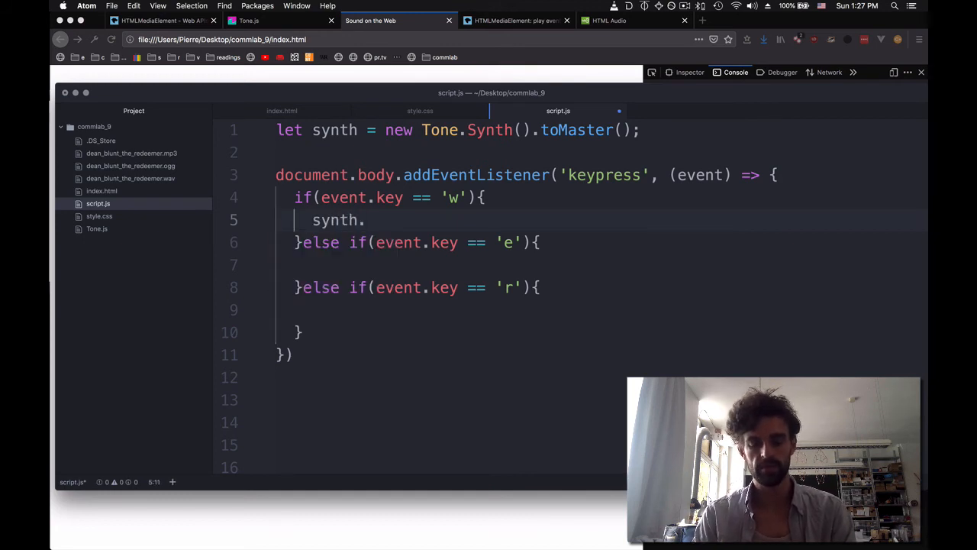
type("triggerA")
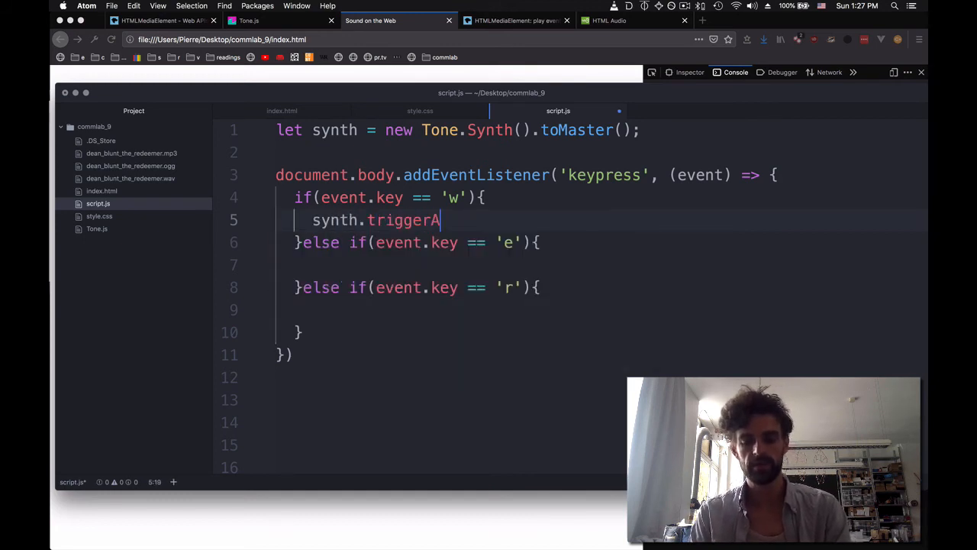
type("ttackRelease")
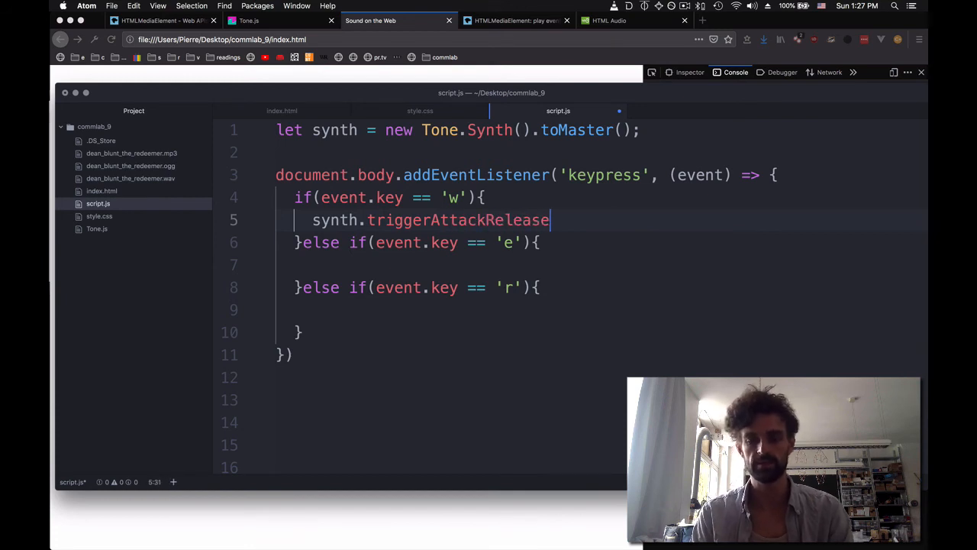
type("('')")
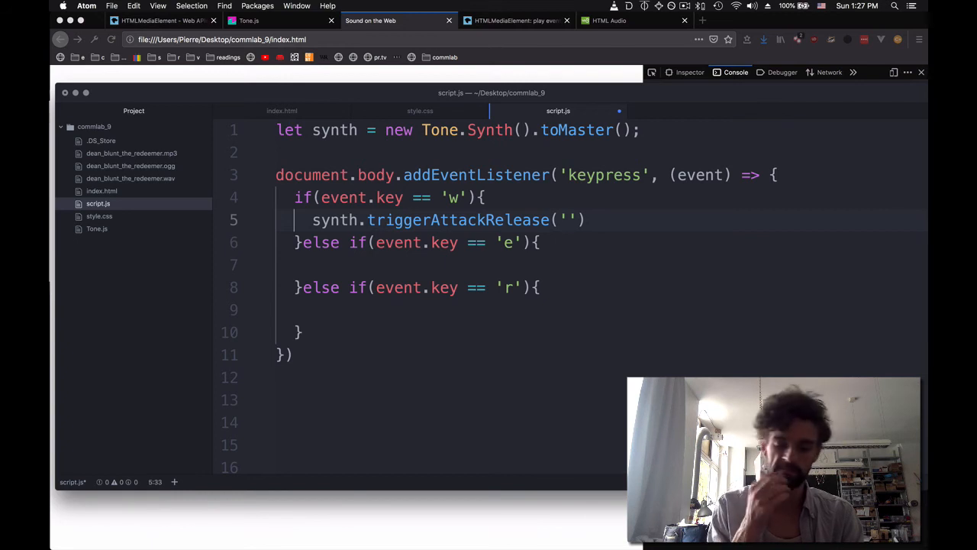
type("C1")
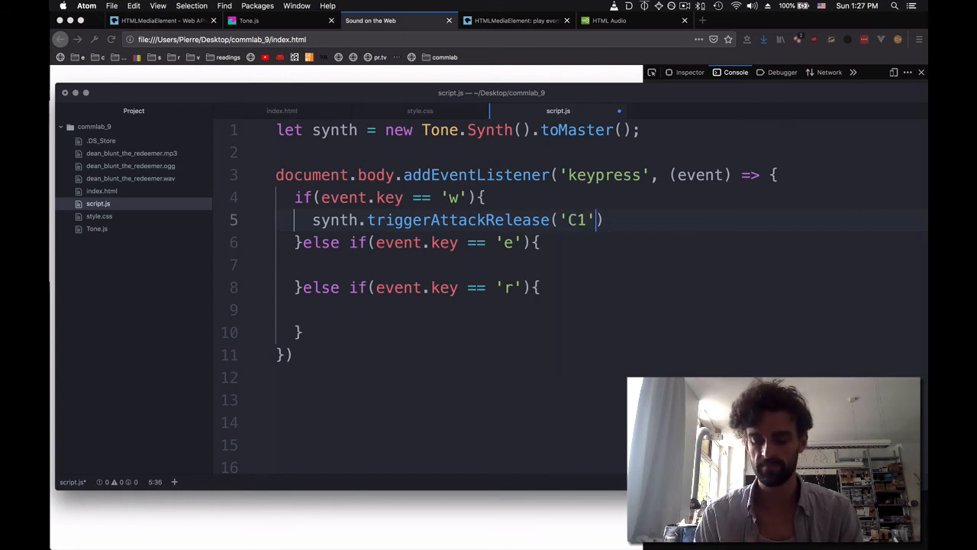
type(", ''")
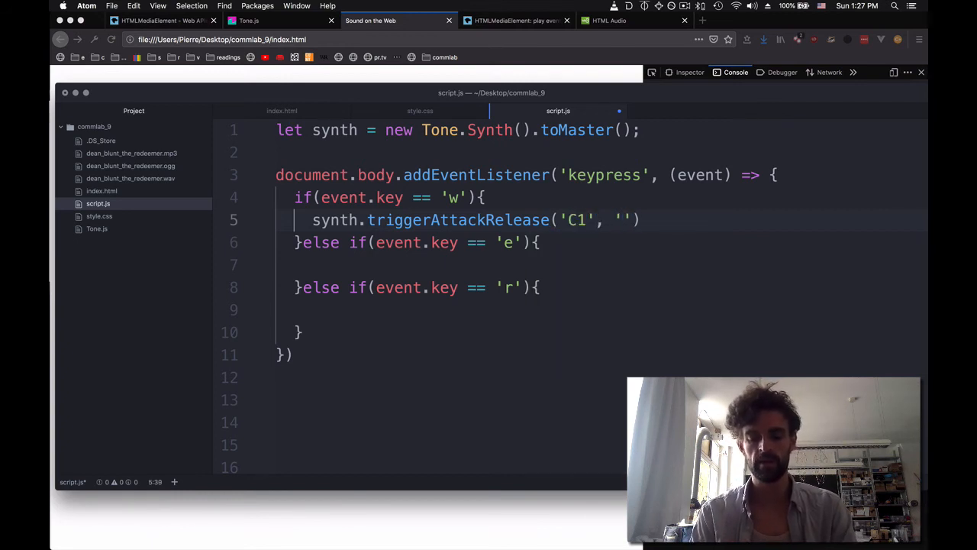
type("n")
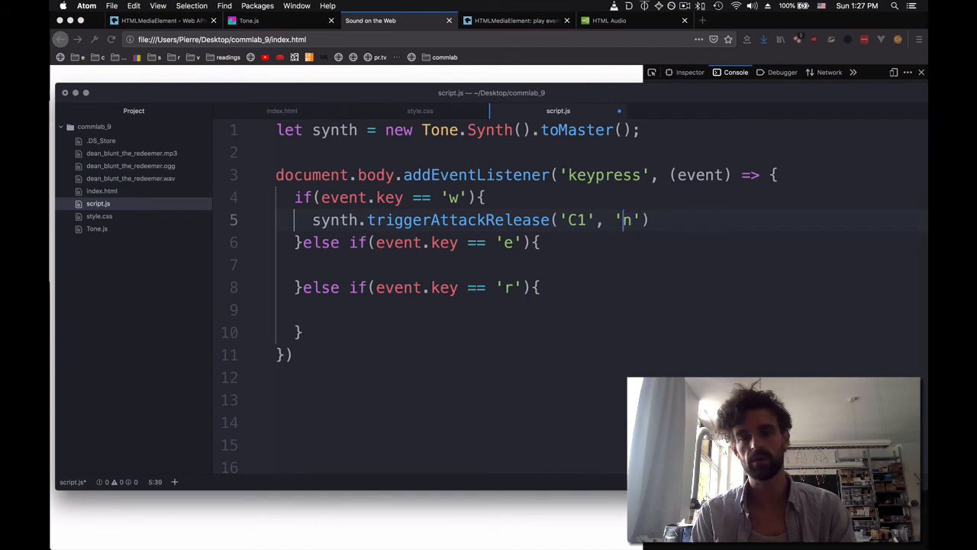
type("4")
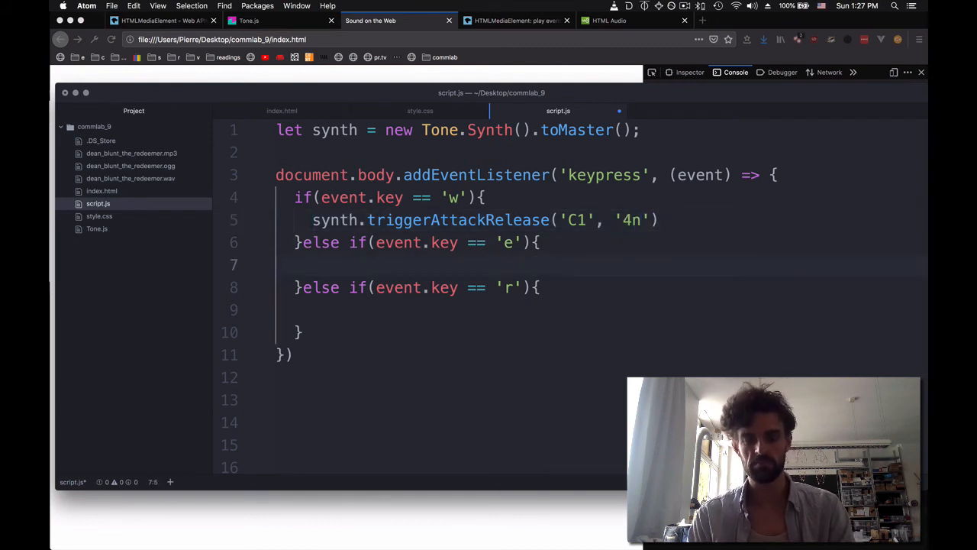
Paste the triggerAttackRelease call into the e and r branches with notes C3 and C5.
type("synth.triggerAttackRelease('C1', '4n')")
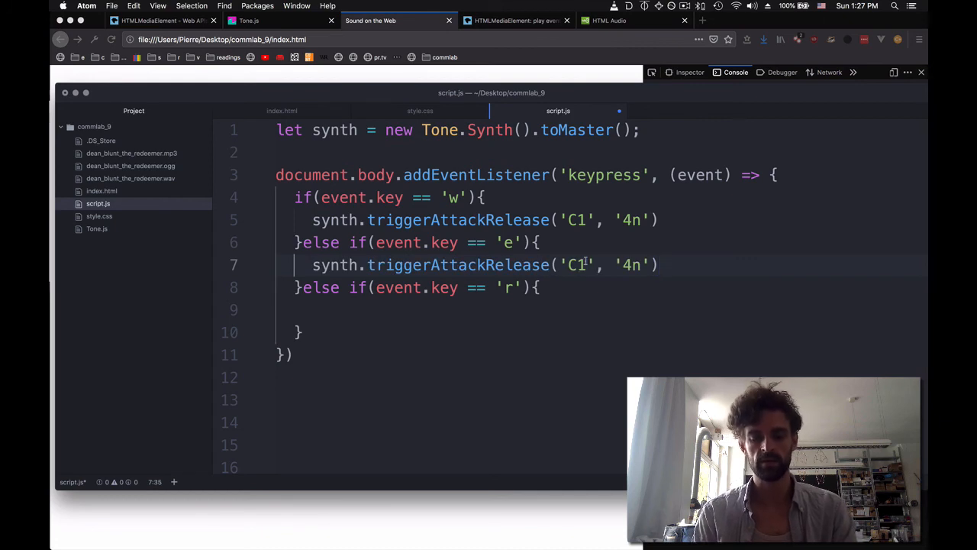
type("3")
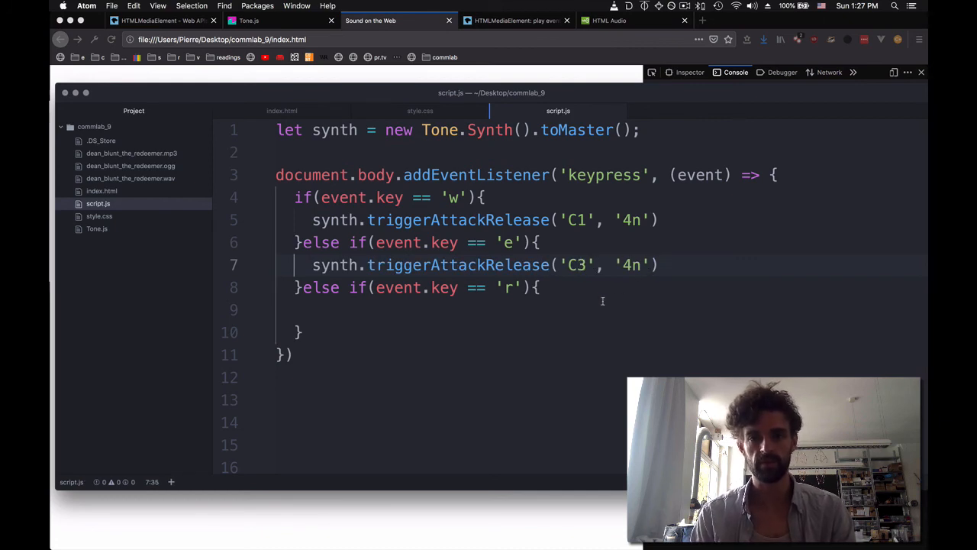
type("synth.triggerAttackRelease('C1', '4n')")
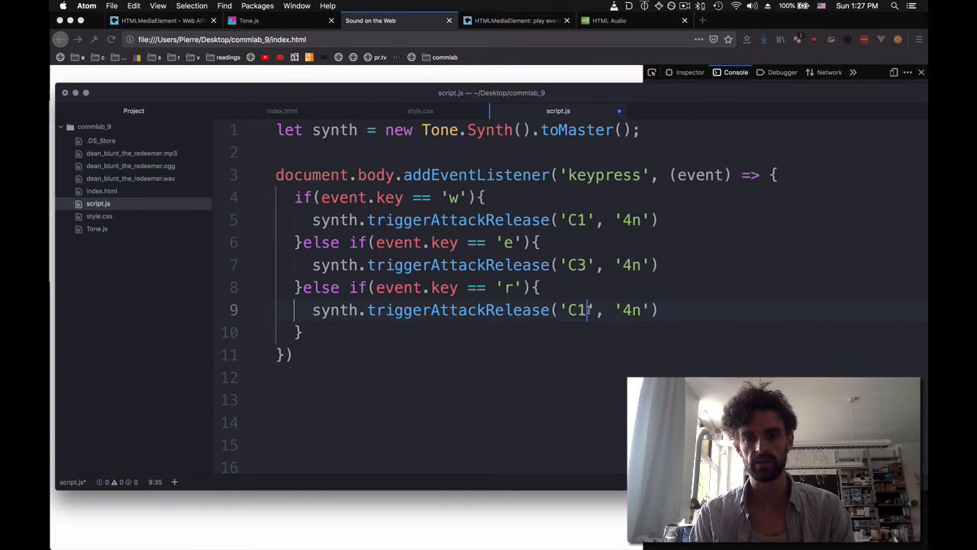
type("5")
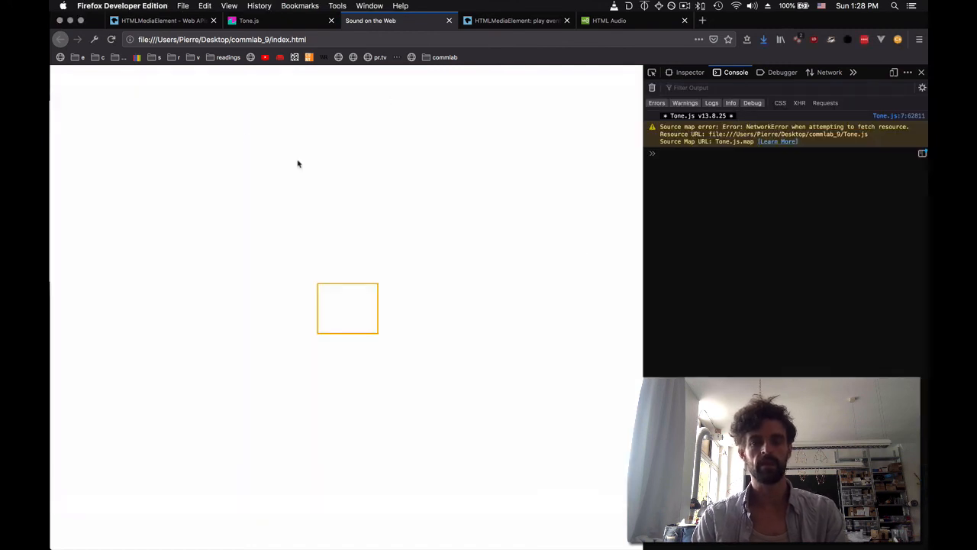
mouse_move(171, 165)
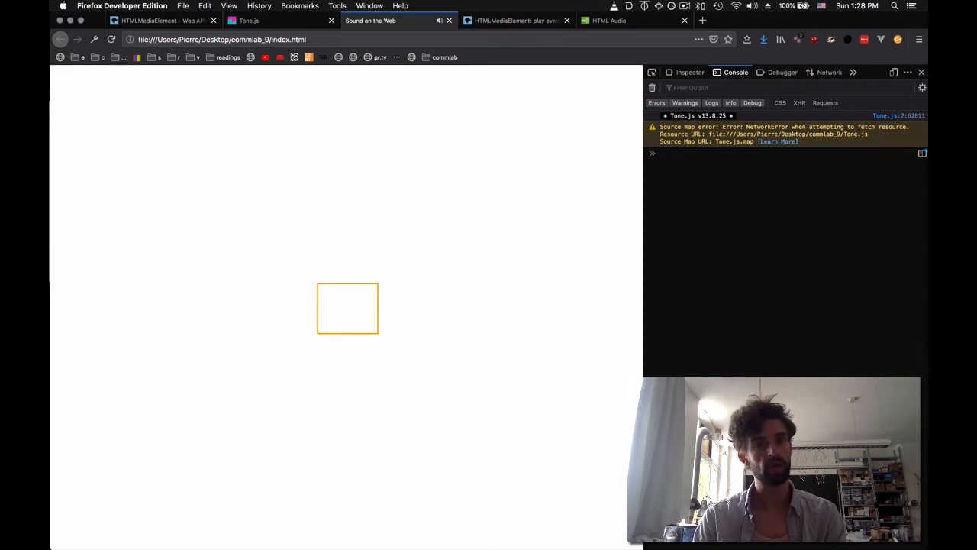
mouse_move(196, 162)
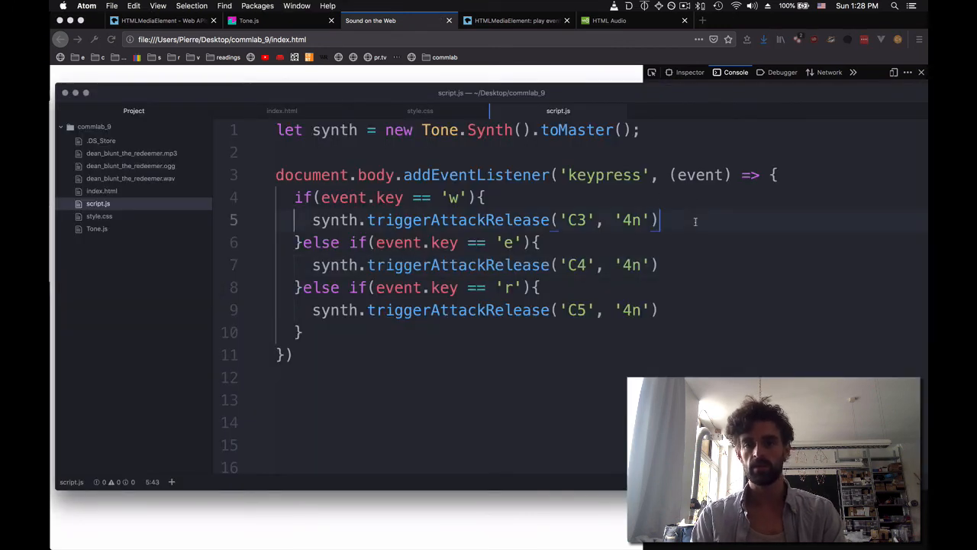
Under the w keypress, set document.body.style.backgroundColor to "orange".
type("document.g")
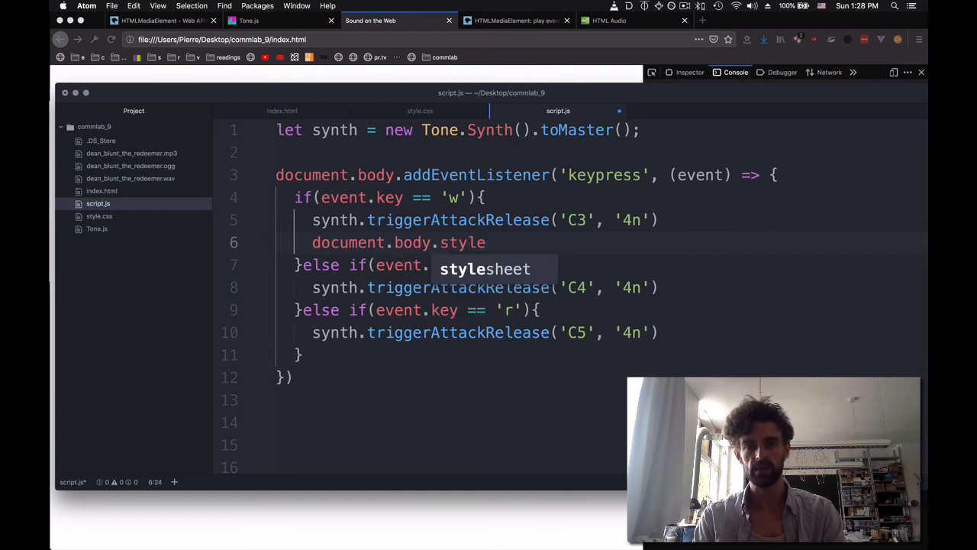
type(".backgroun")
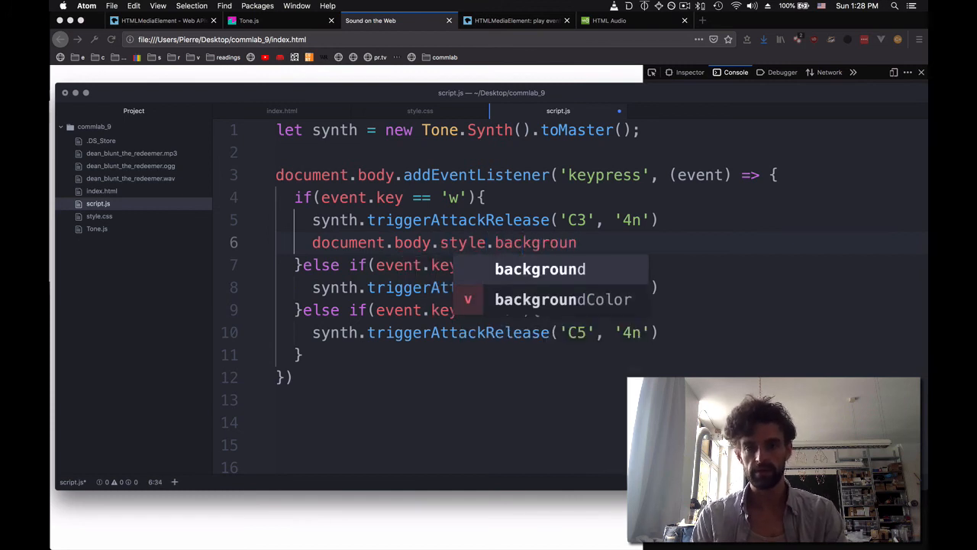
type("dColor = \"\"")
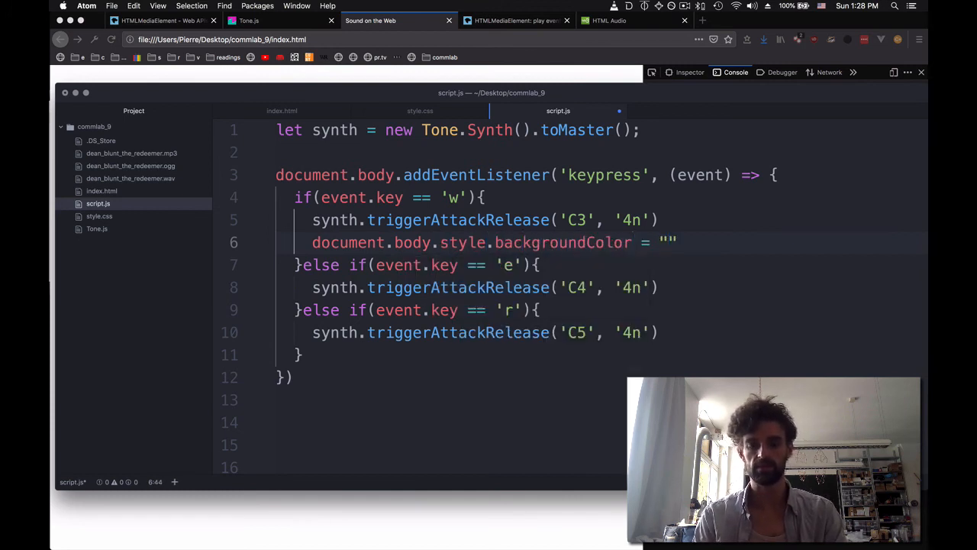
type("orange")
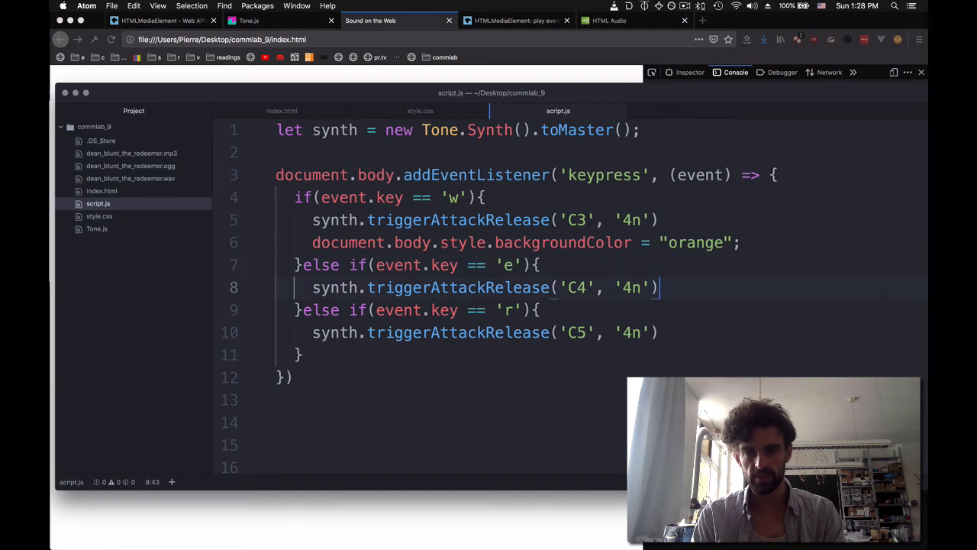
Set the background to "cyan" under e and begin the same backgroundColor line under r.
type("document.body.style.backgroundColor = \"orange\";")
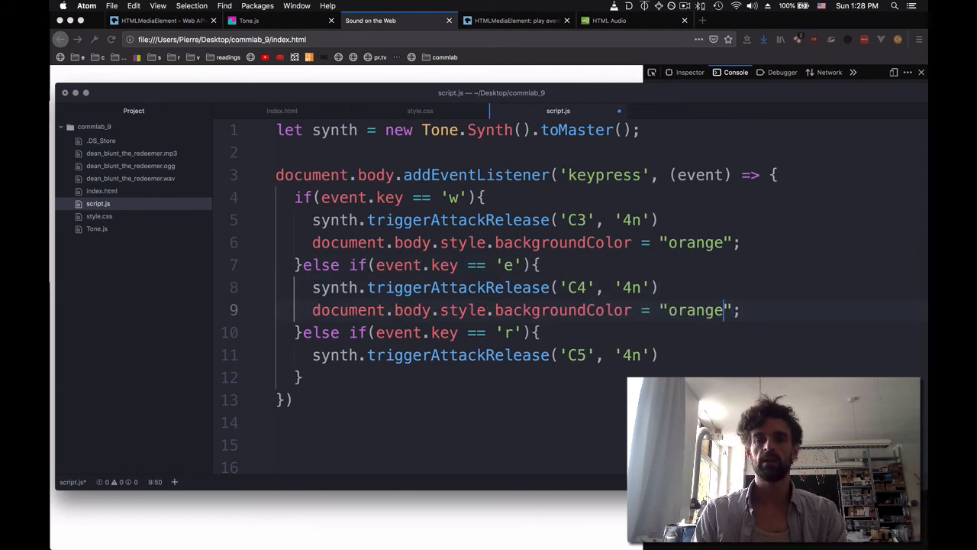
type("cyan")
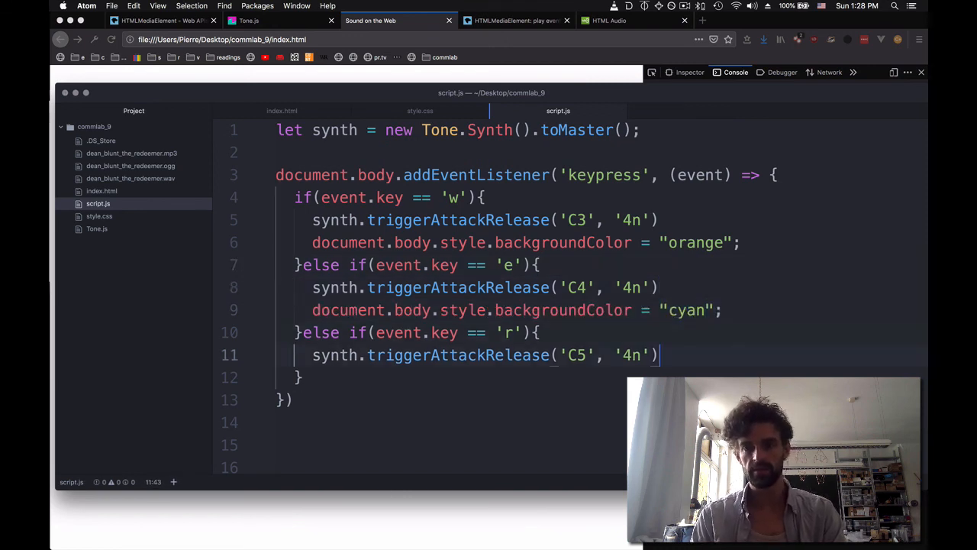
type("document.body.style.backgroundColor = \"ora")
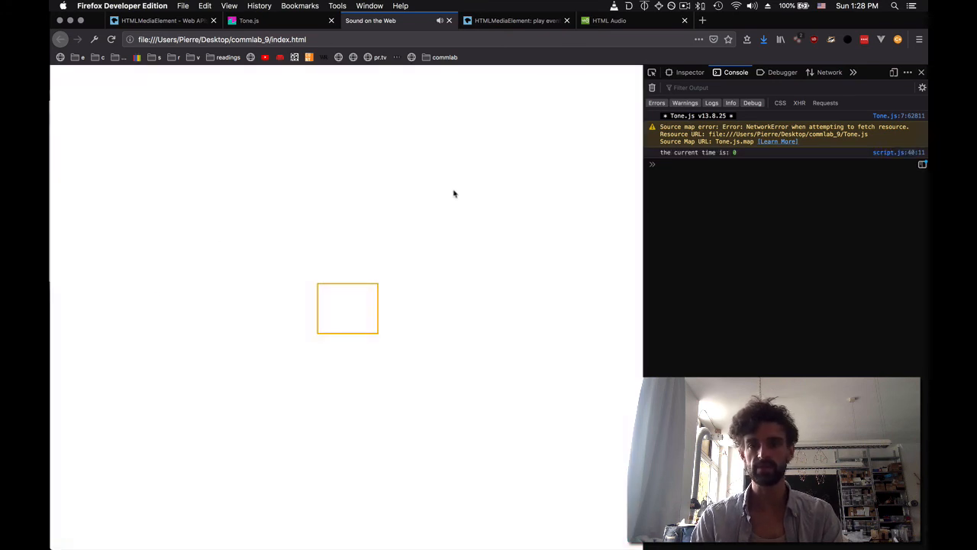
Focus the reloaded test page and try the w/e/r keypresses.
left_click(348, 309)
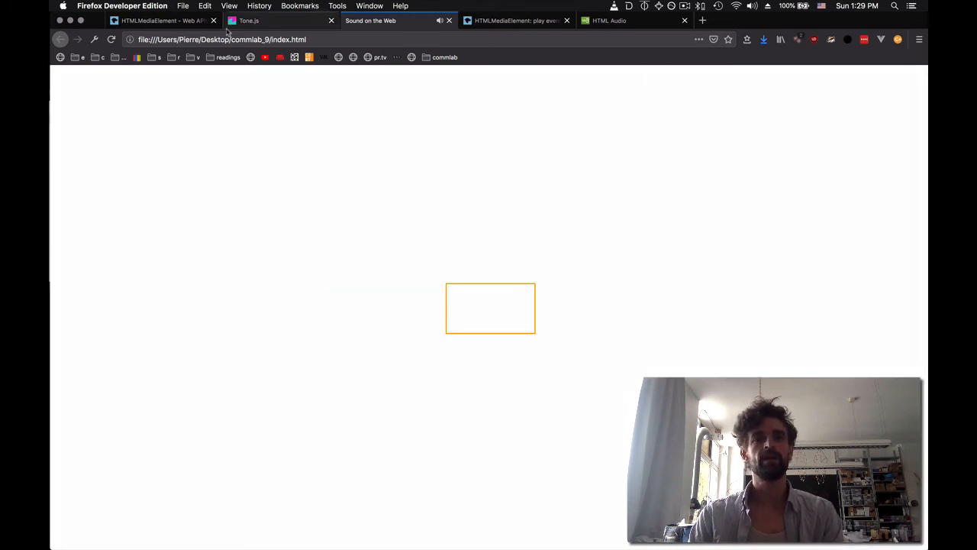
Switch to the Tone.js site and go to its Examples page listing the demo categories.
left_click(275, 21)
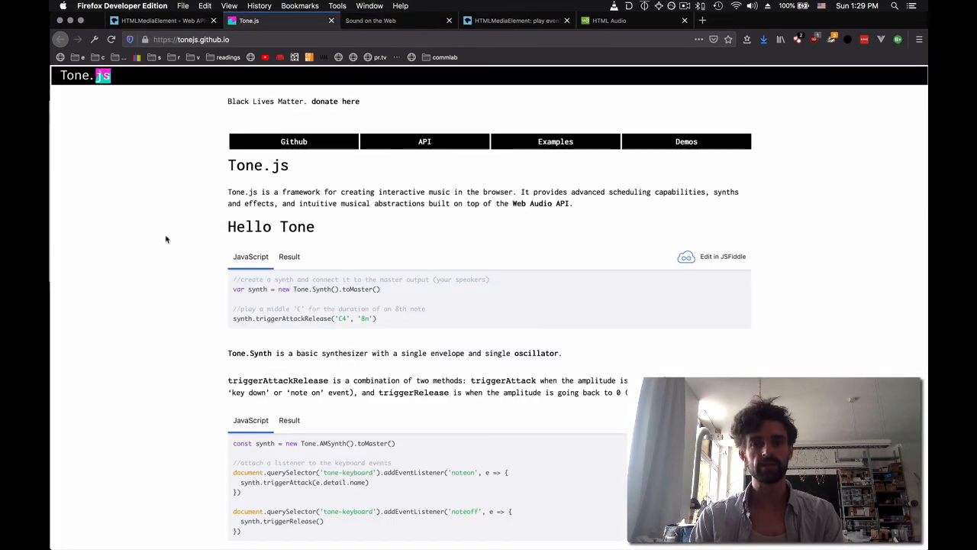
mouse_move(154, 312)
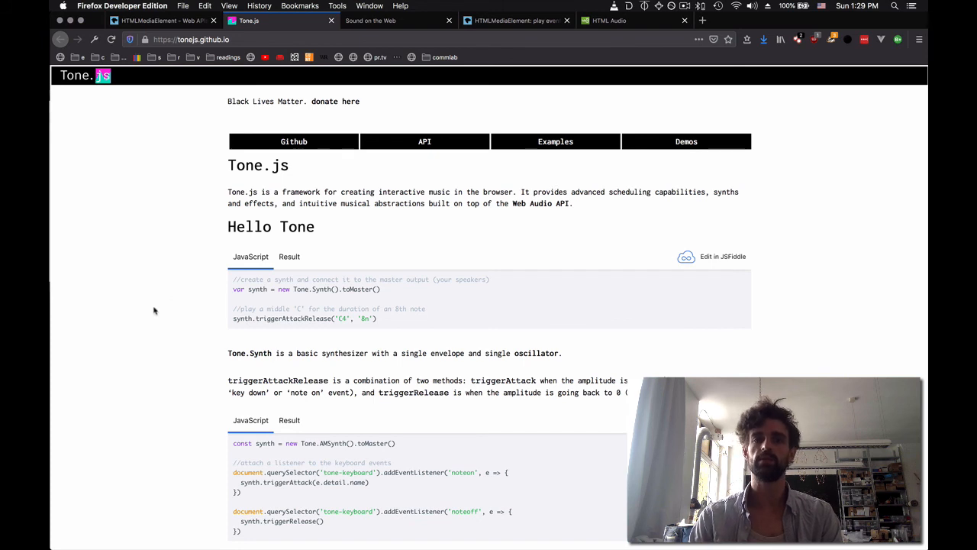
left_click(556, 140)
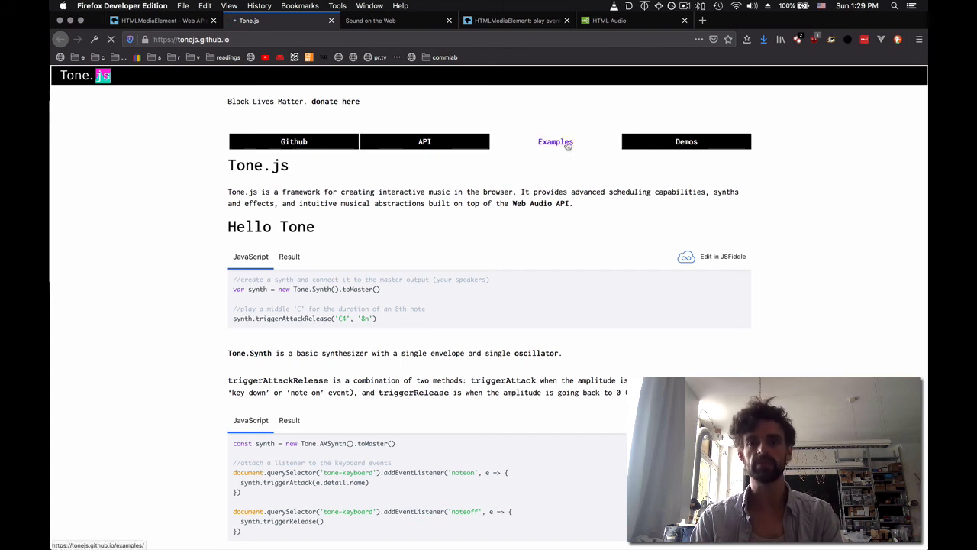
left_click(556, 140)
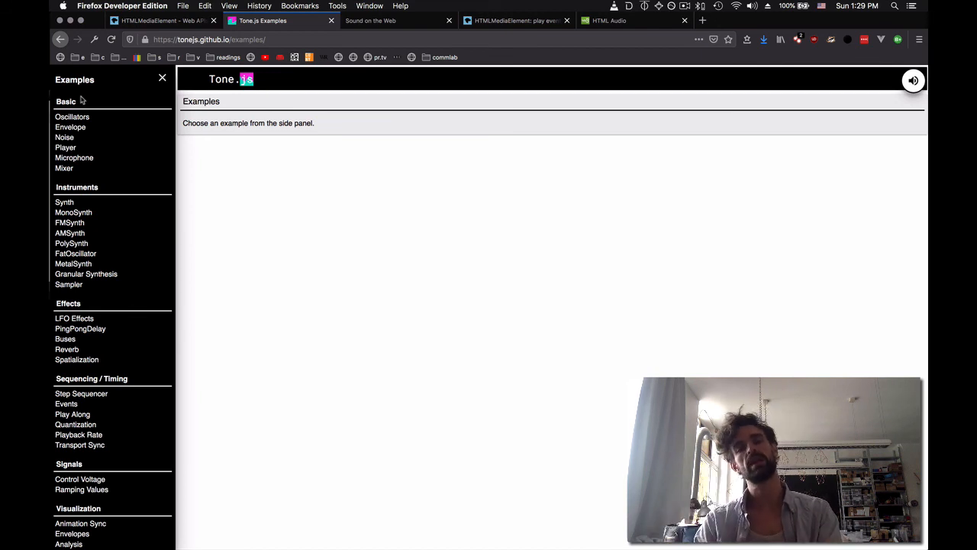
mouse_move(129, 158)
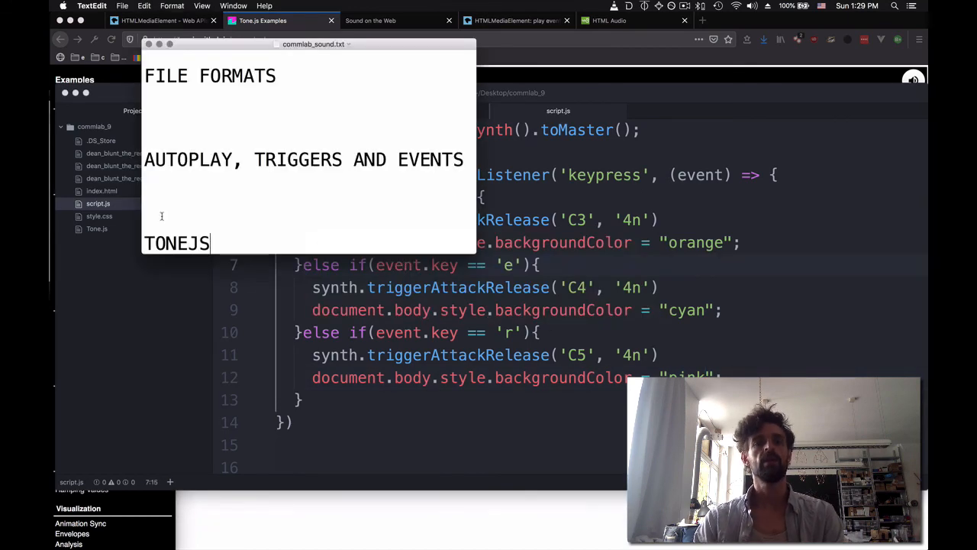
double_click(186, 243)
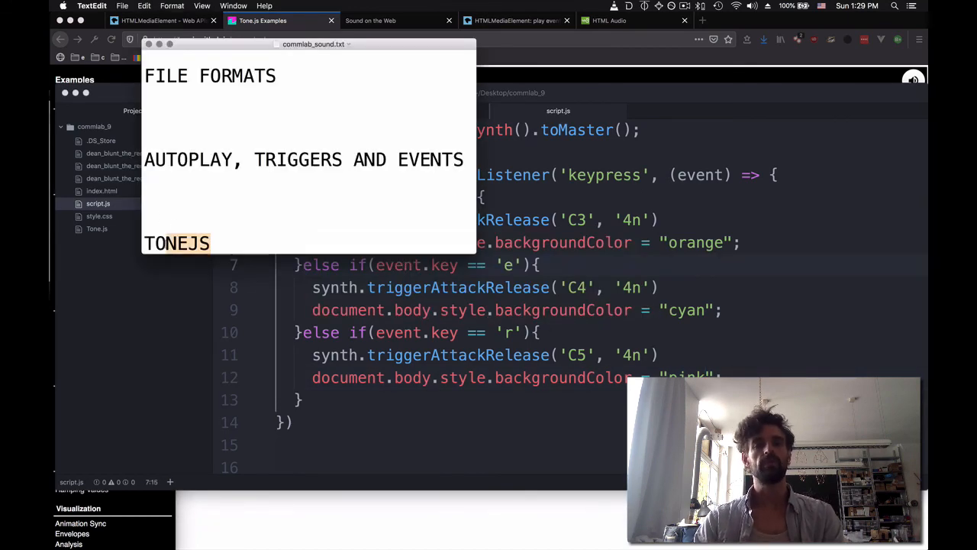
double_click(177, 243)
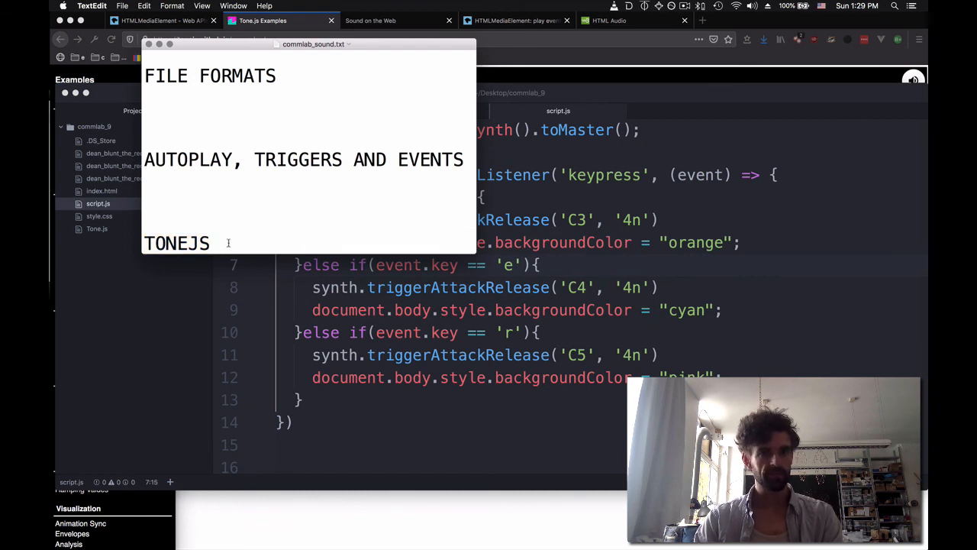
double_click(431, 161)
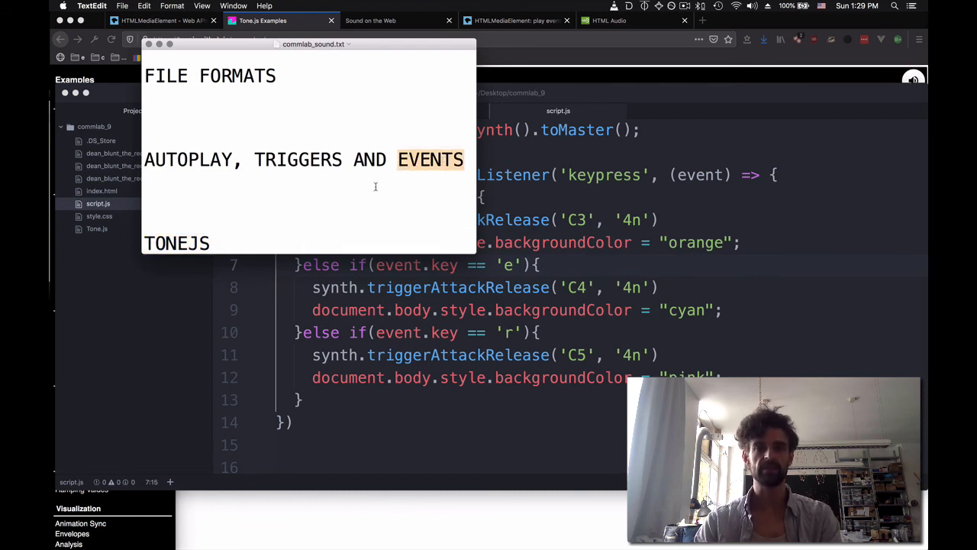
left_click(302, 159)
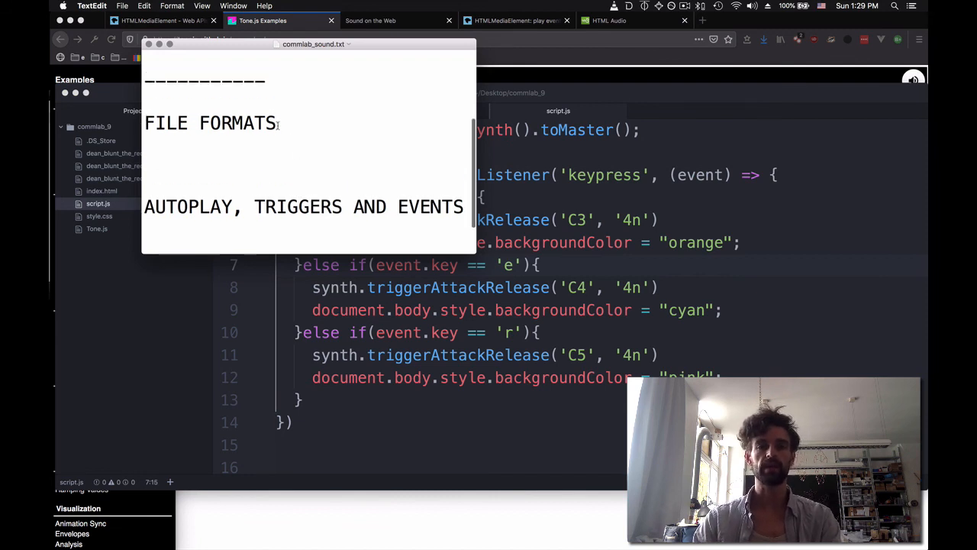
double_click(211, 122)
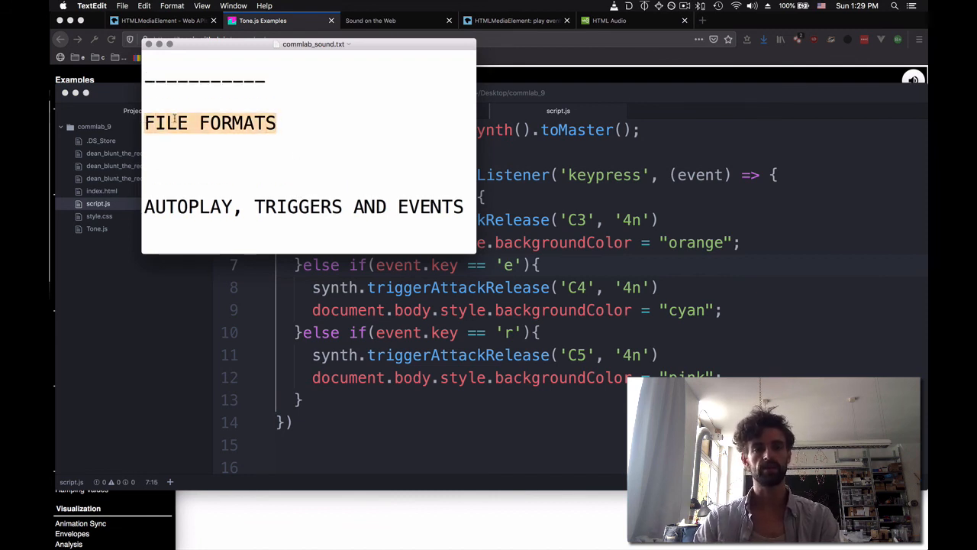